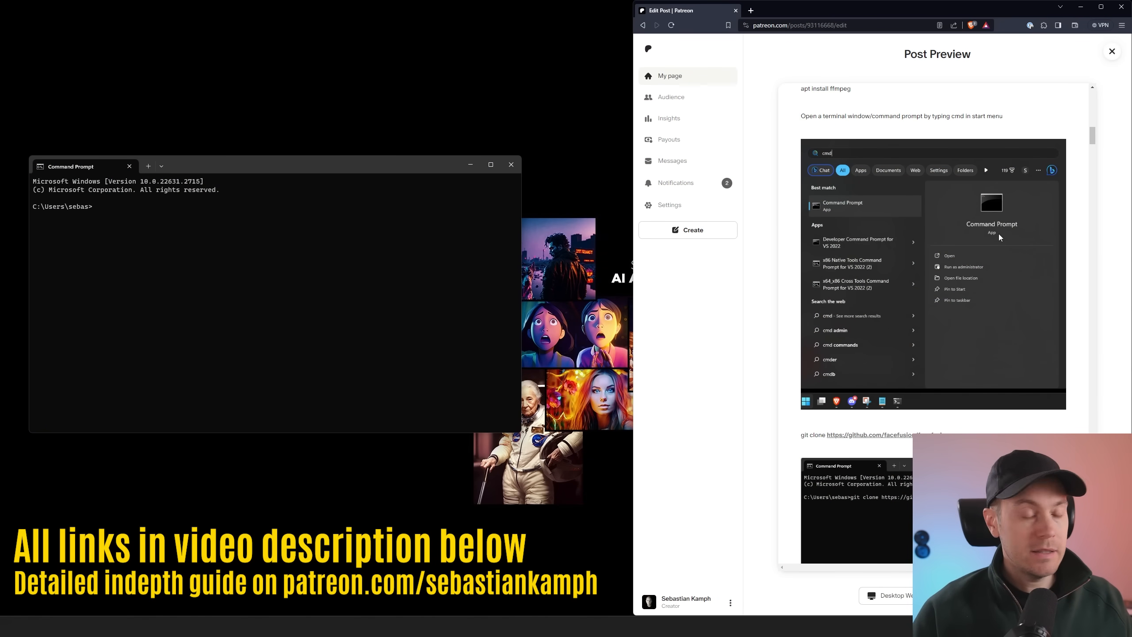
mouse_move(1026, 233)
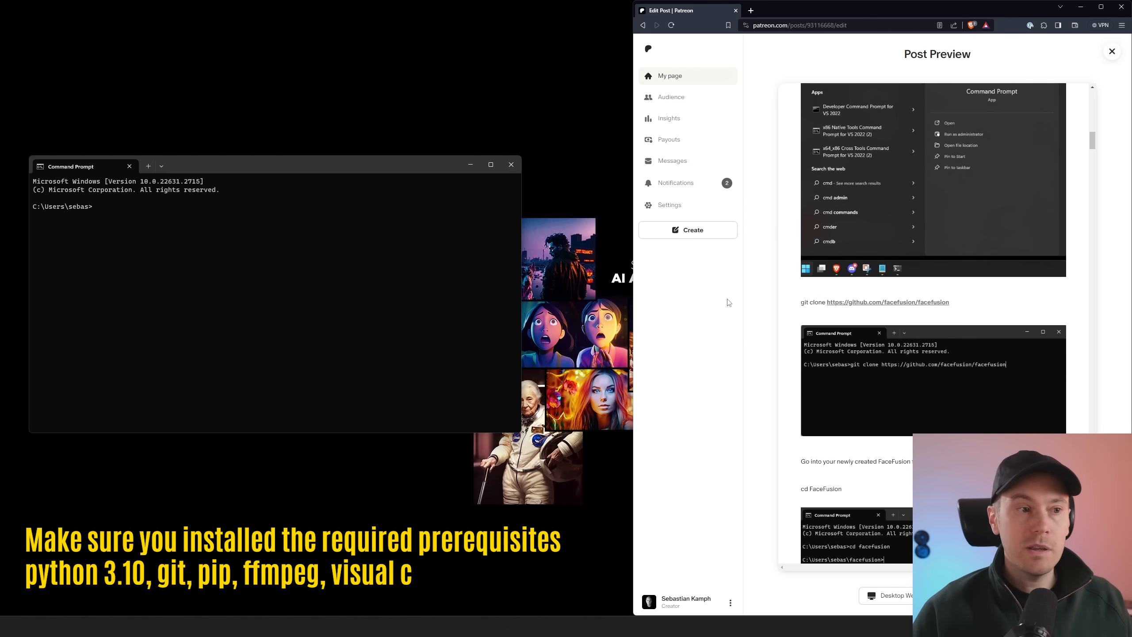
Clone facefusion, enter its folder, create a venv, and run python install.py
triple_click(875, 301)
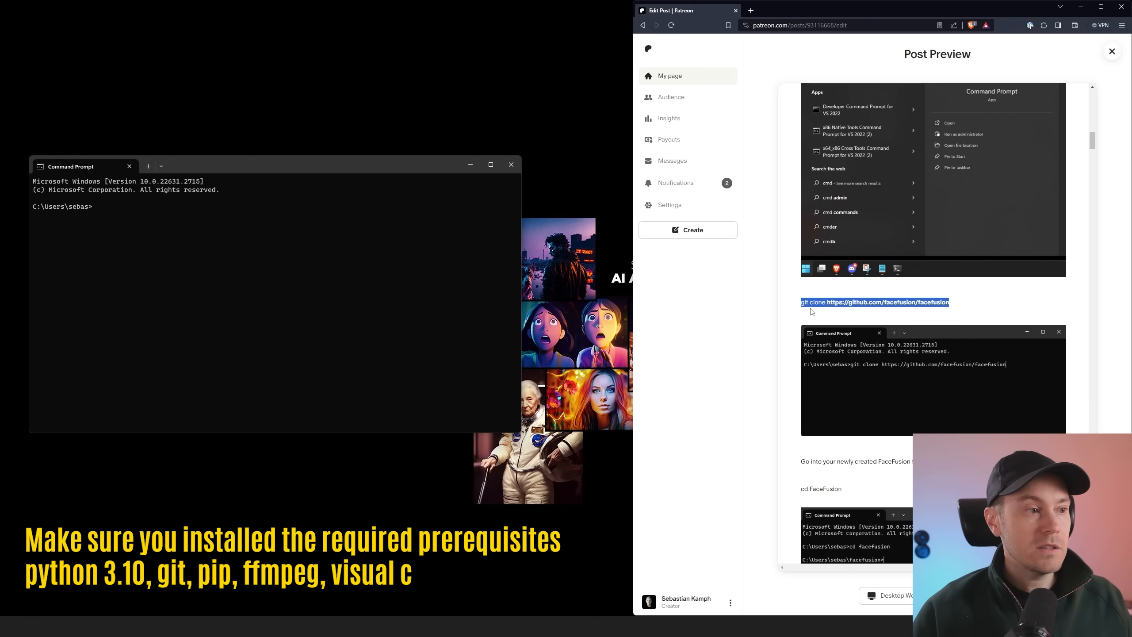
type("git clone https://github.com/facefusion/facefusion")
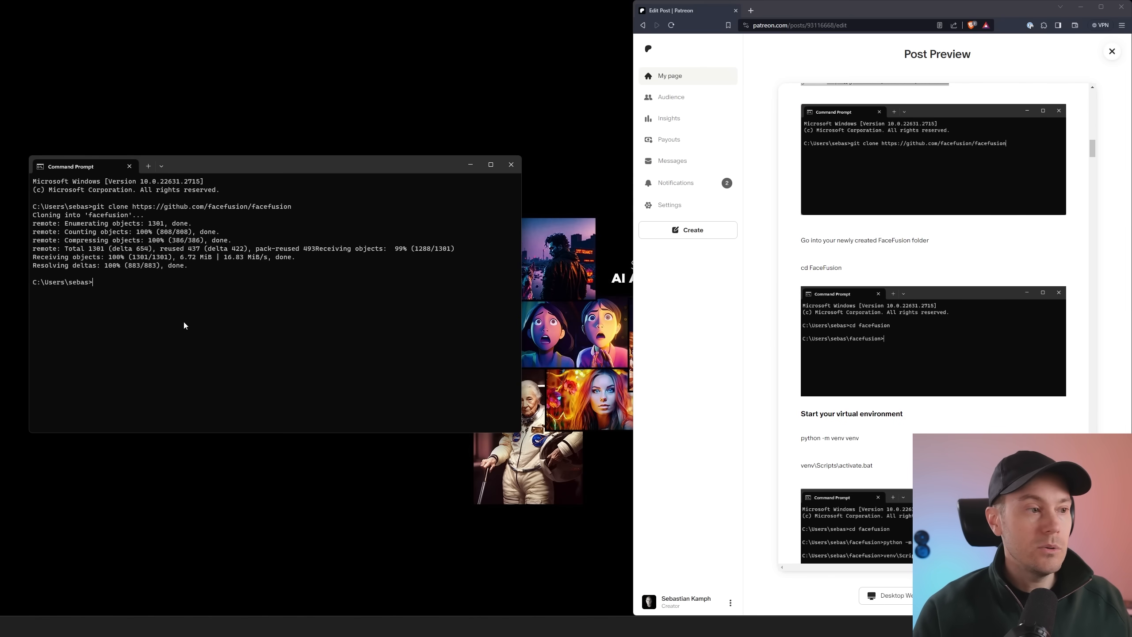
type("cd facefusion")
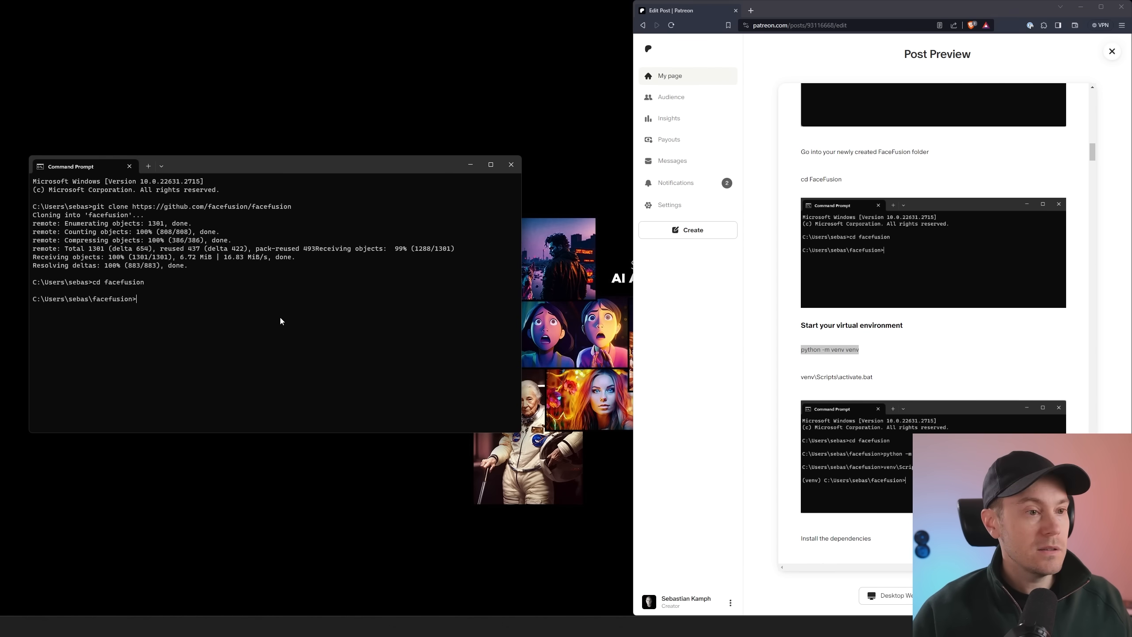
type("python -m venv venv")
type("venv\\Scripts\\activate.bat")
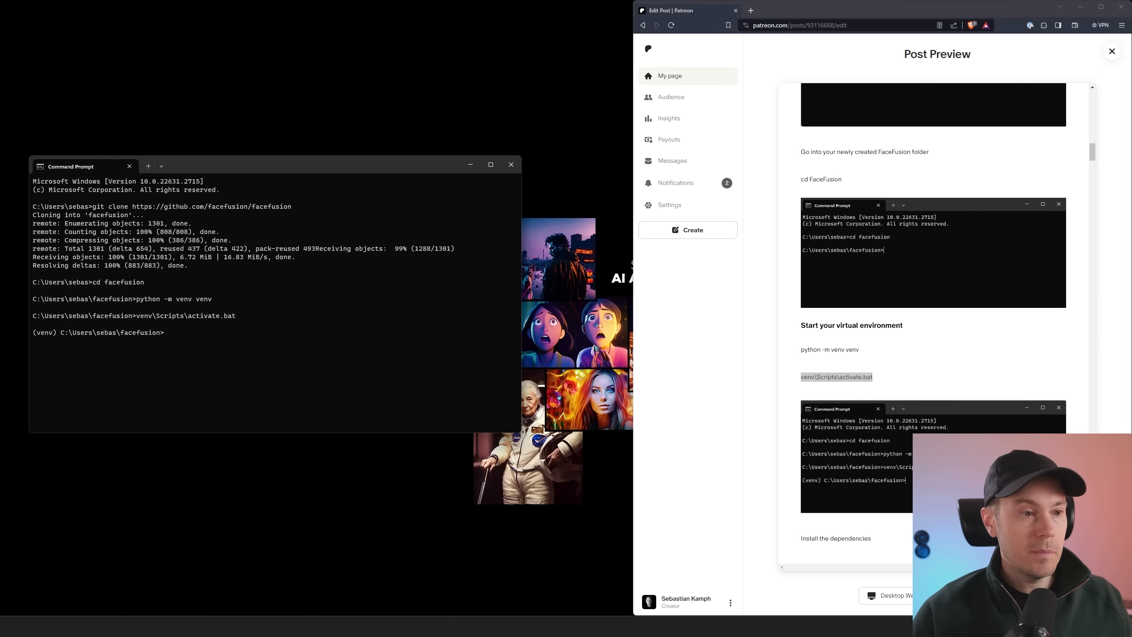
type("python install.py")
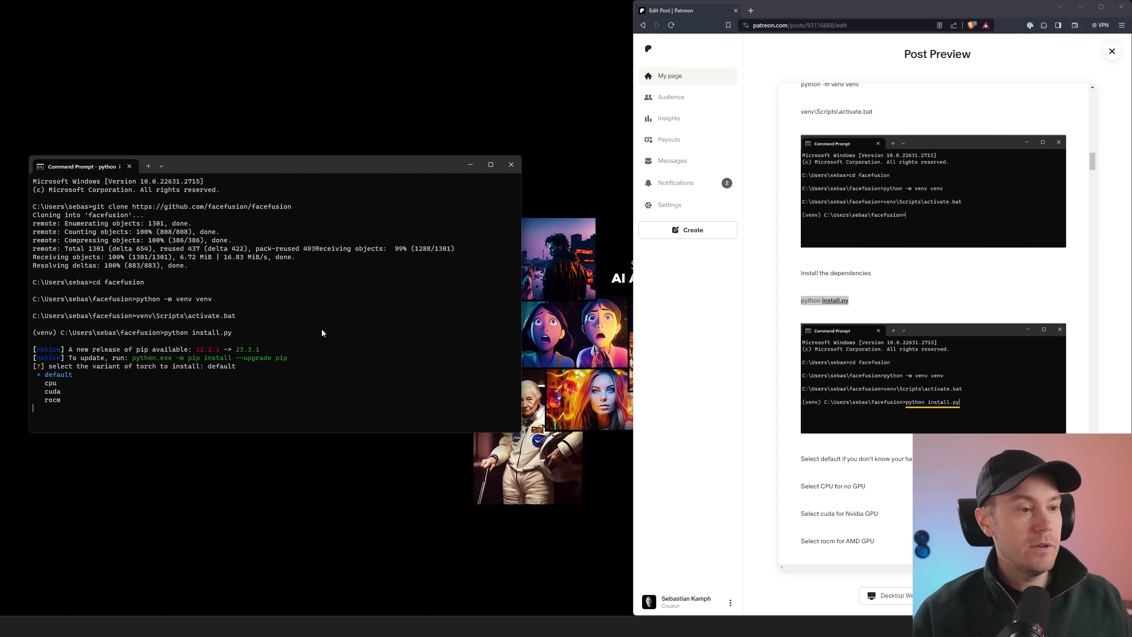
Choose the torch variant, let installation finish, then launch FaceFusion with python run.py
key("Down")
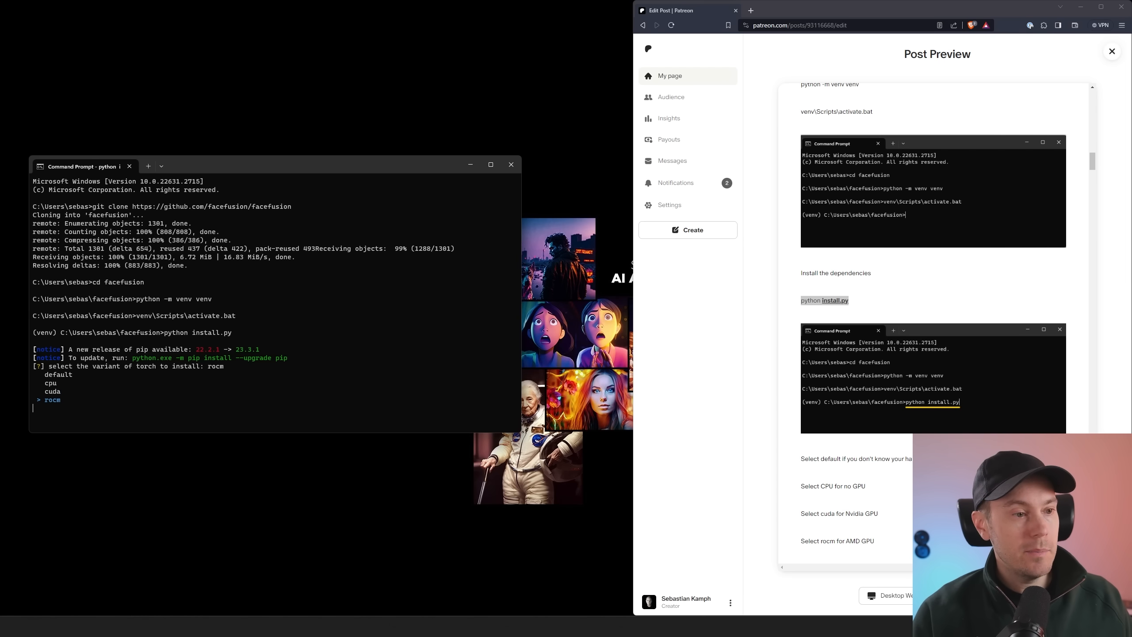
key("Up")
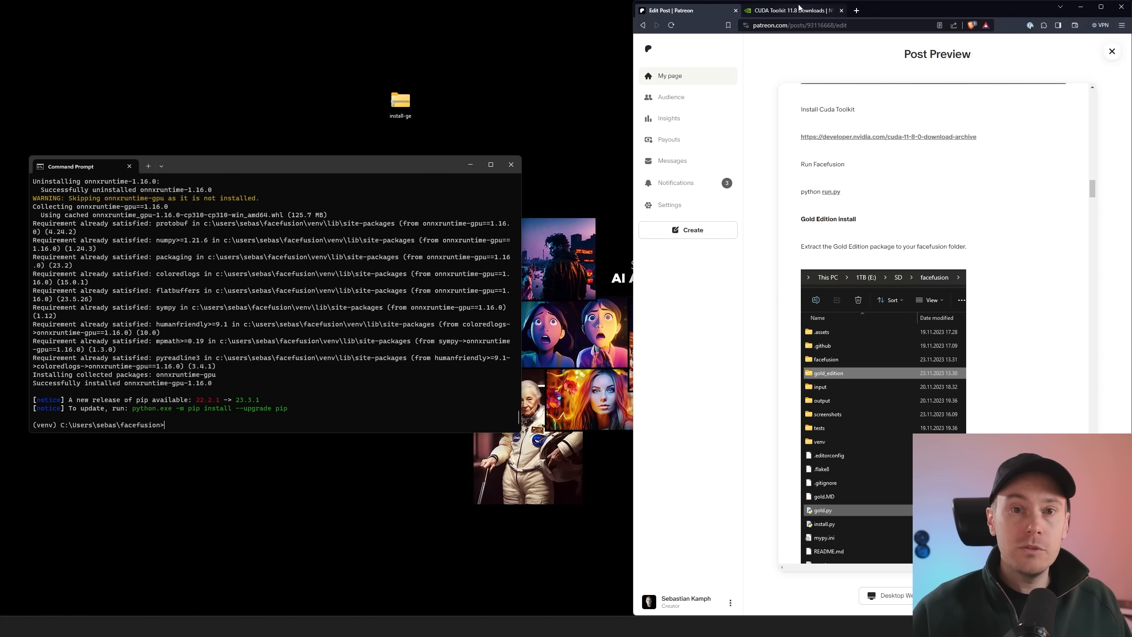
left_click(787, 10)
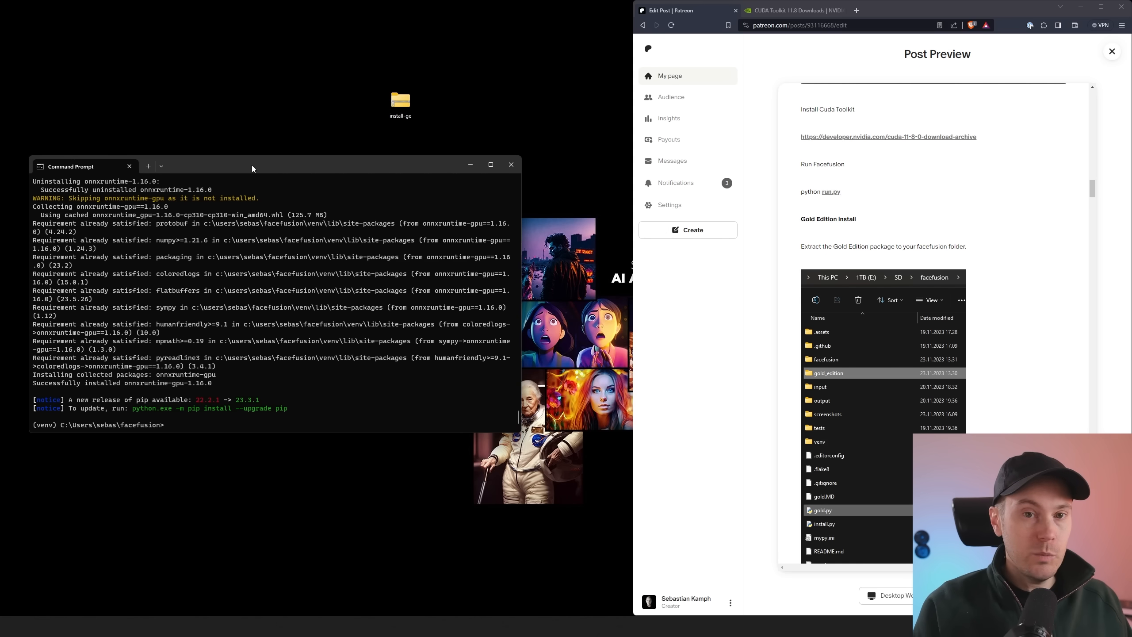
mouse_move(575, 203)
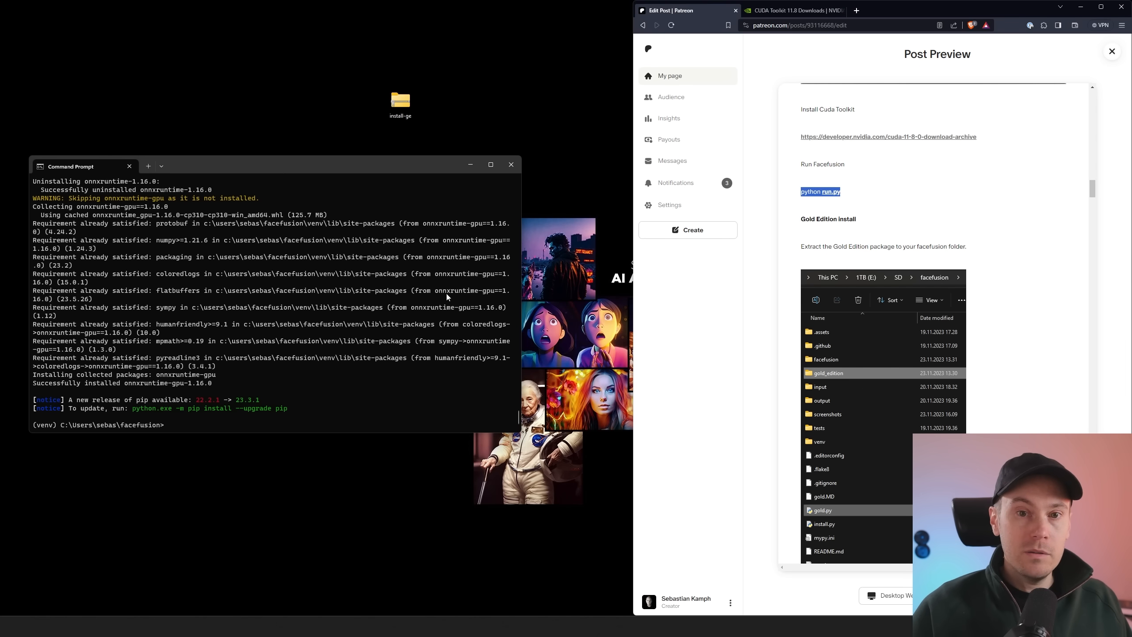
type("python run.py")
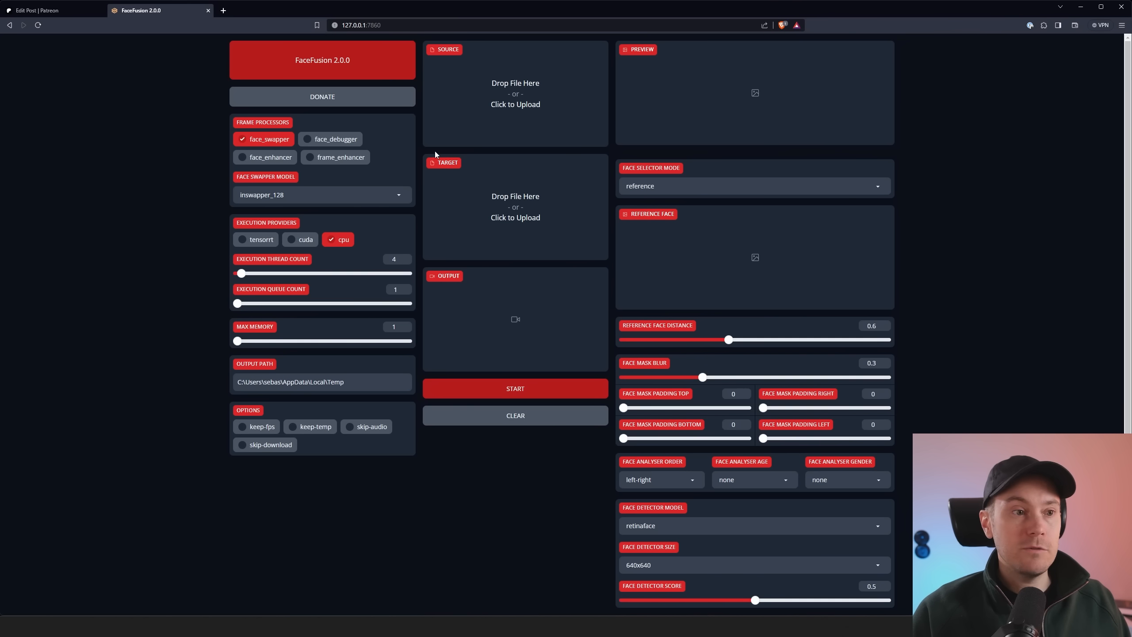
mouse_move(887, 242)
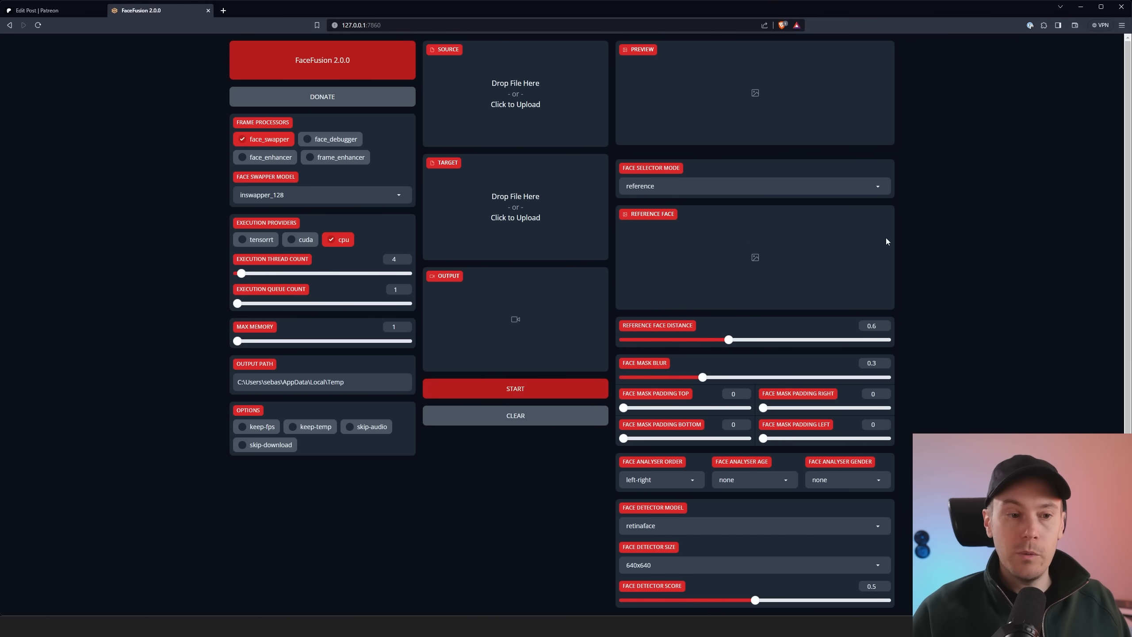
mouse_move(1000, 263)
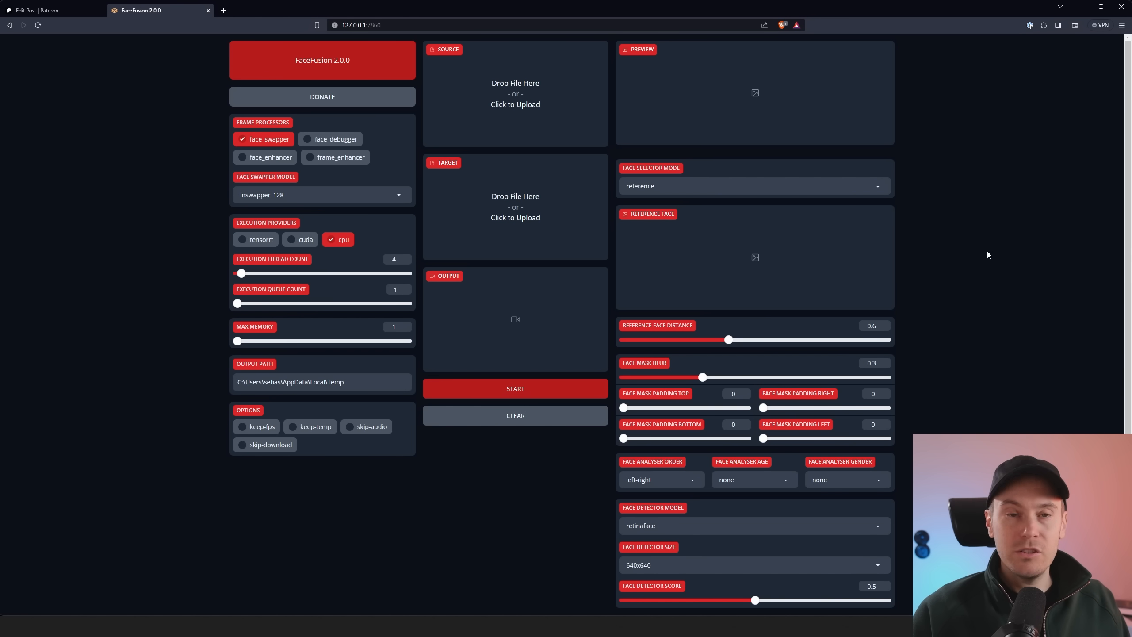
mouse_move(984, 251)
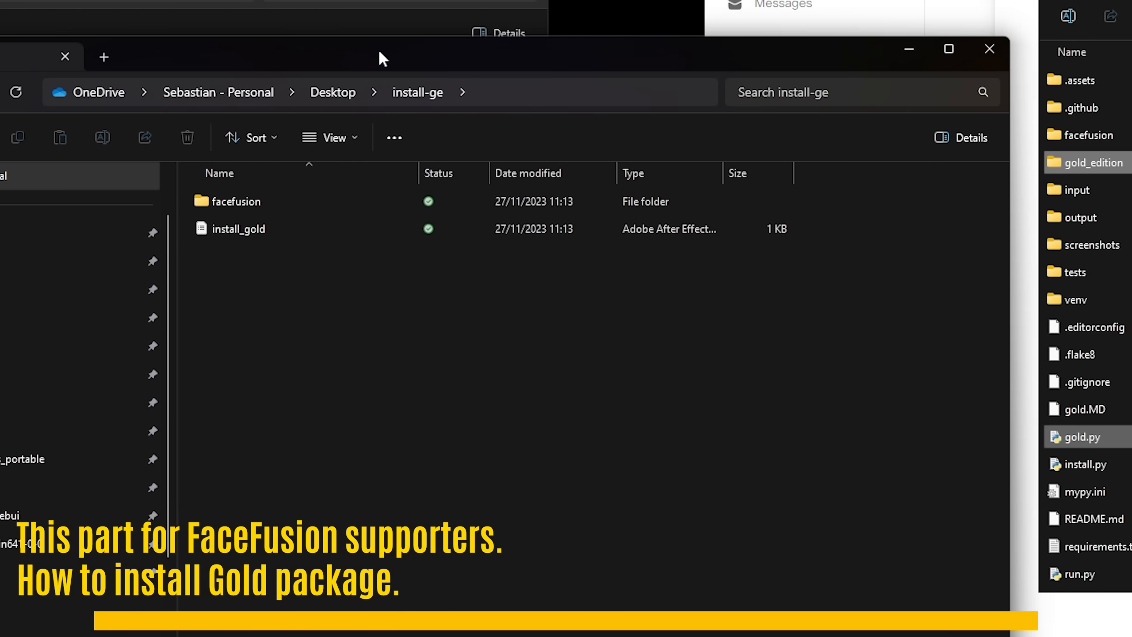
Open install-ge\facefusion and move gold_edition and gold.py into the FaceFusion folder
left_click_drag(382, 58, 375, 53)
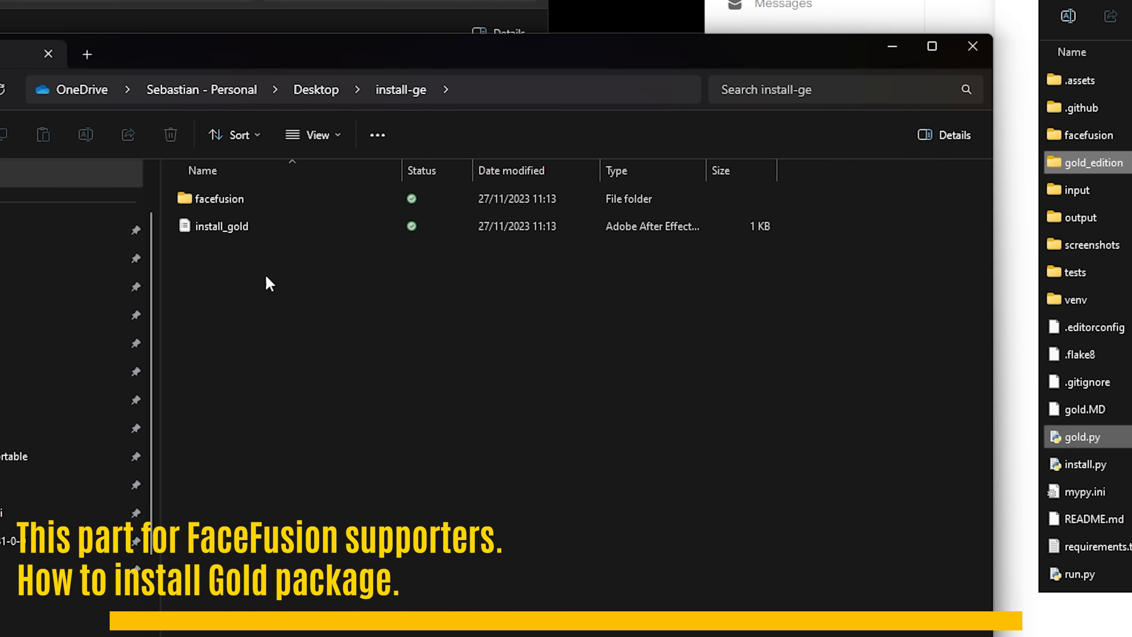
left_click(218, 199)
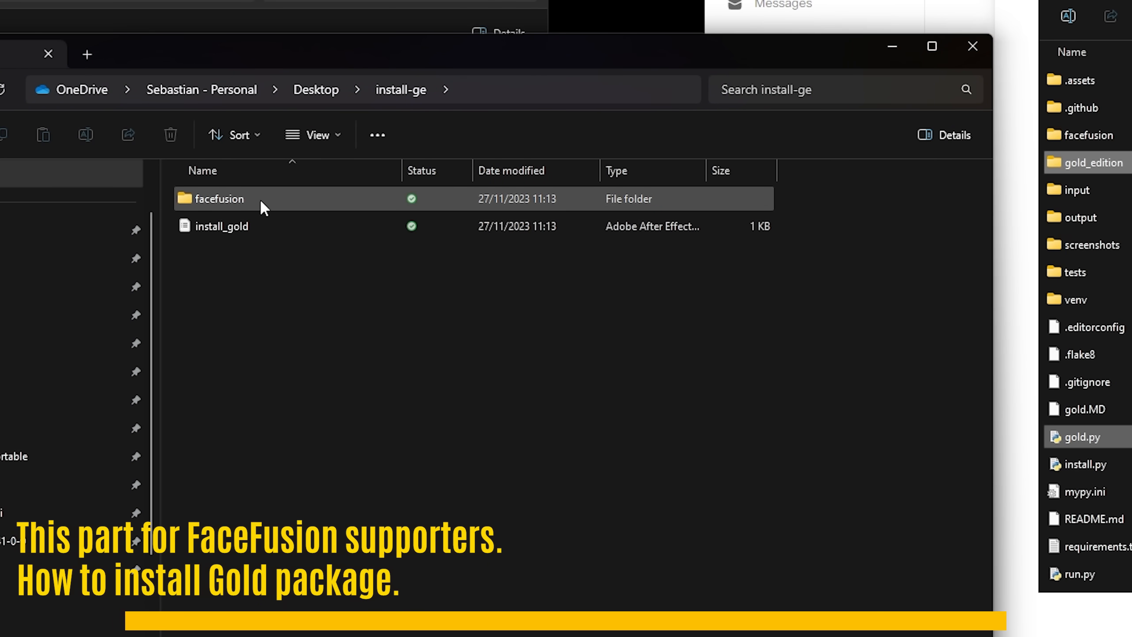
double_click(218, 199)
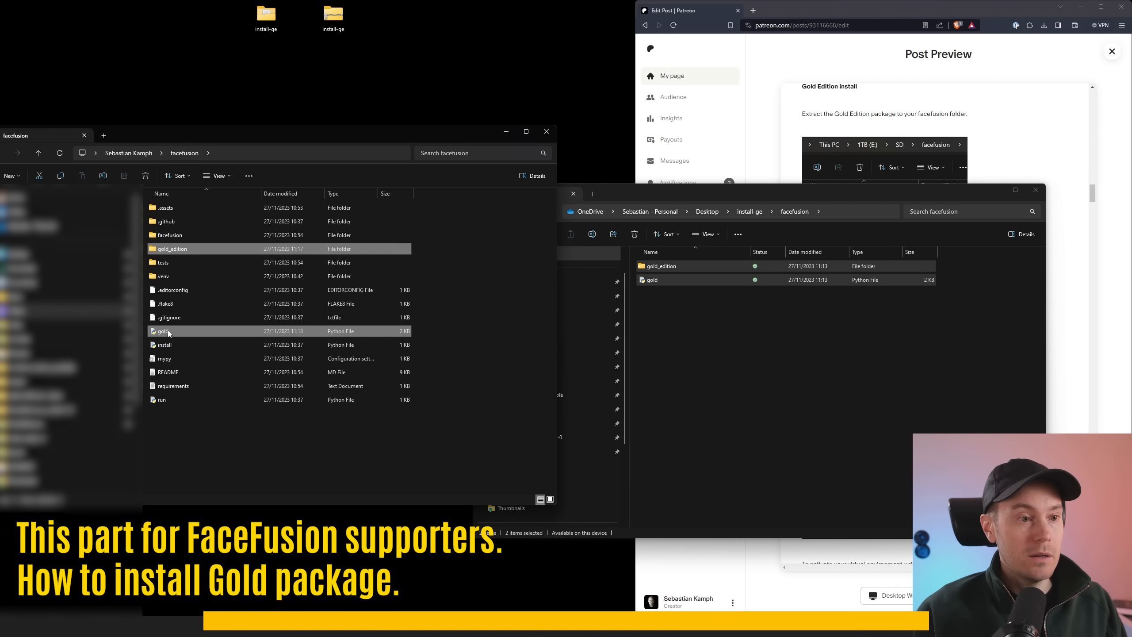
left_click(160, 399)
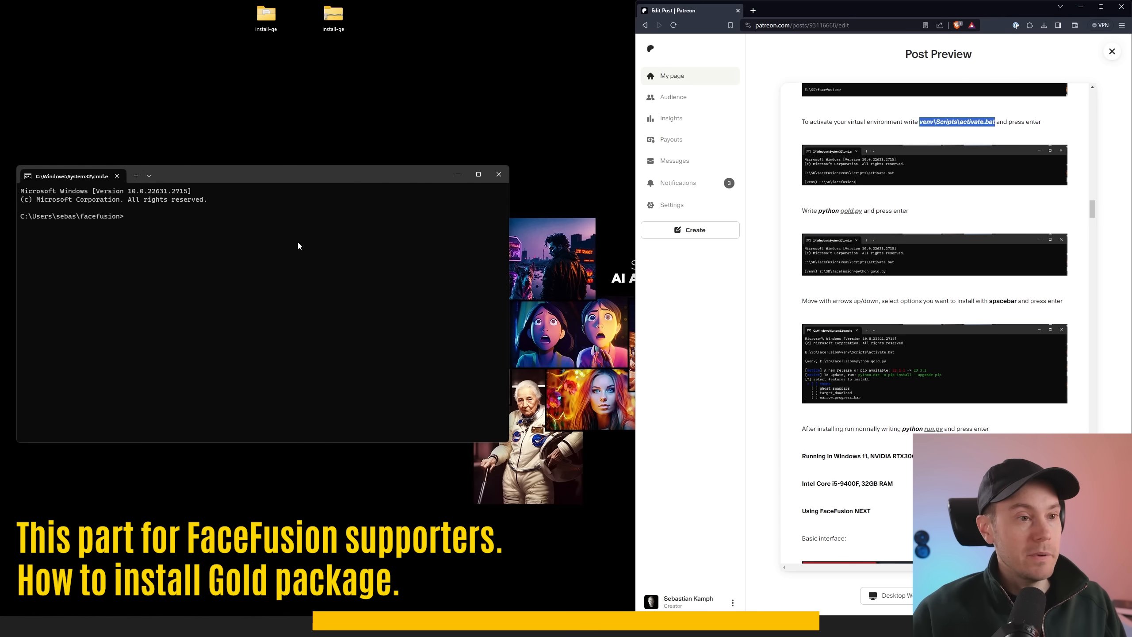
Activate the venv, install all four features via python gold.py, and rerun python run.py
type("venv\\Scripts\\activate.bat")
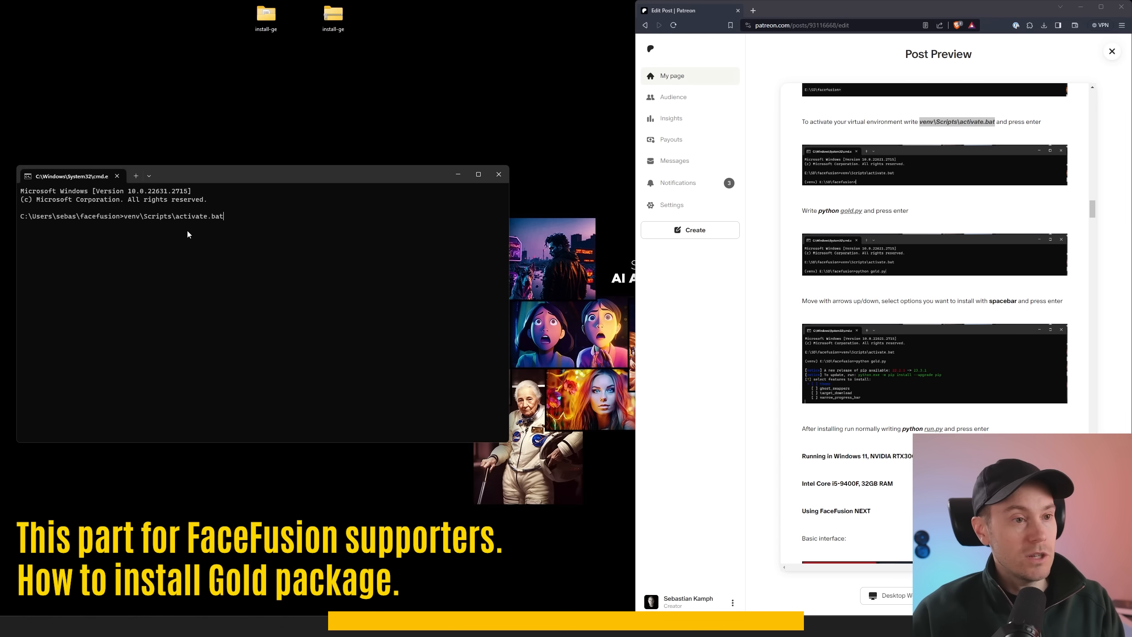
key("enter")
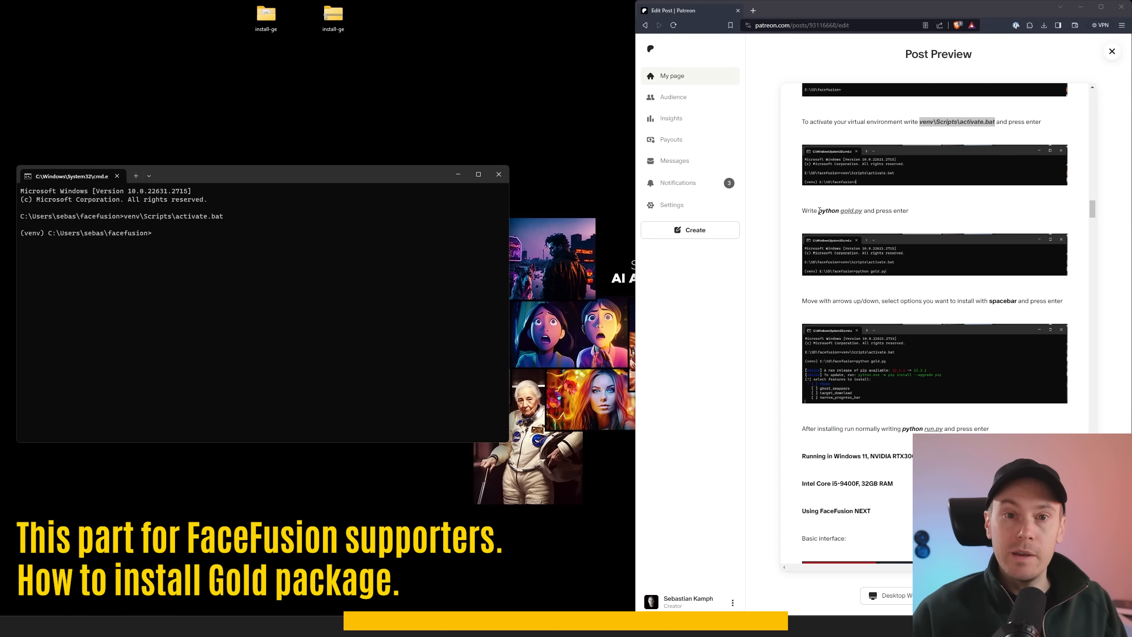
type("python gold.py")
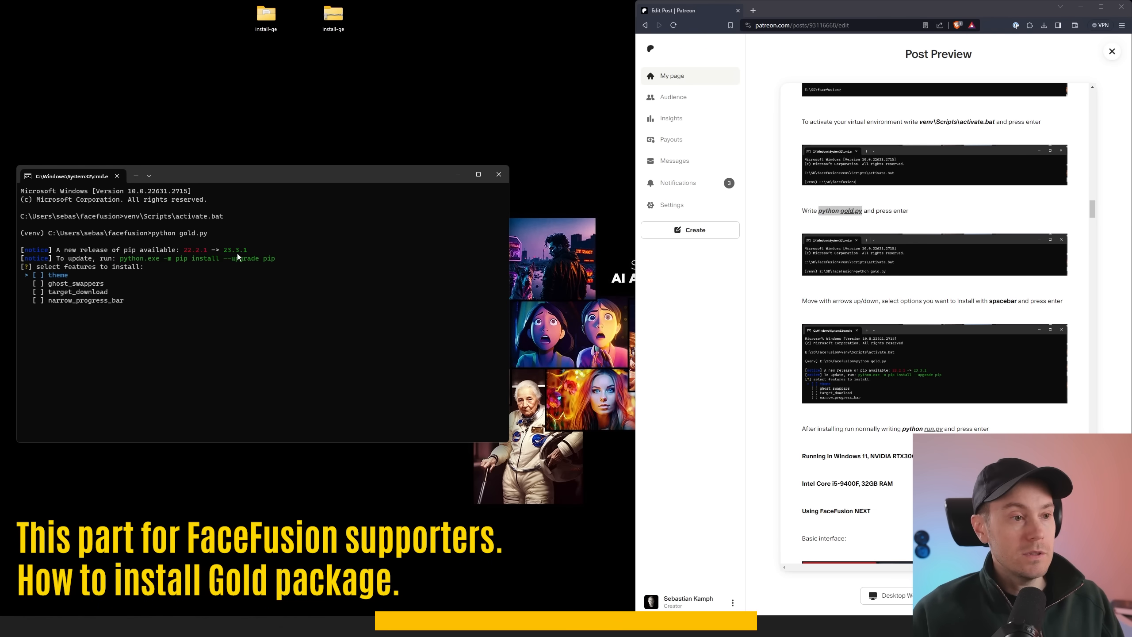
key("space")
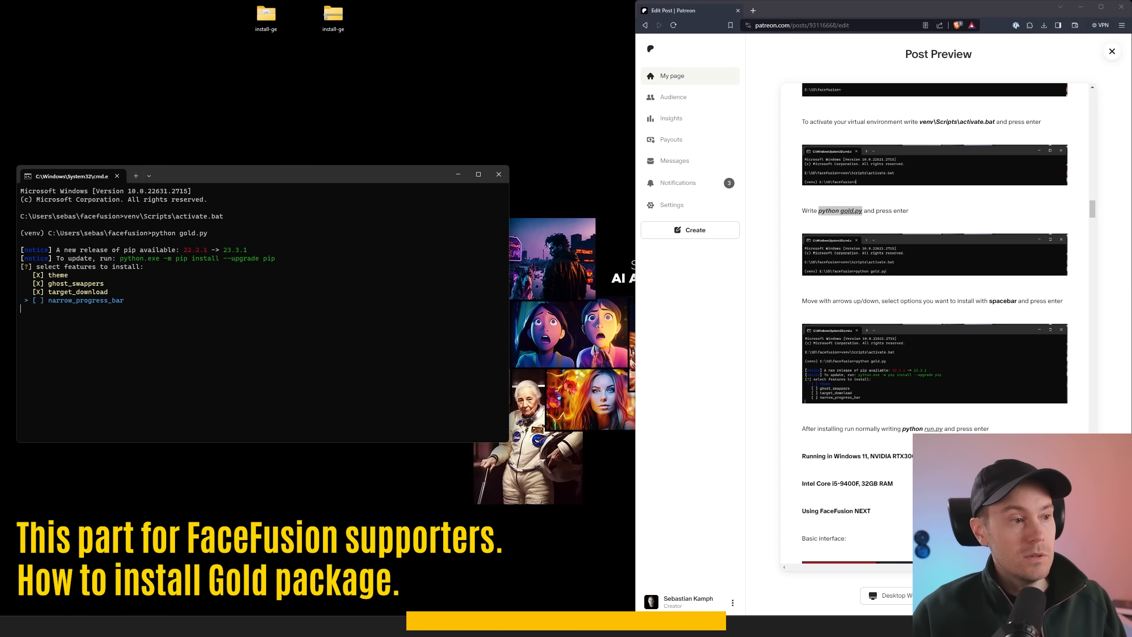
key("space")
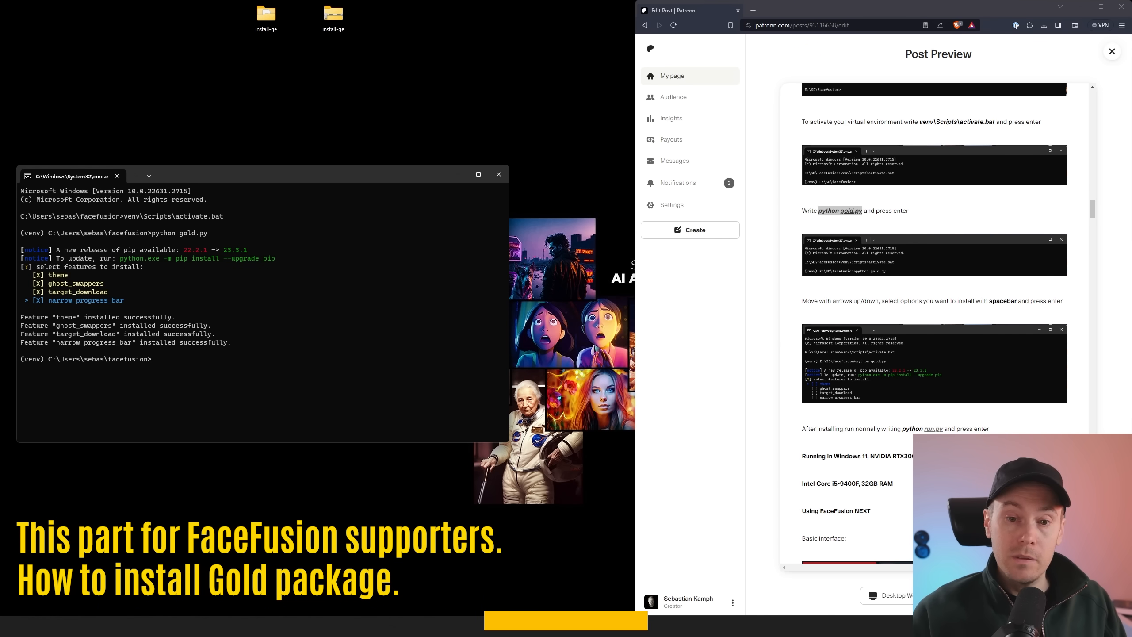
type("pt")
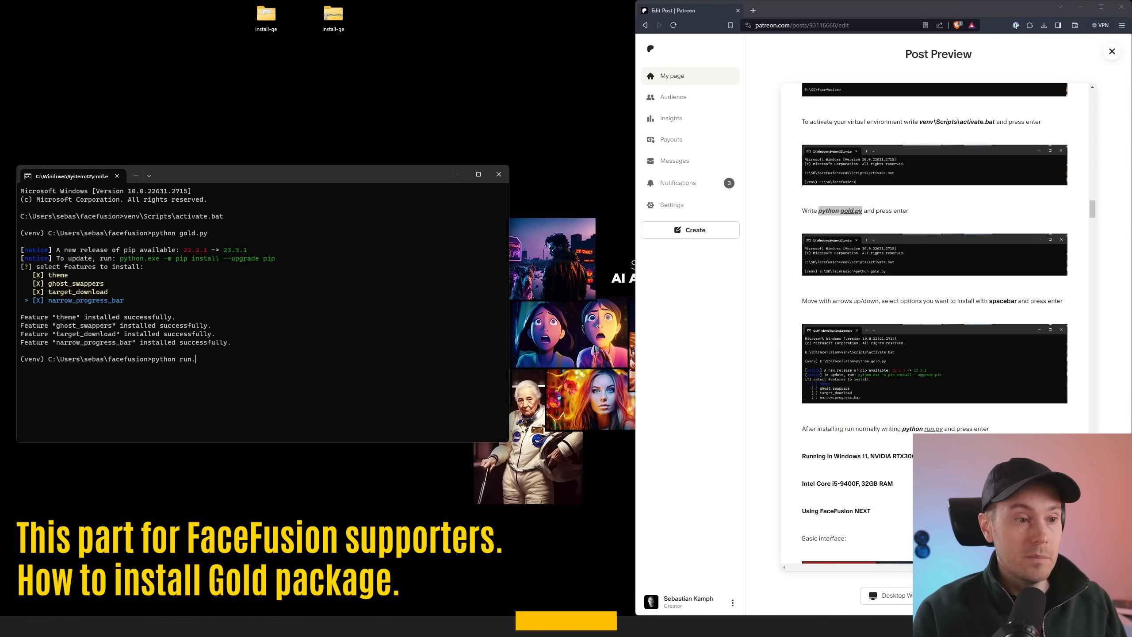
type("py")
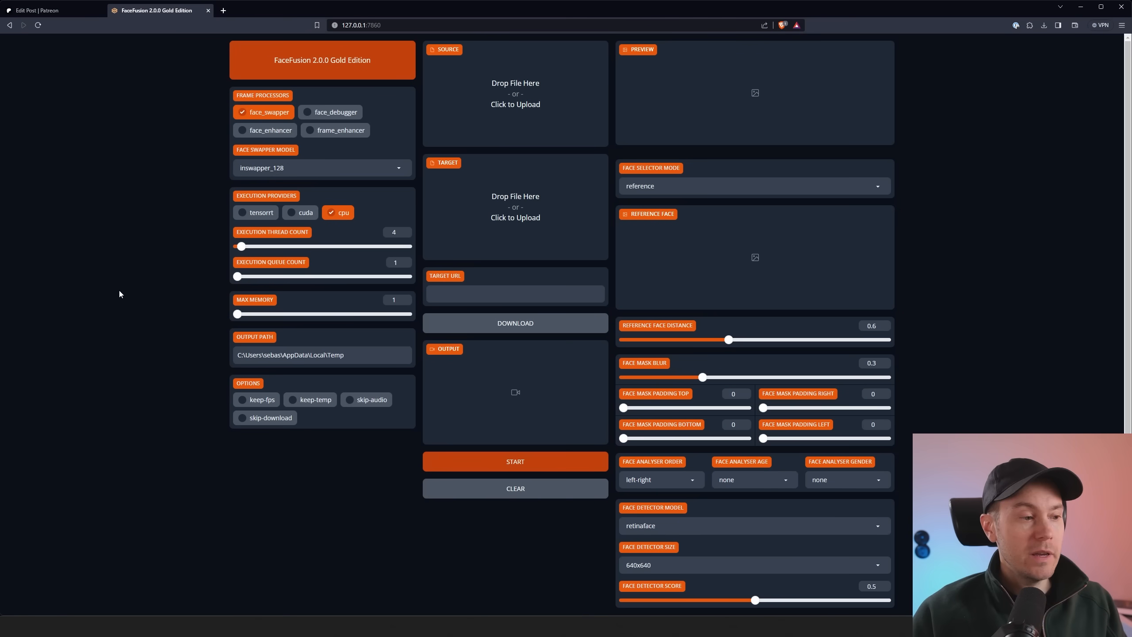
mouse_move(116, 224)
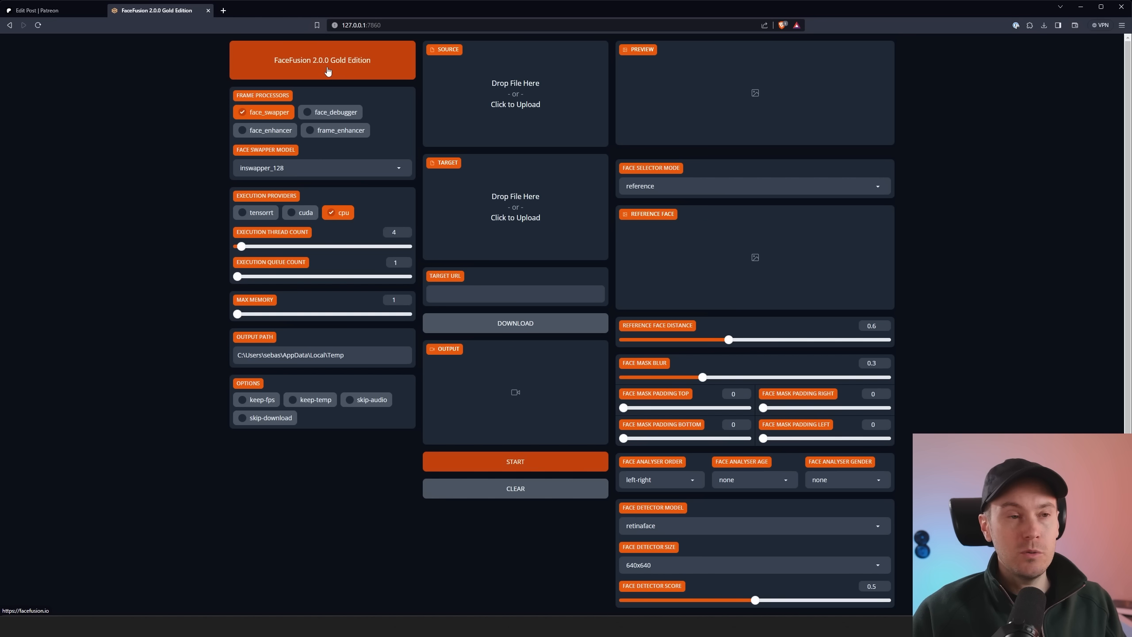
mouse_move(361, 72)
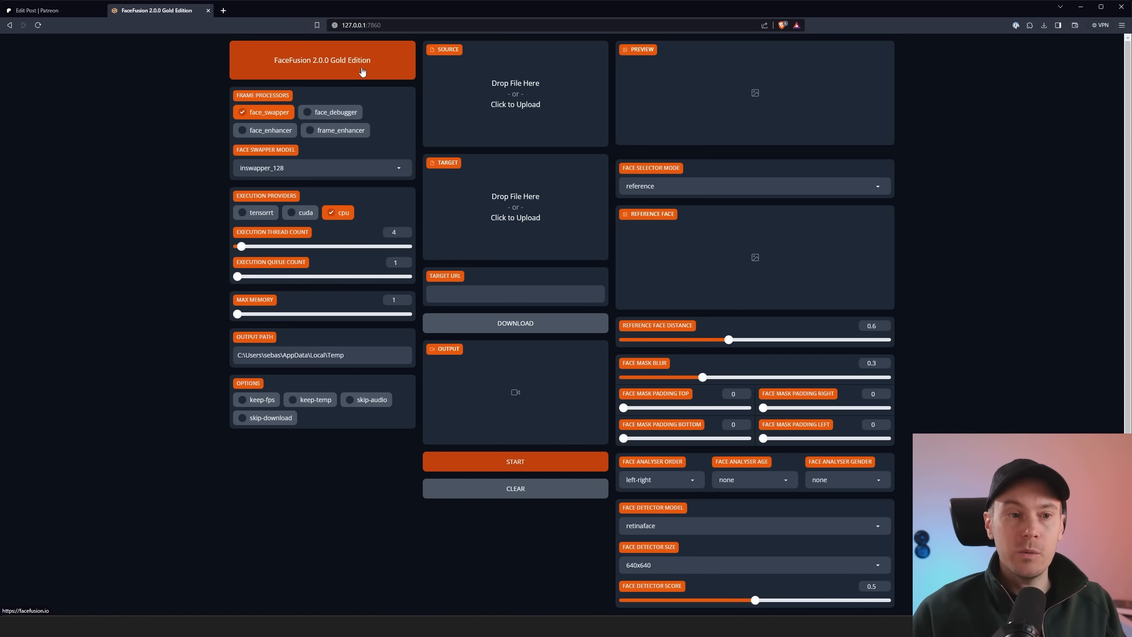
mouse_move(159, 222)
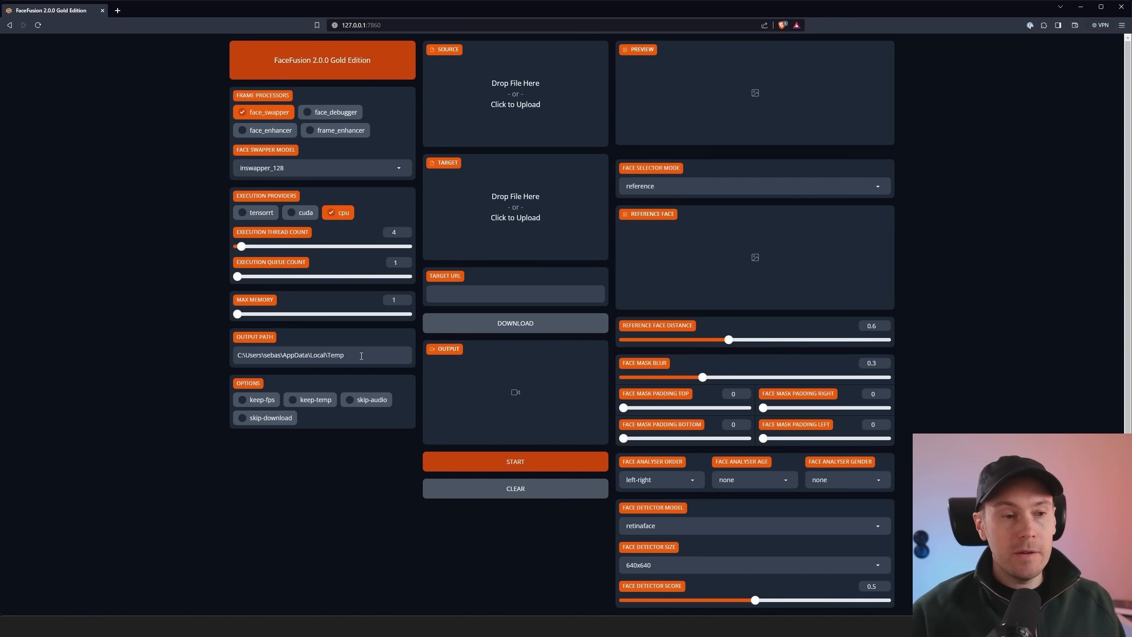
Set output path to C:\Users\sebas\facefusion\output; load Seb3.png source and TEAM photo target
double_click(291, 354)
type("facefusion\\ou")
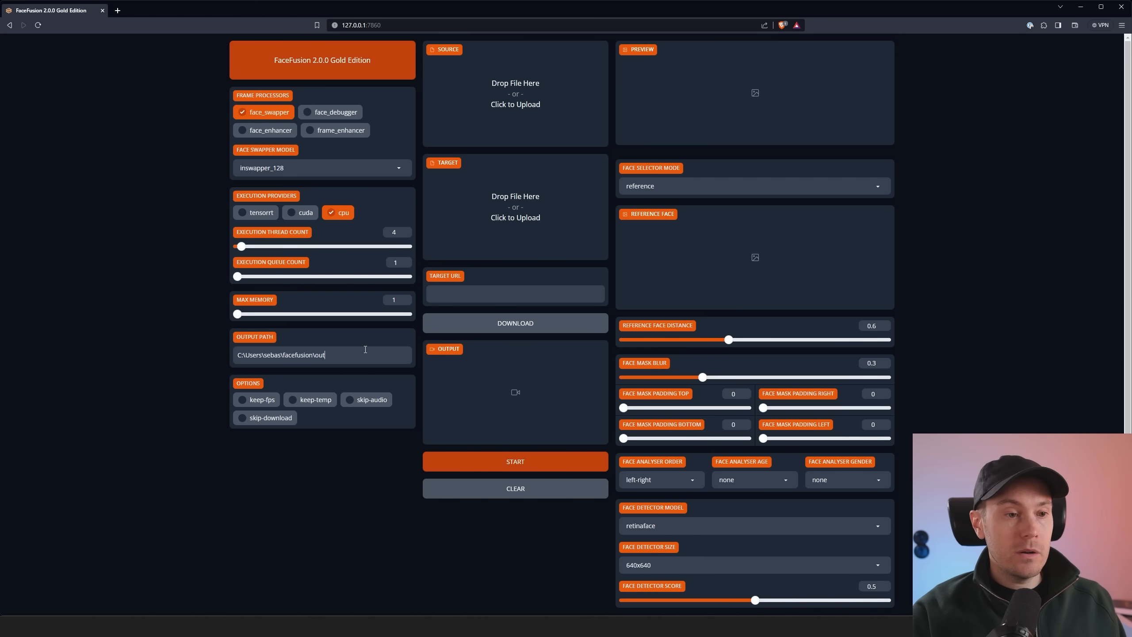
type("put")
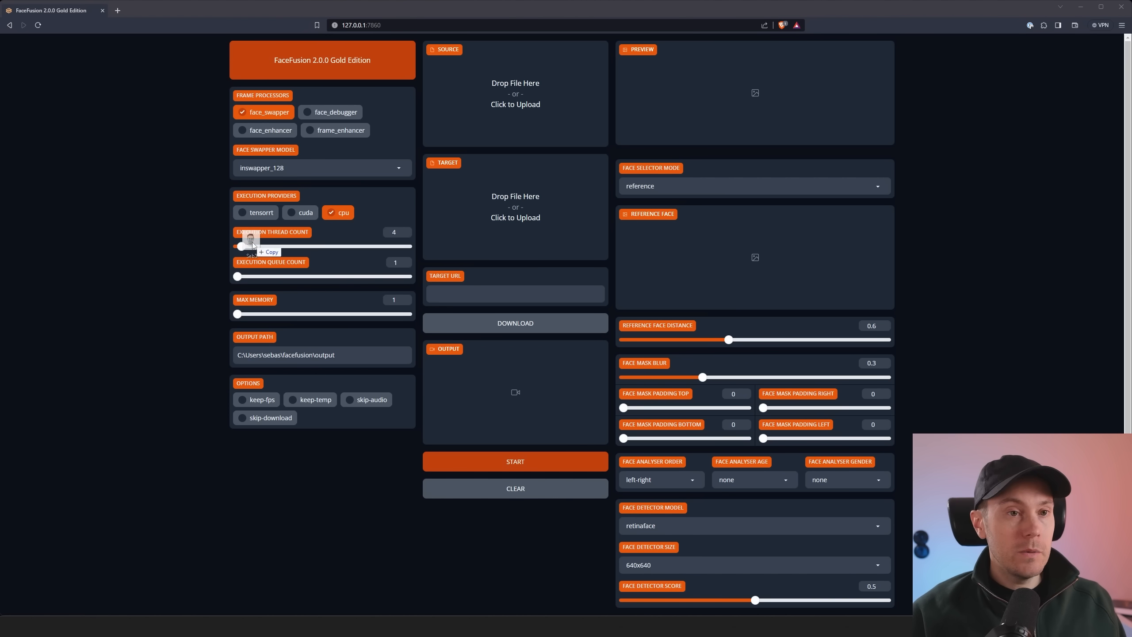
left_click(515, 93)
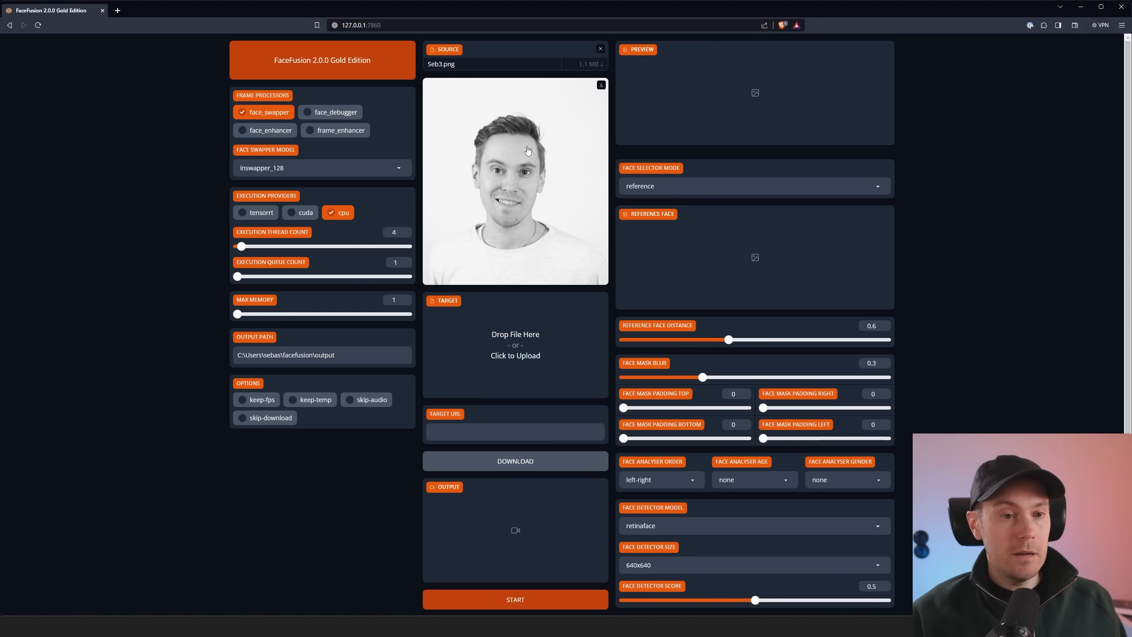
mouse_move(510, 334)
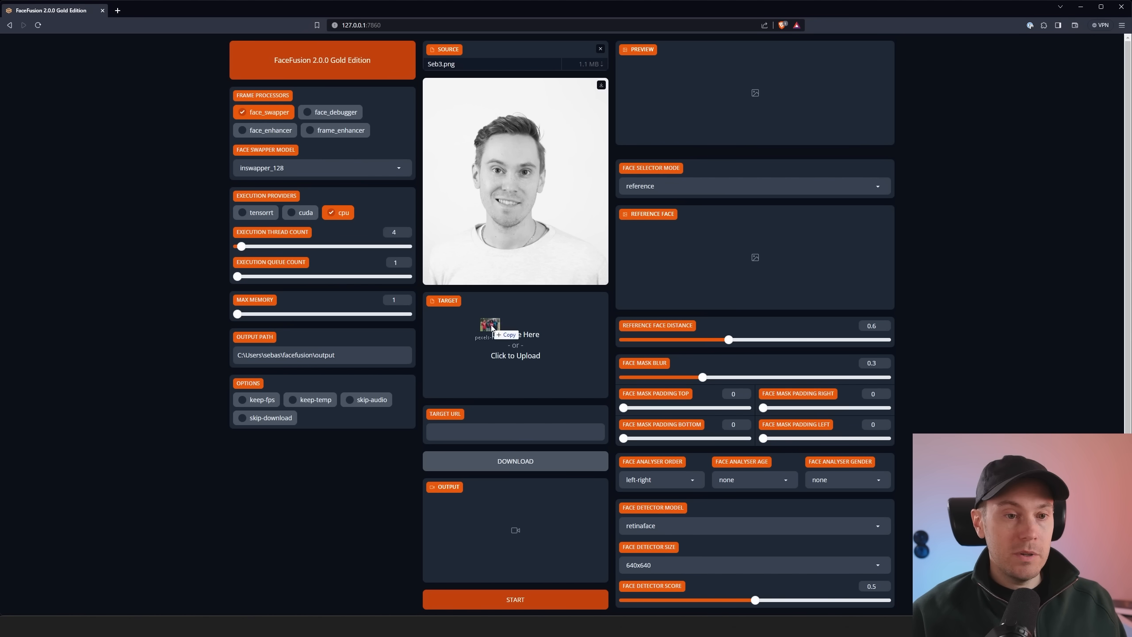
left_click(515, 343)
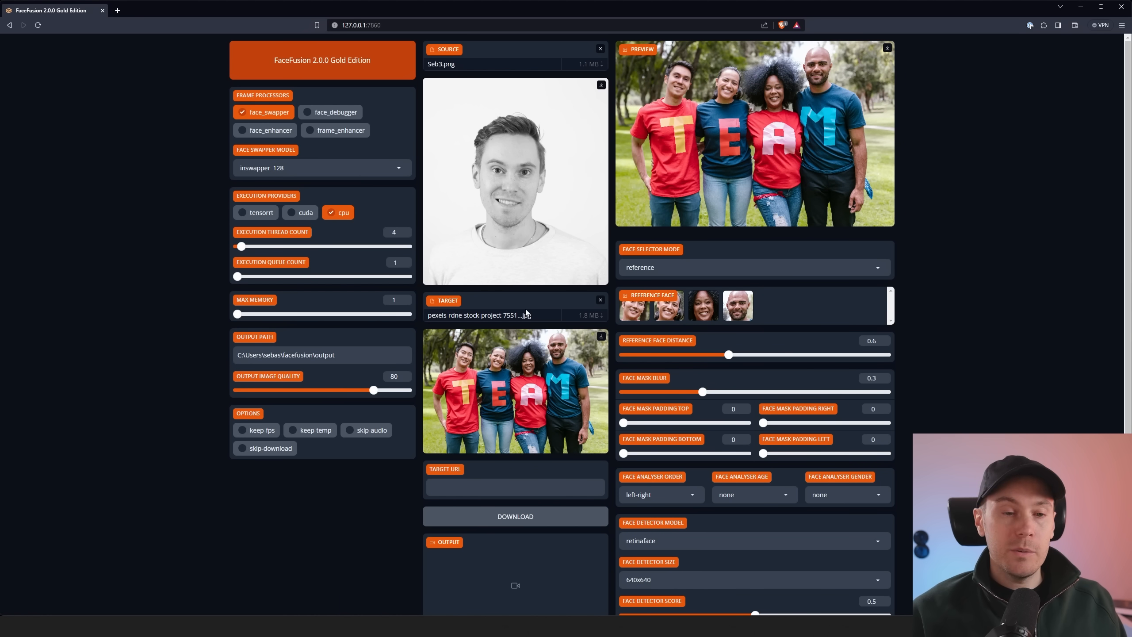
mouse_move(535, 304)
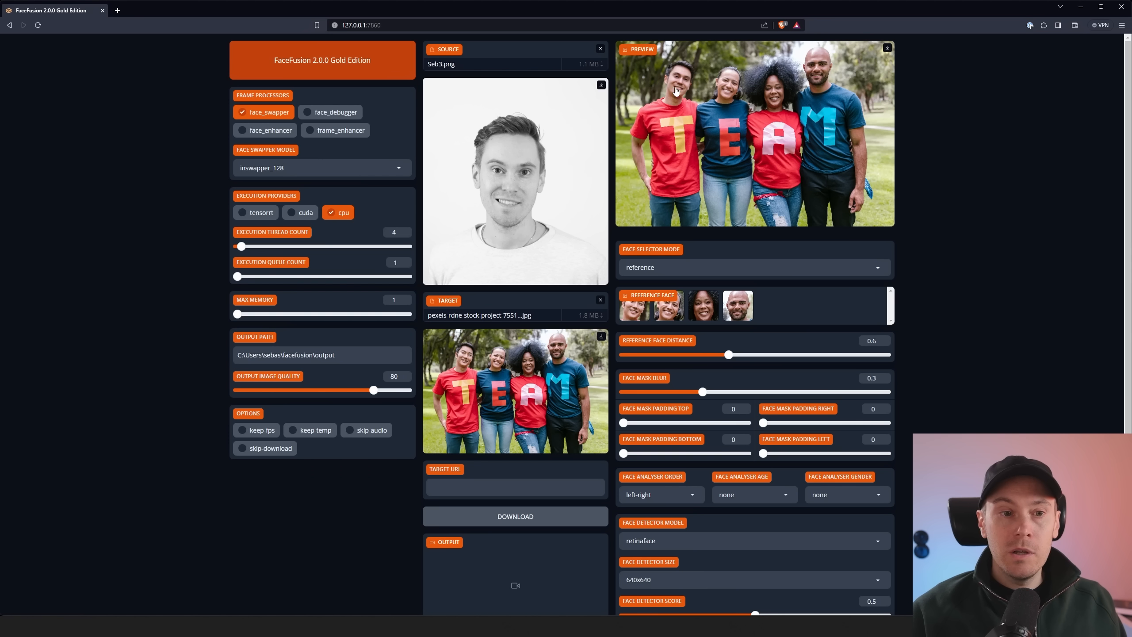
mouse_move(684, 77)
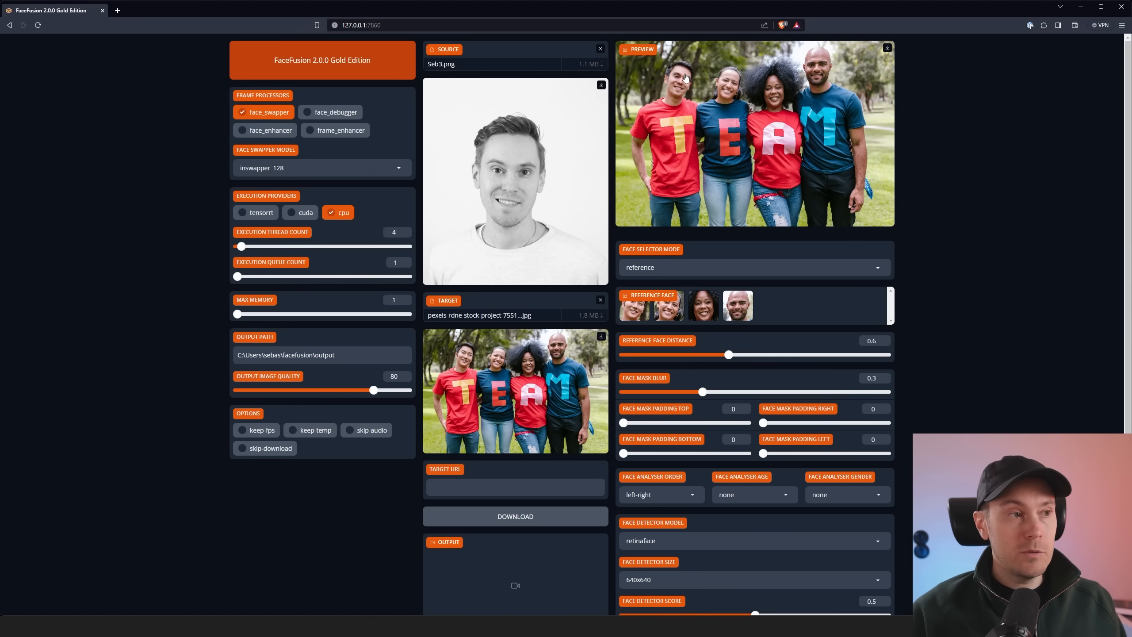
mouse_move(598, 98)
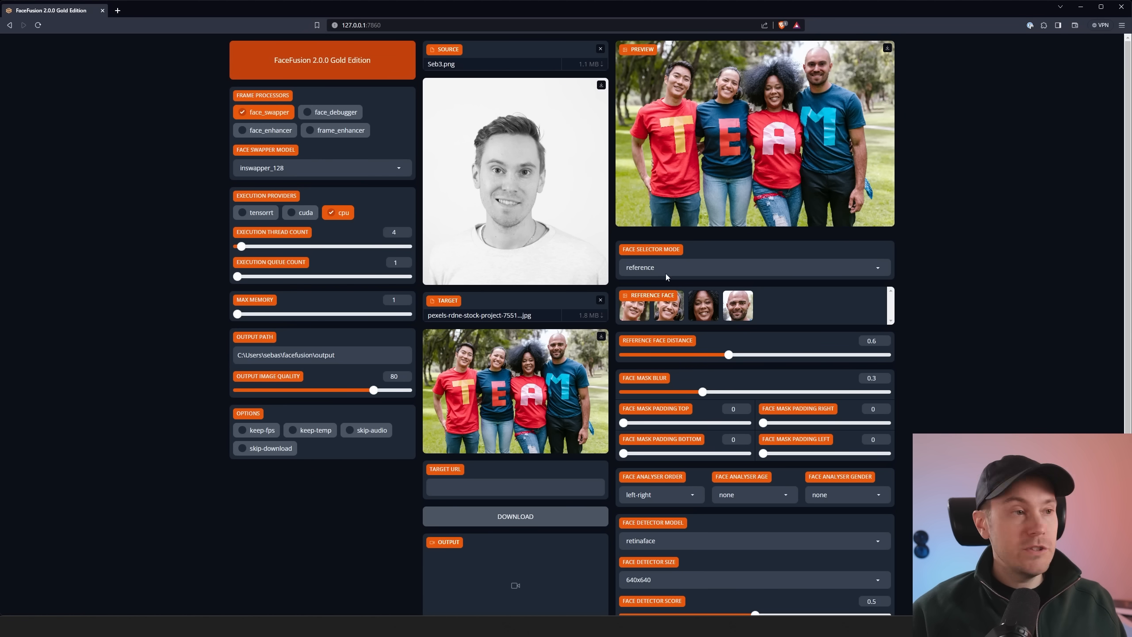
Set Face Selector Mode to 'many' and zoom the page in
left_click(753, 268)
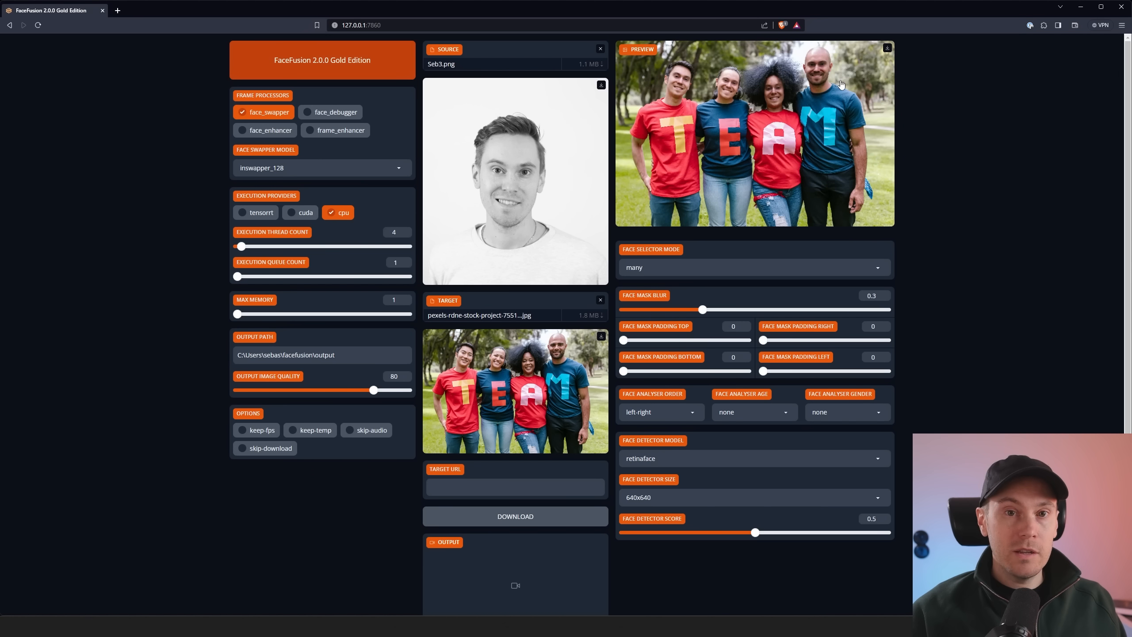
mouse_move(812, 103)
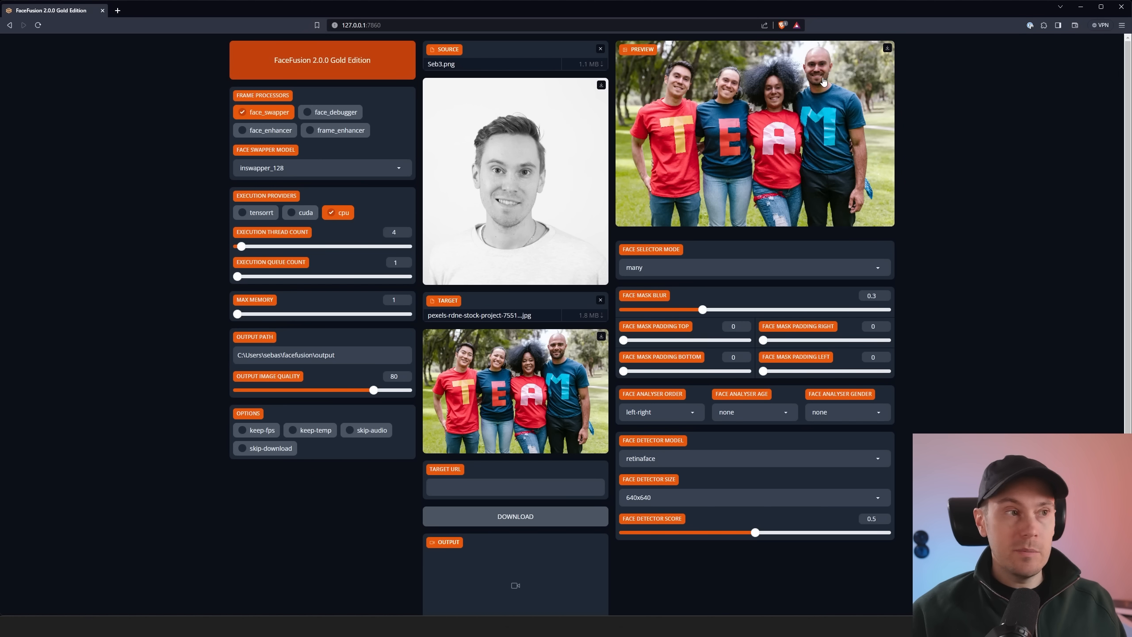
key("ctrl+plus")
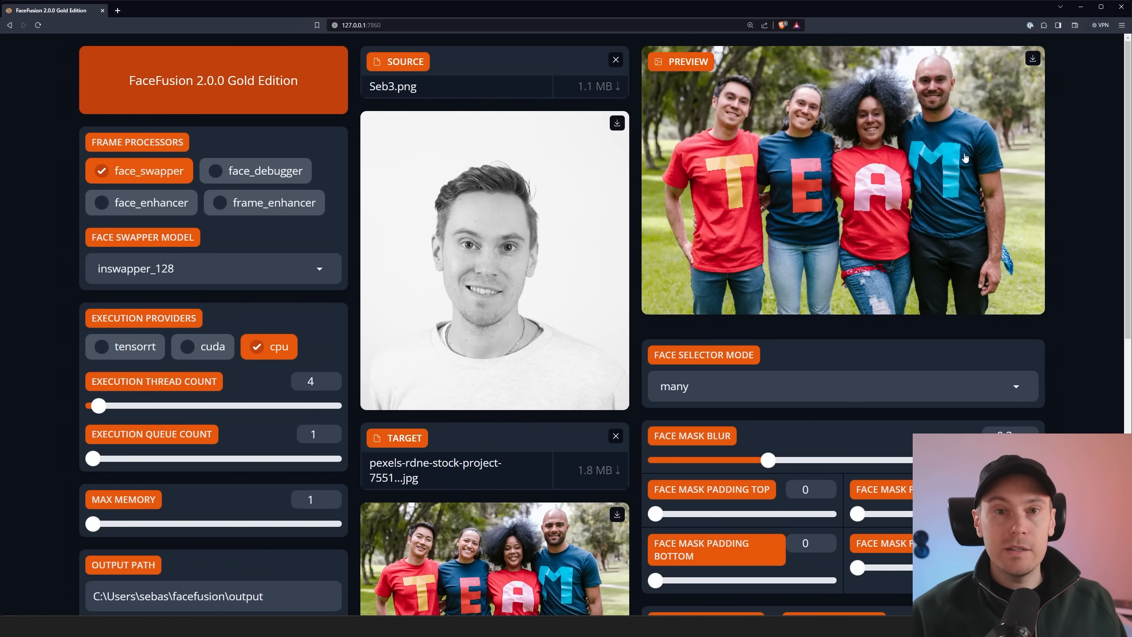
mouse_move(654, 204)
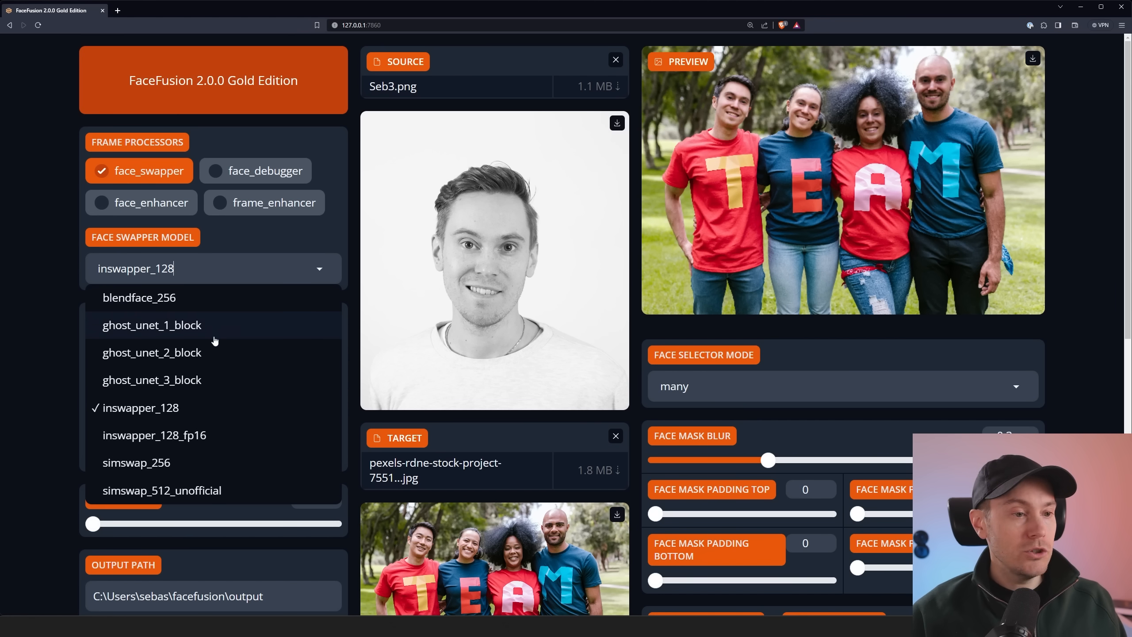
mouse_move(184, 413)
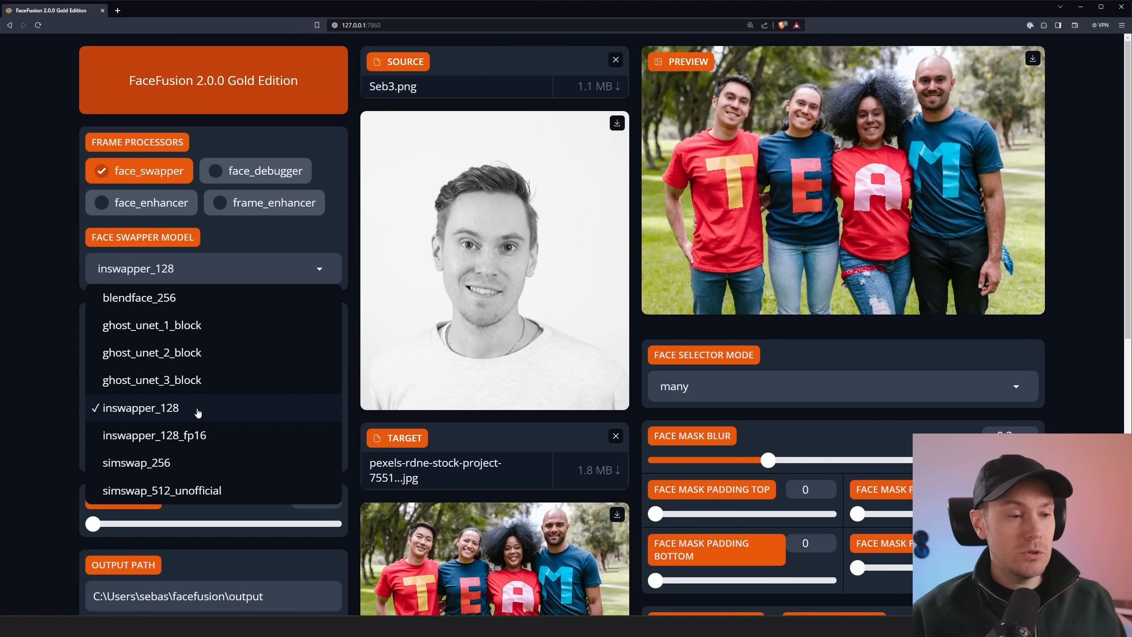
mouse_move(194, 473)
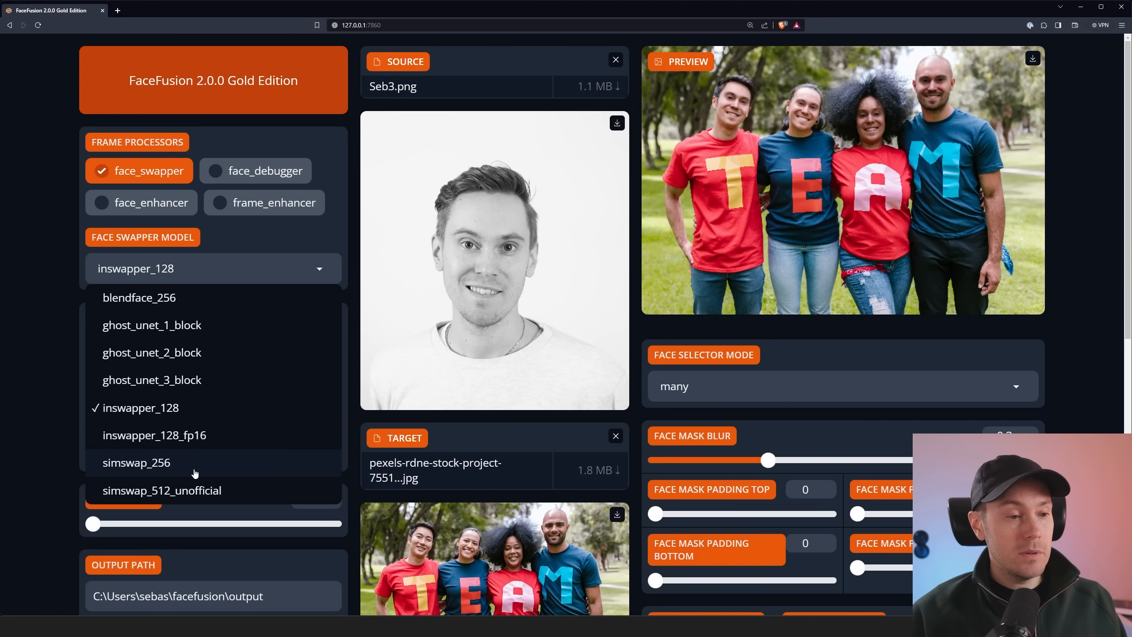
mouse_move(176, 470)
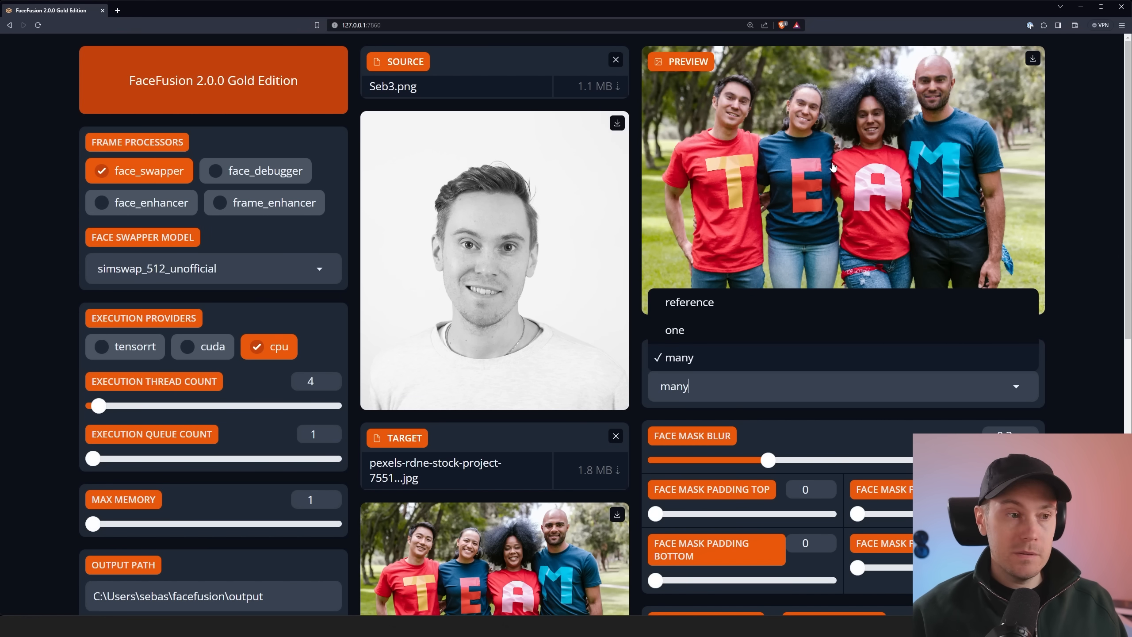
mouse_move(1079, 265)
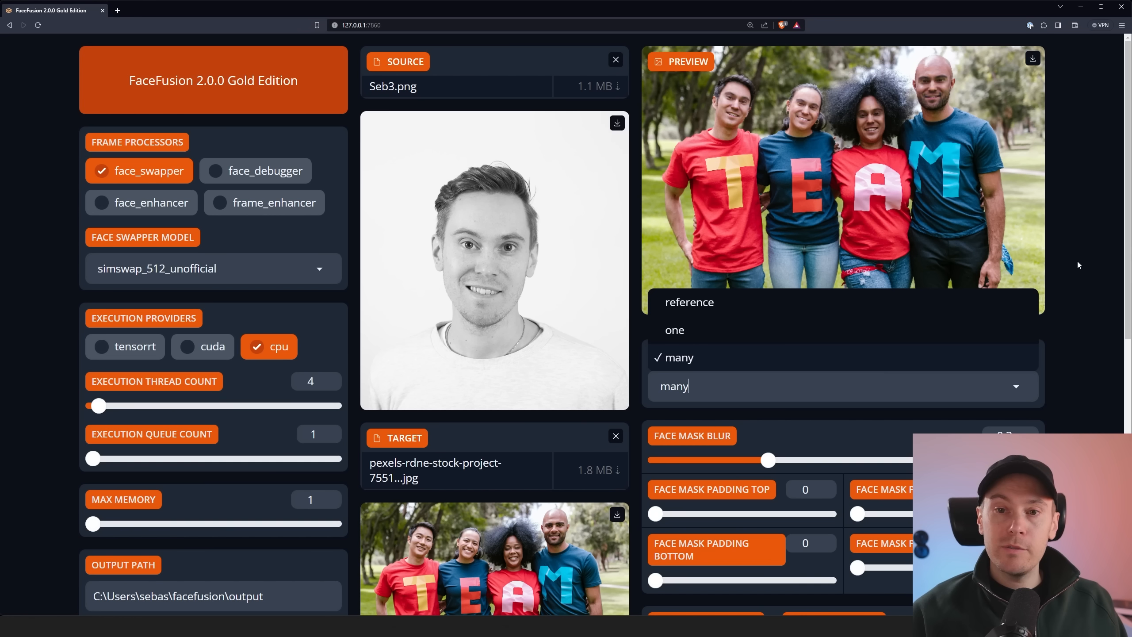
Choose simswap_512_unofficial as the face swapper model, keeping selector mode 'many'
left_click(677, 357)
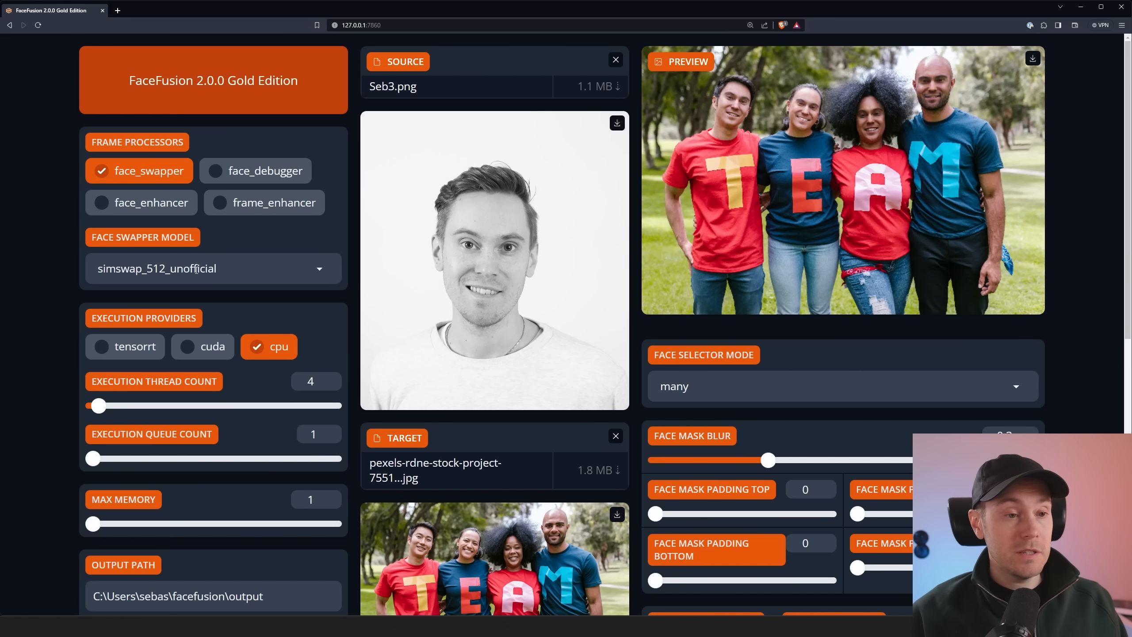
scroll("down", 3)
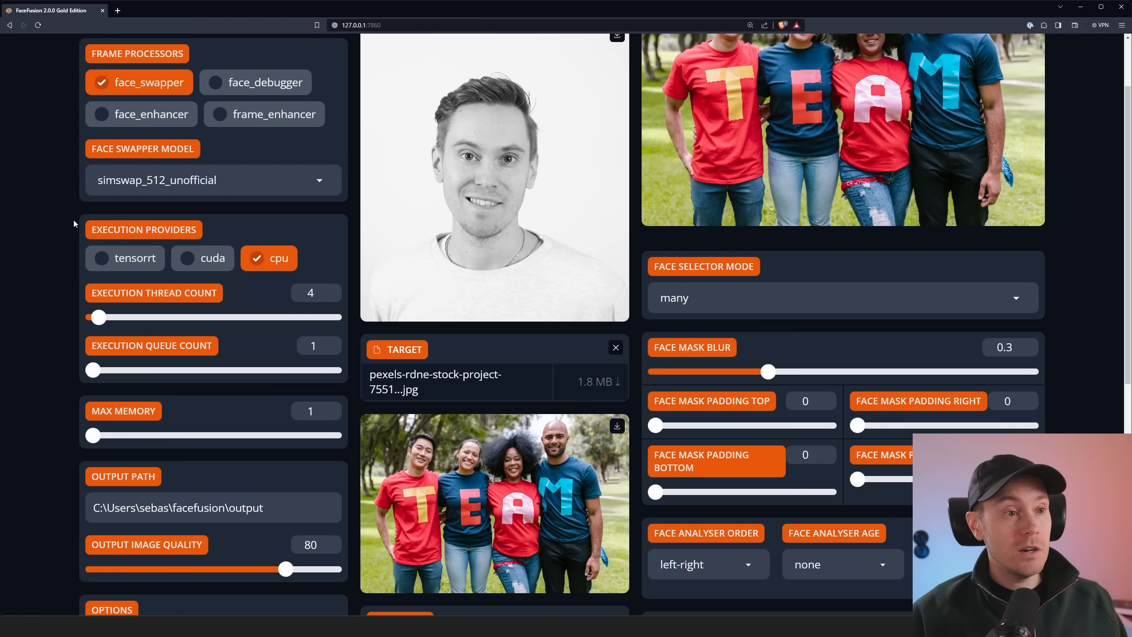
mouse_move(266, 248)
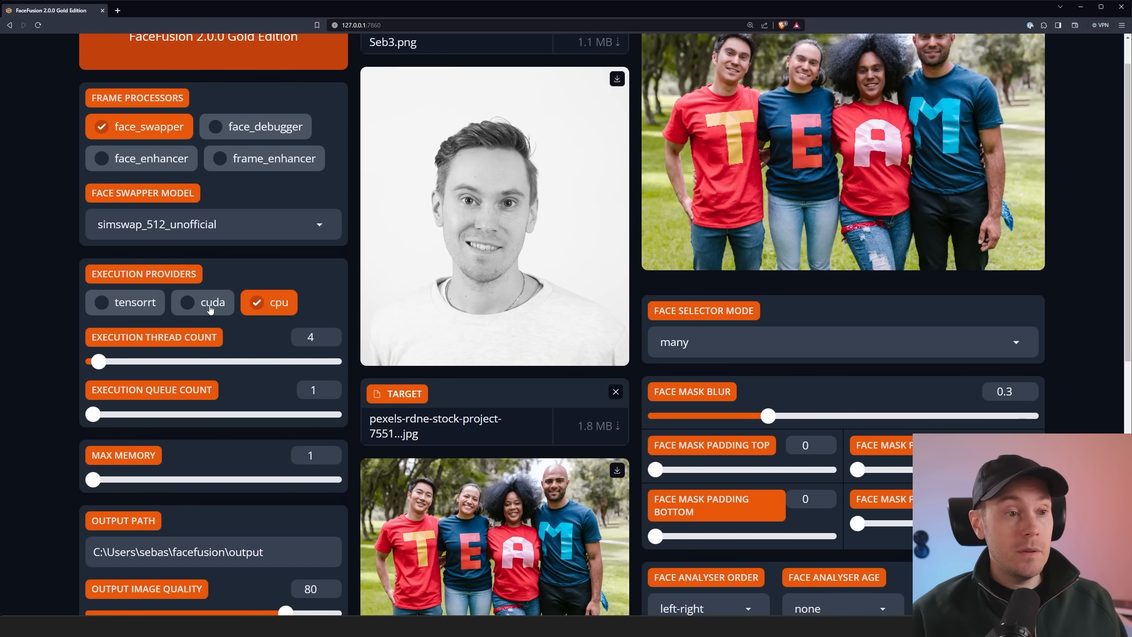
Tick cuda under Execution Providers alongside cpu
left_click(203, 301)
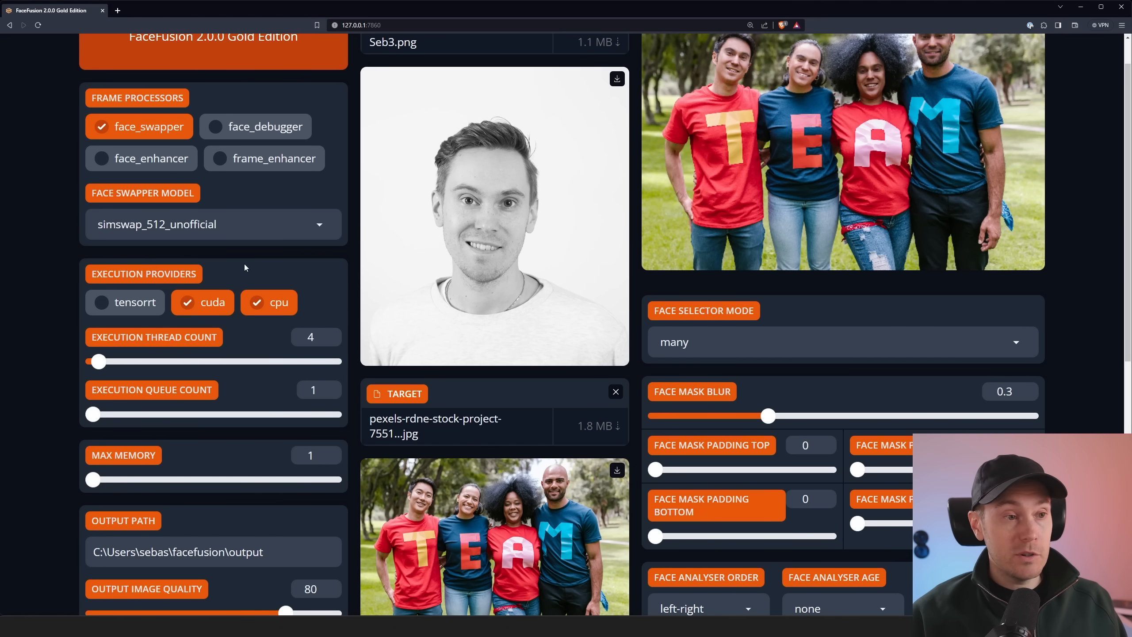
scroll("down", 3)
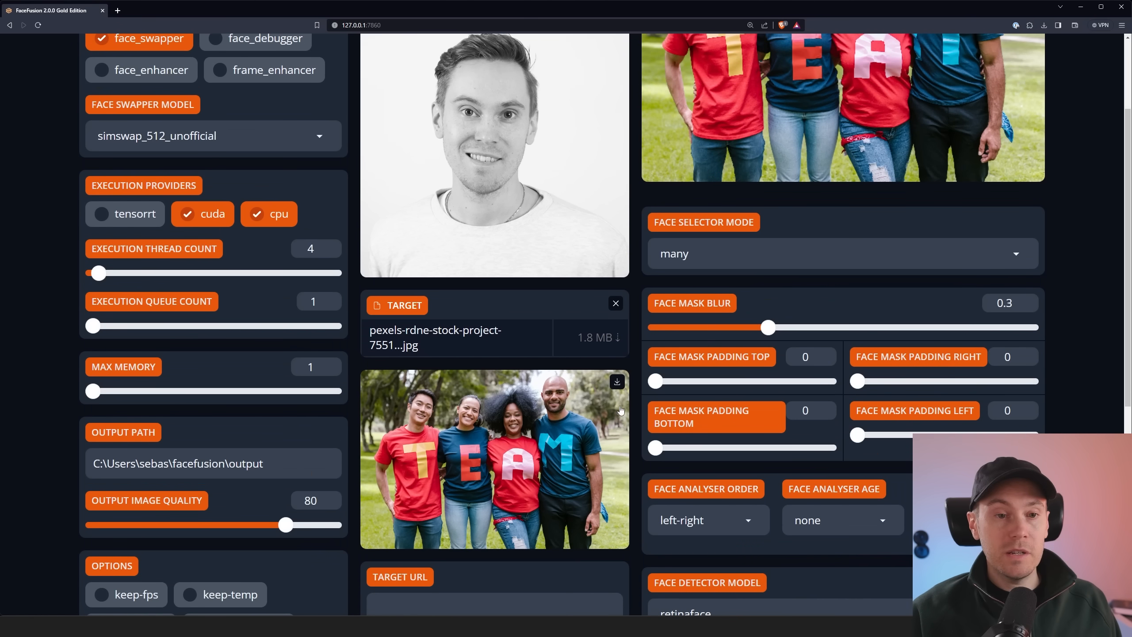
left_click(614, 303)
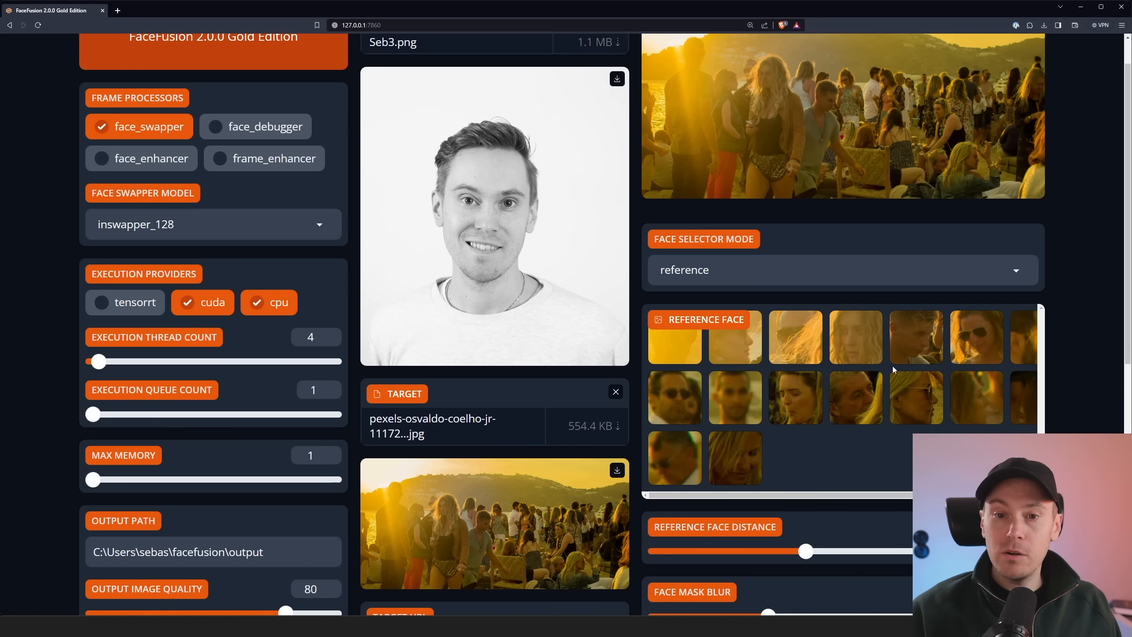
mouse_move(992, 405)
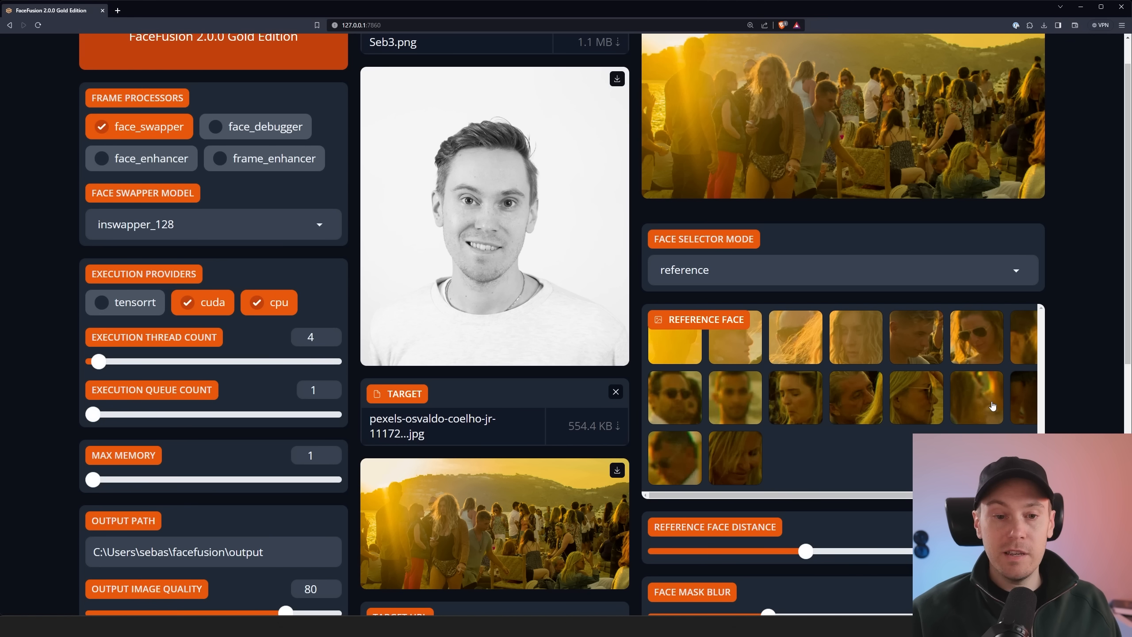
scroll("down", 3)
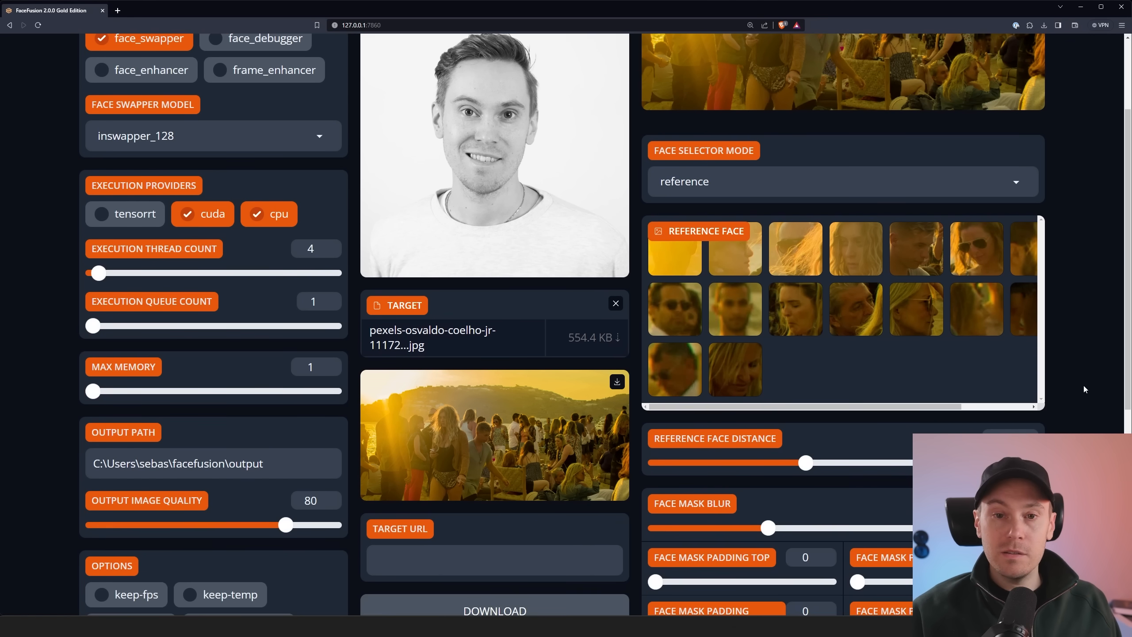
scroll("down", 3)
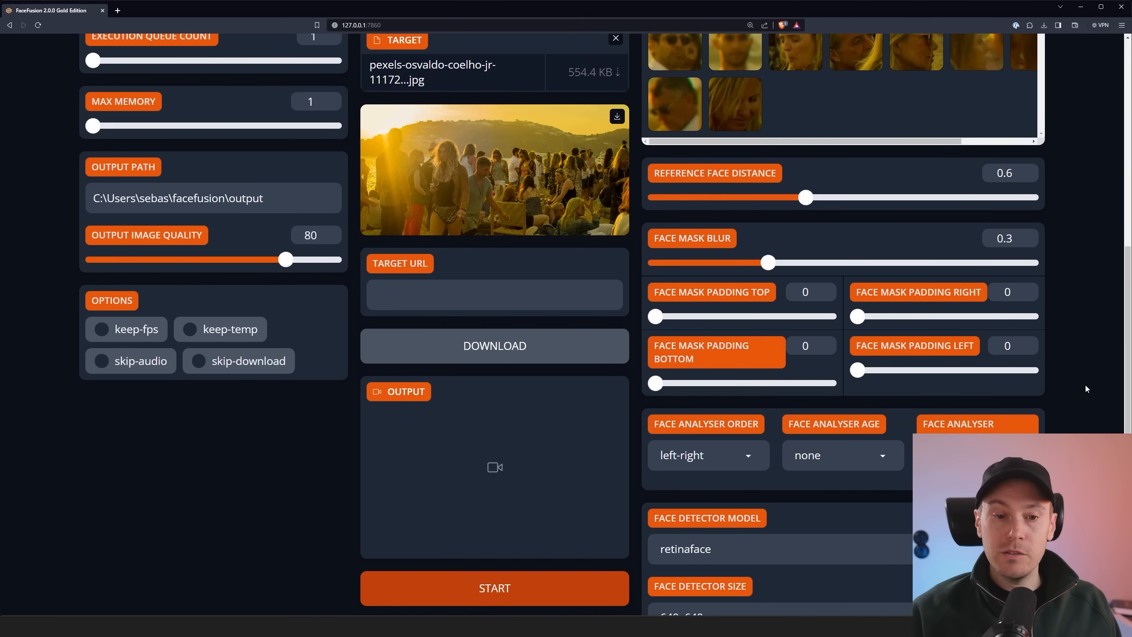
scroll("down", 3)
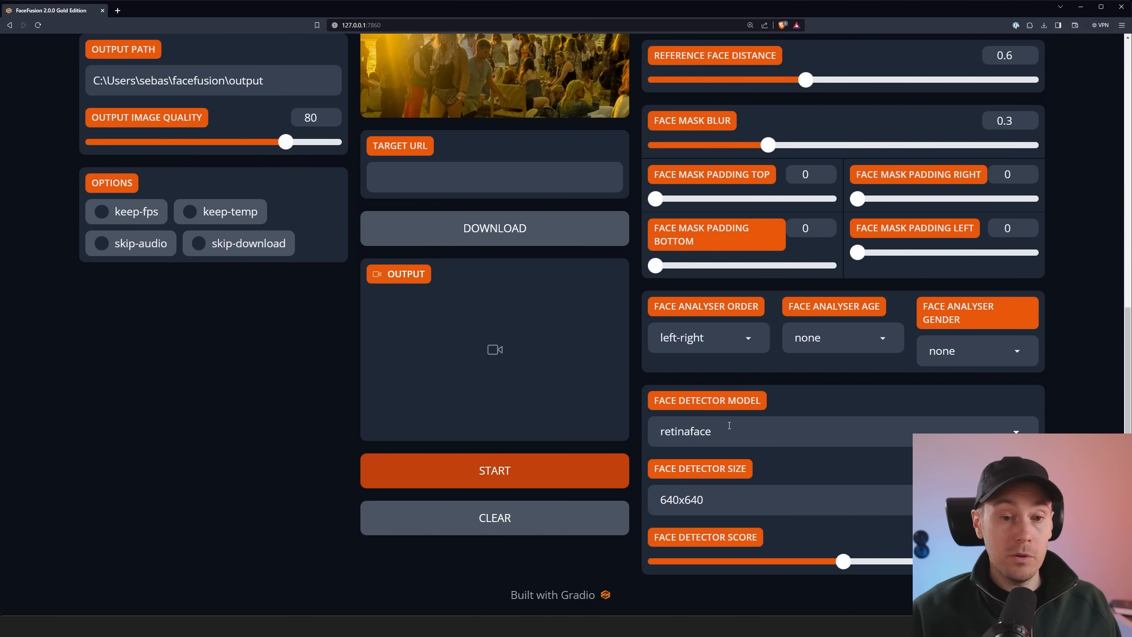
left_click(831, 431)
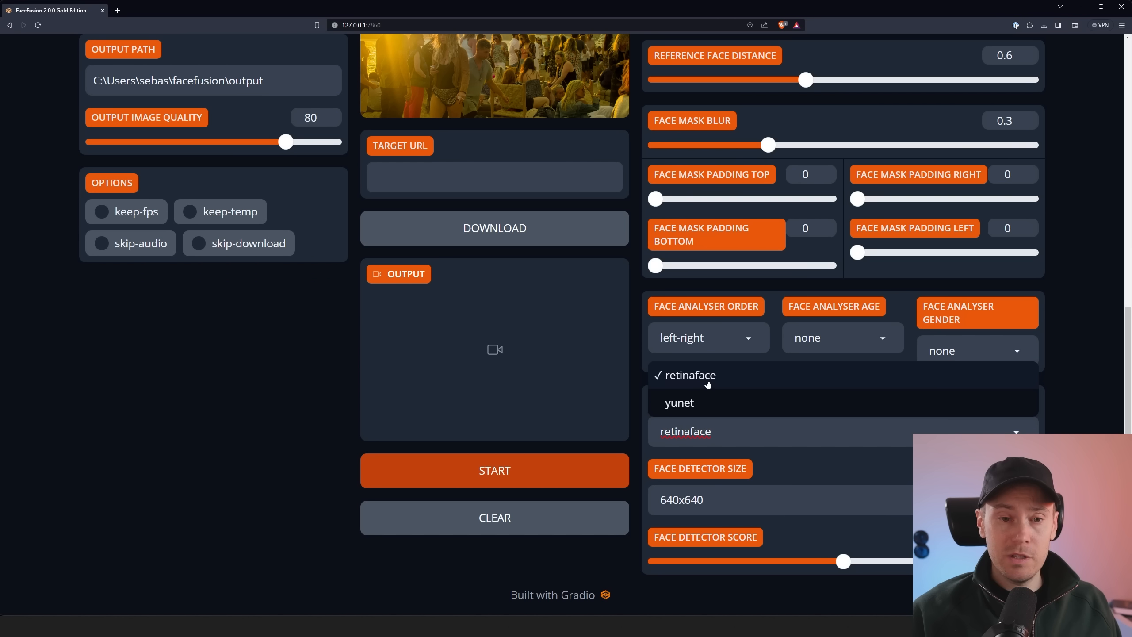
mouse_move(693, 403)
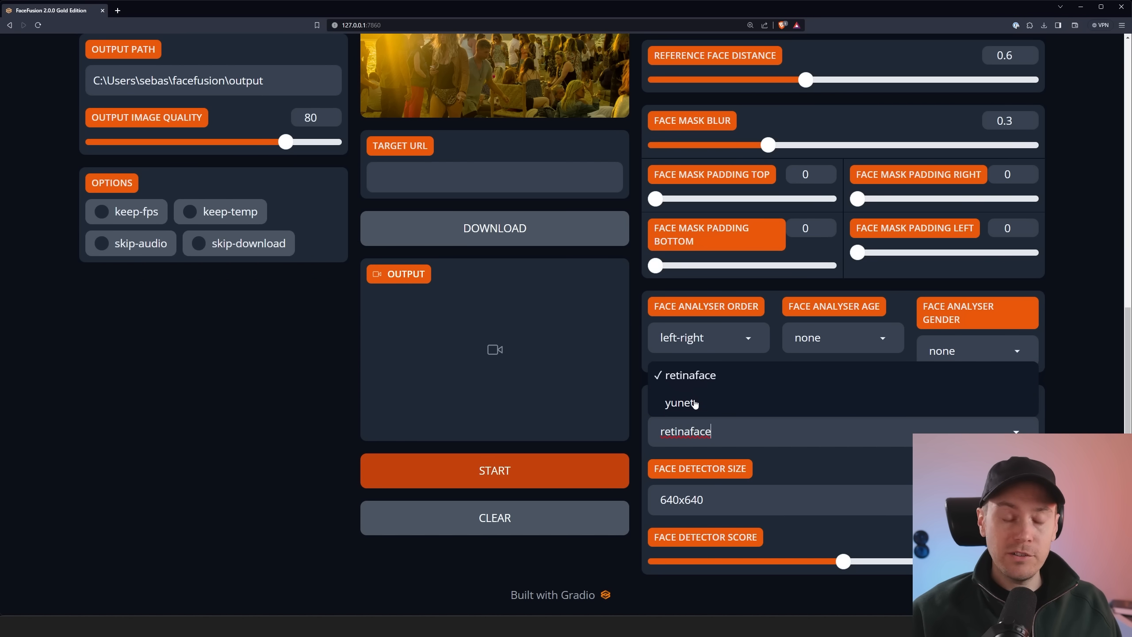
left_click(687, 430)
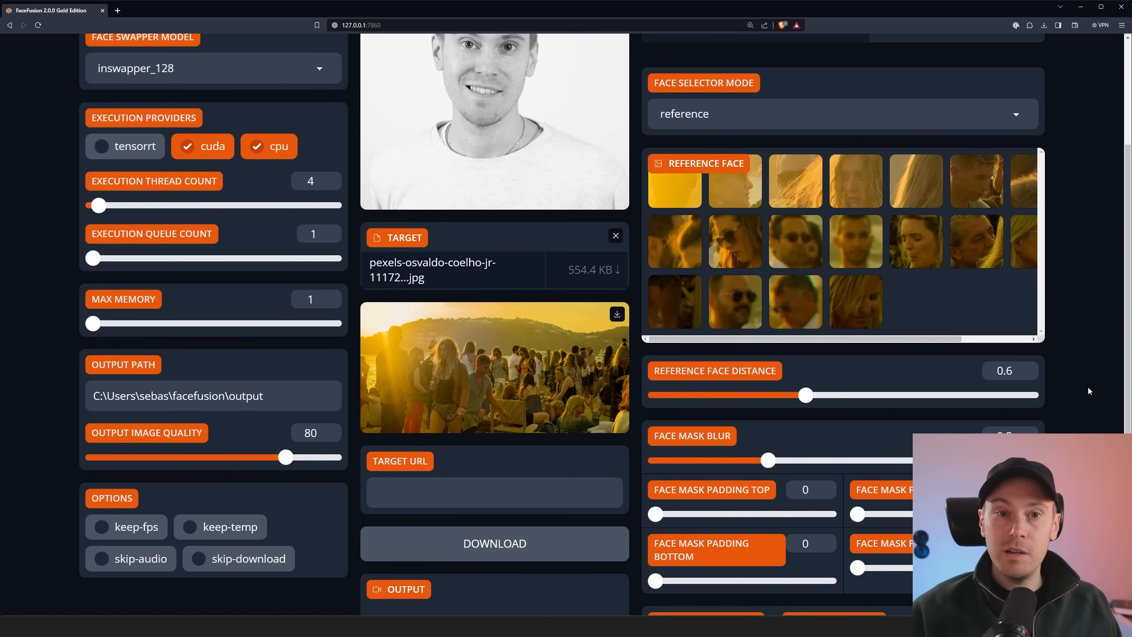
scroll("up", 3)
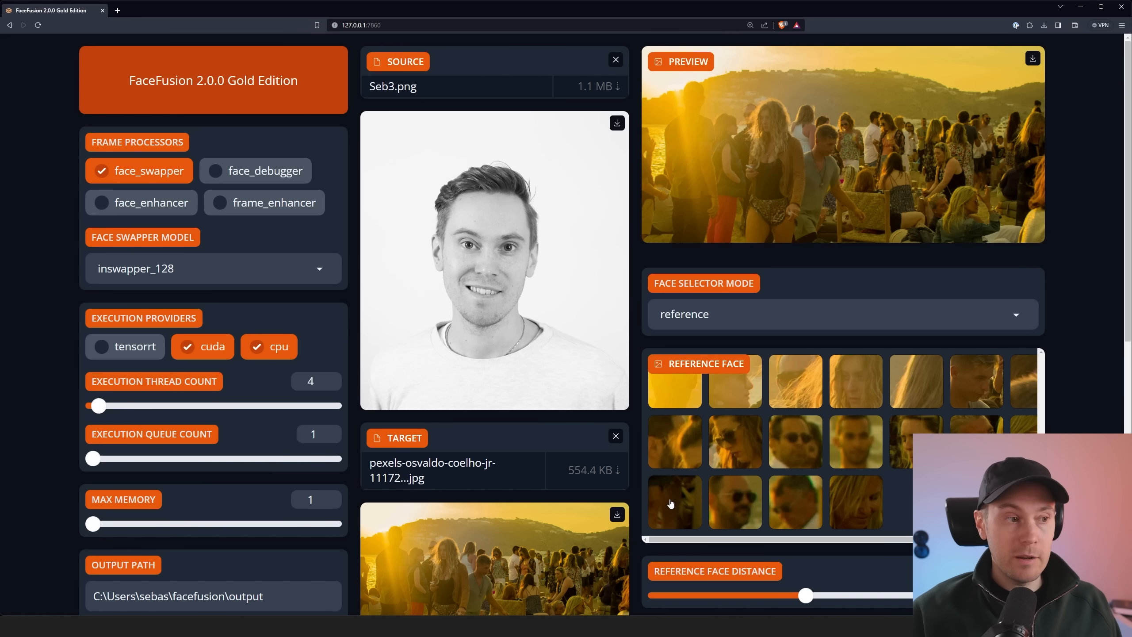
scroll("down", 3)
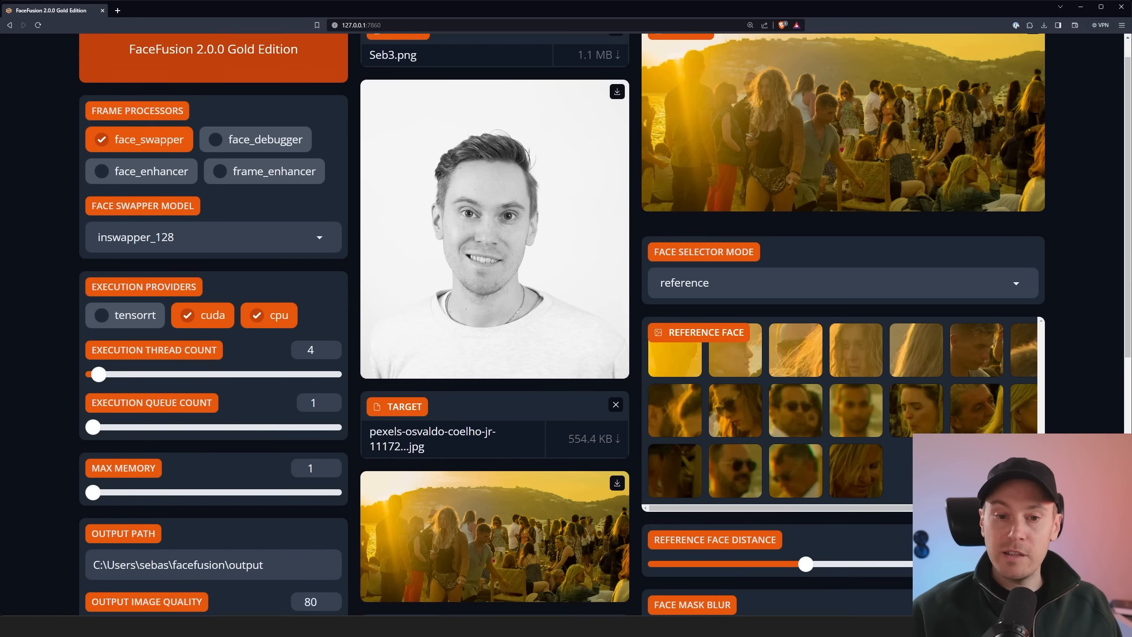
scroll("down", 3)
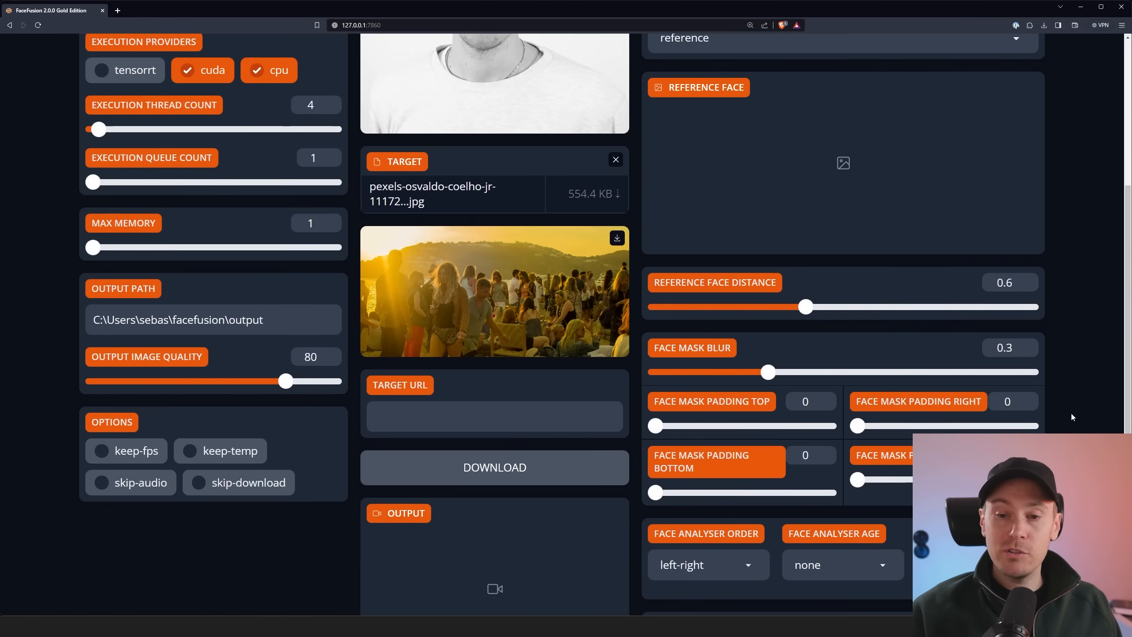
scroll("down", 3)
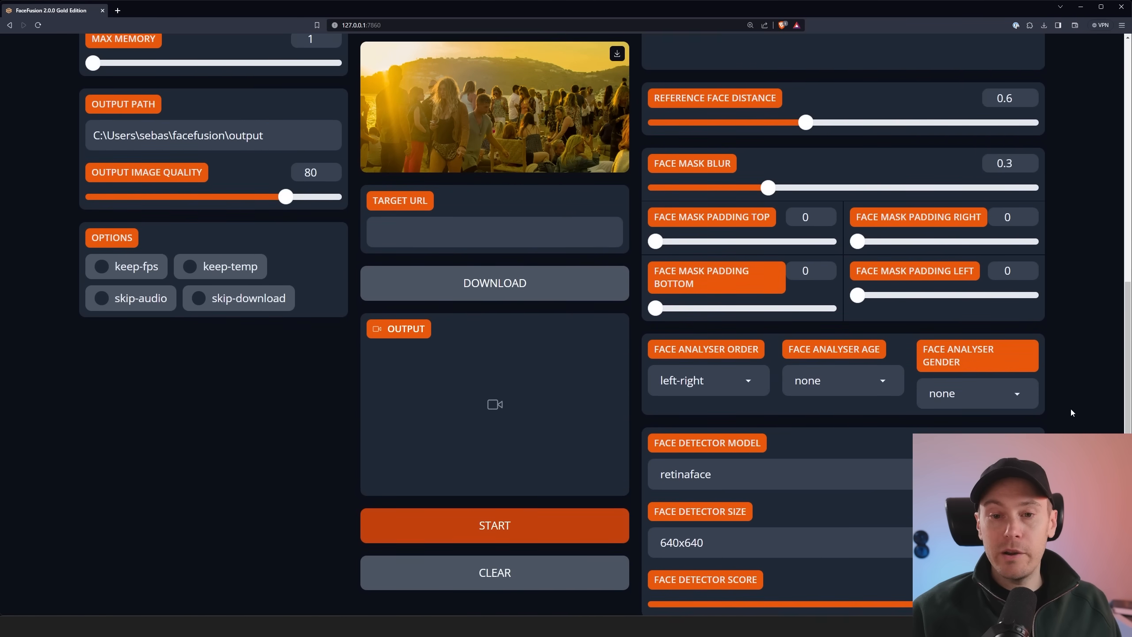
scroll("down", 3)
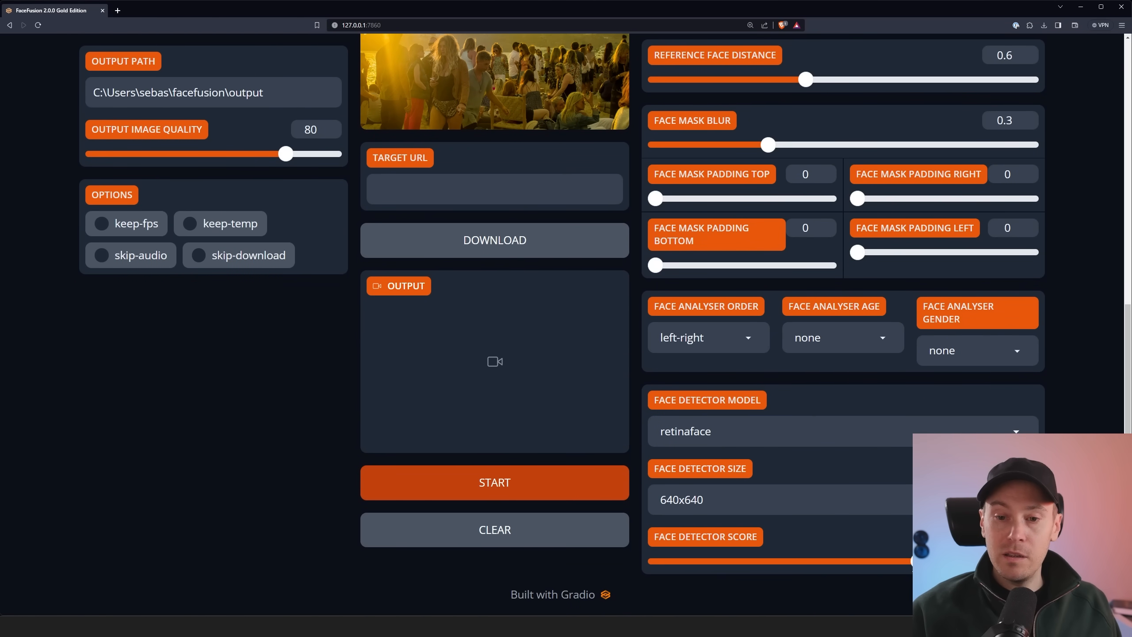
scroll("down", 3)
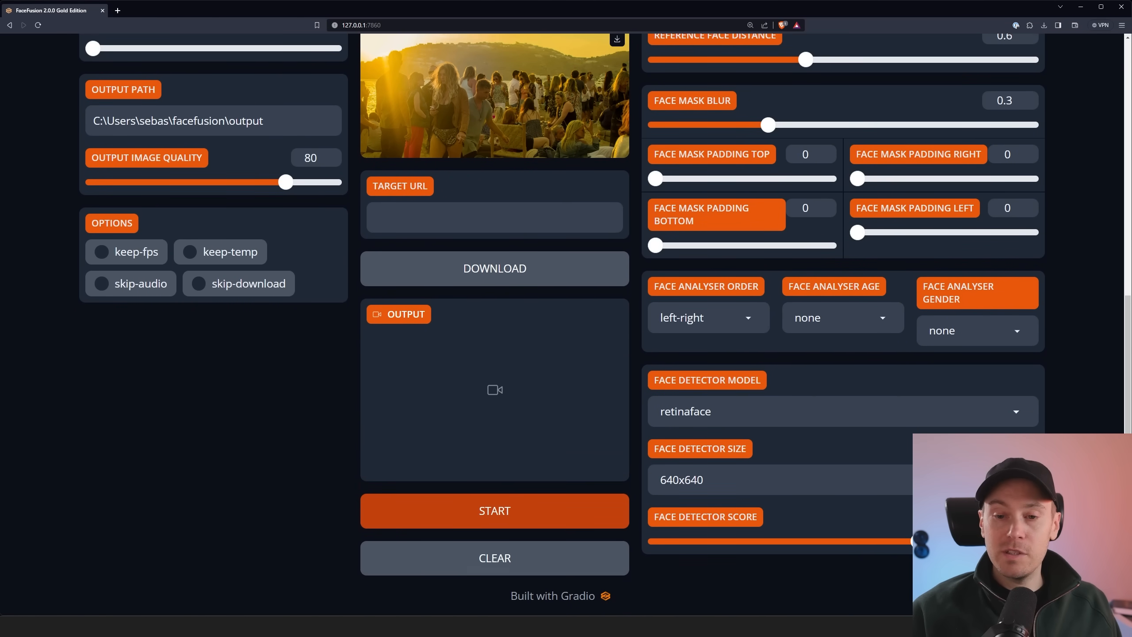
scroll("up", 3)
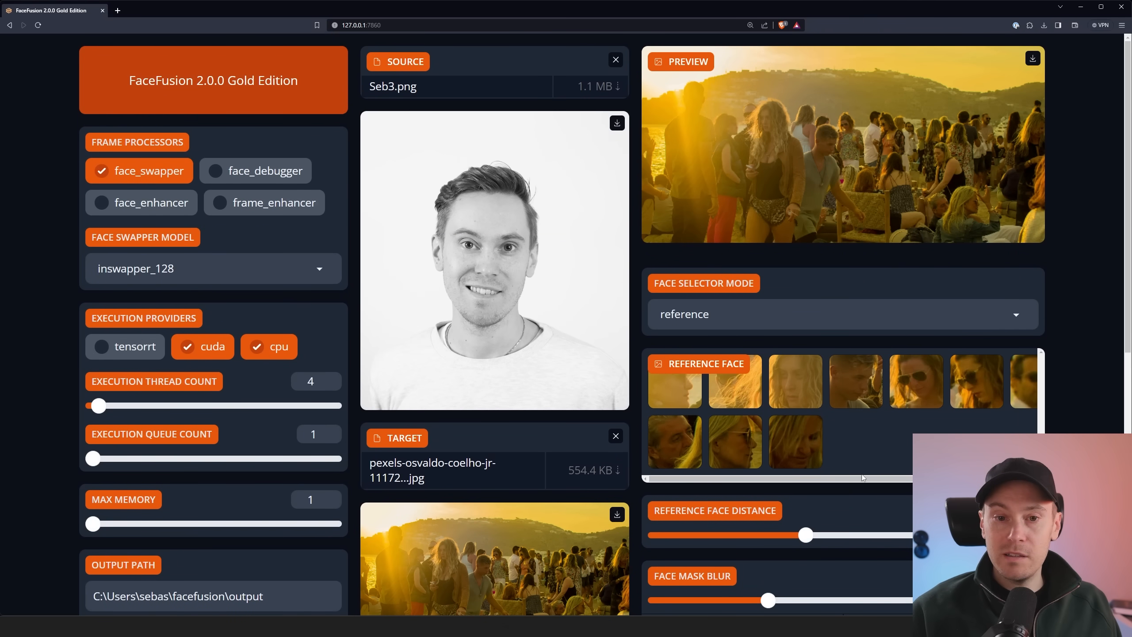
scroll("down", 3)
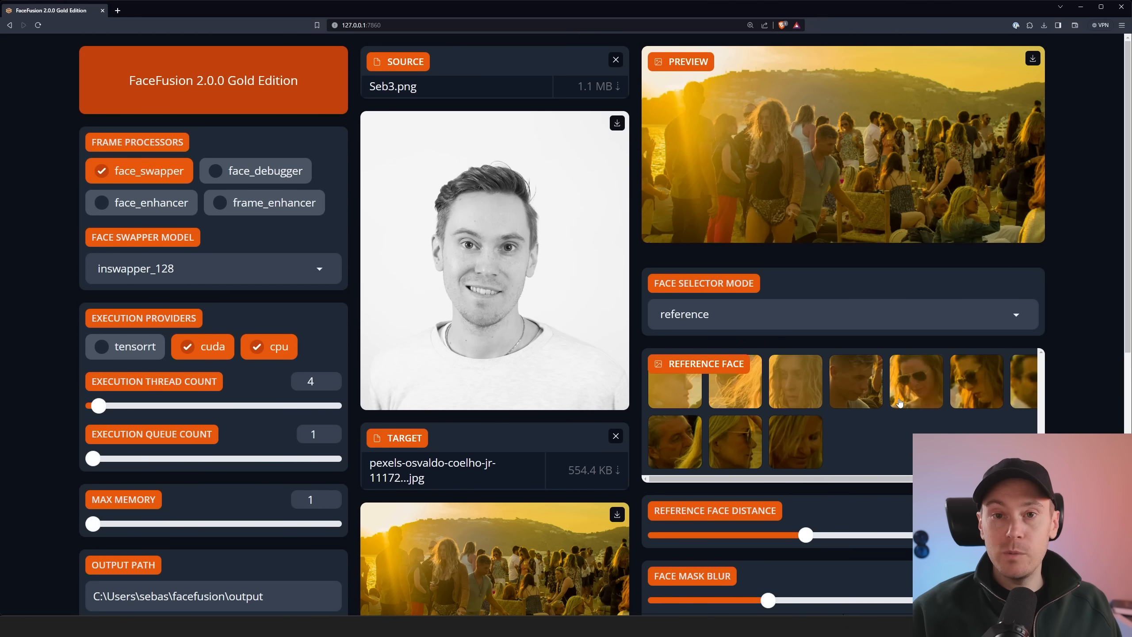
left_click(838, 314)
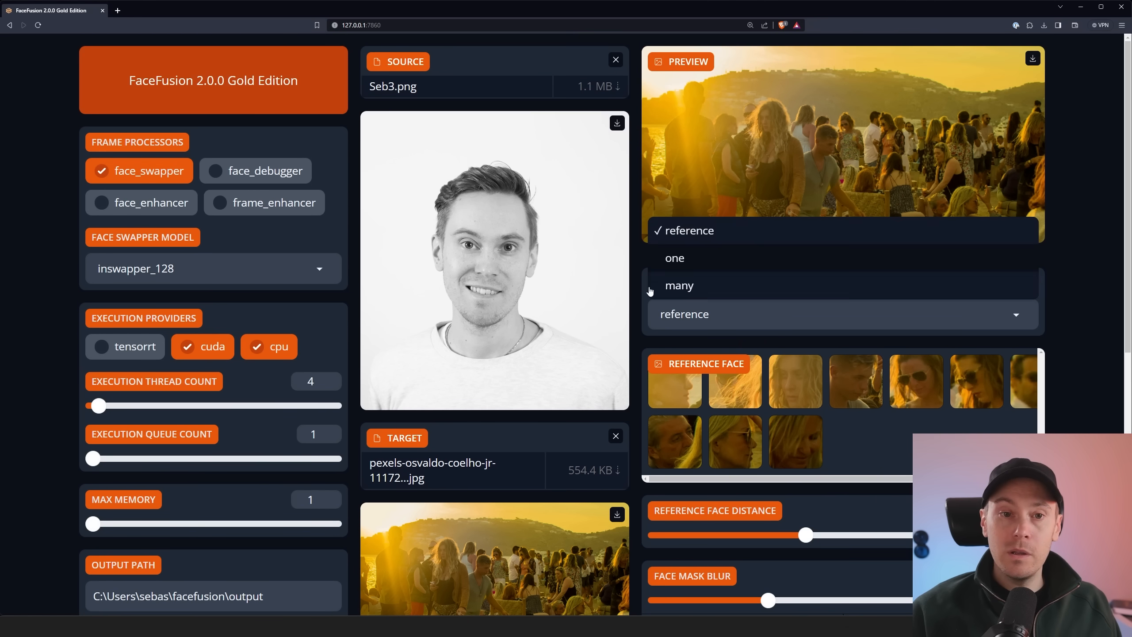
left_click(679, 286)
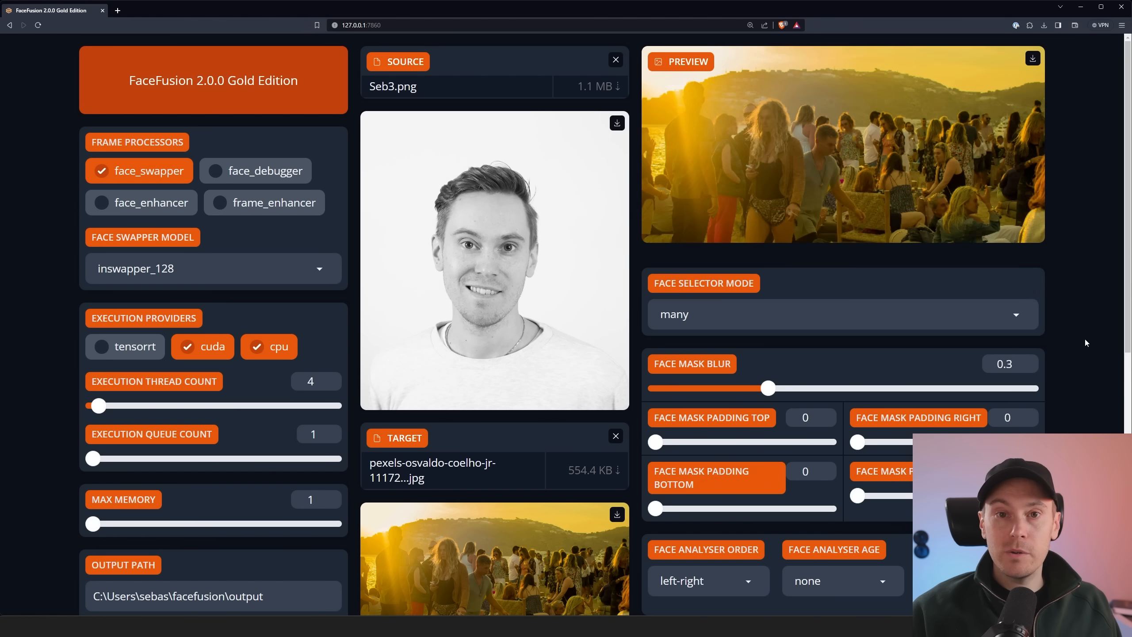
mouse_move(764, 131)
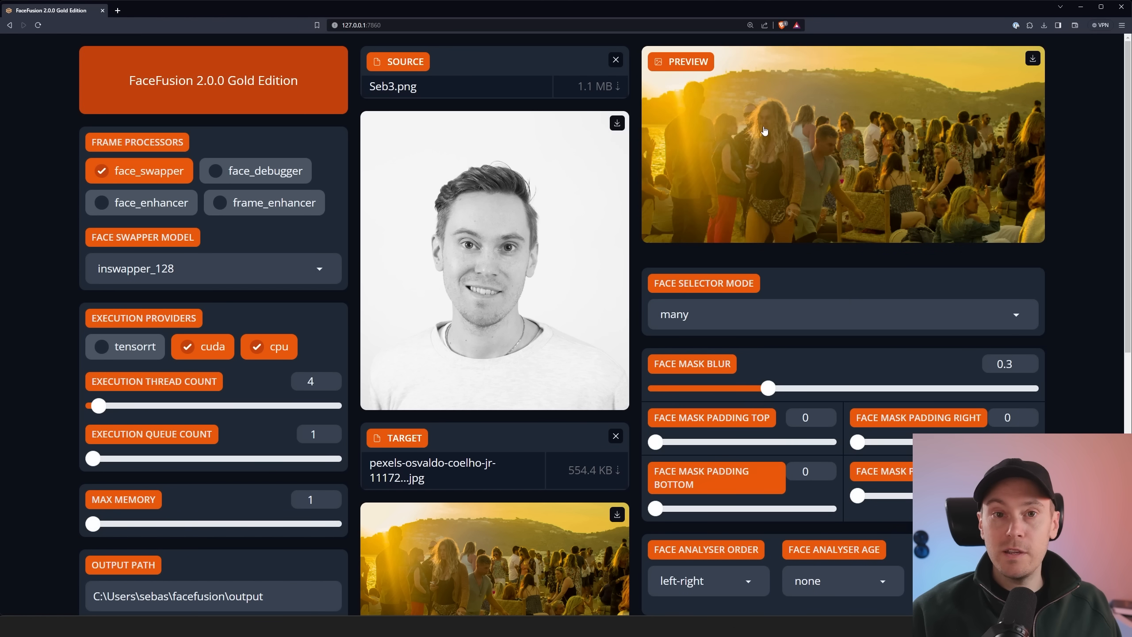
mouse_move(767, 120)
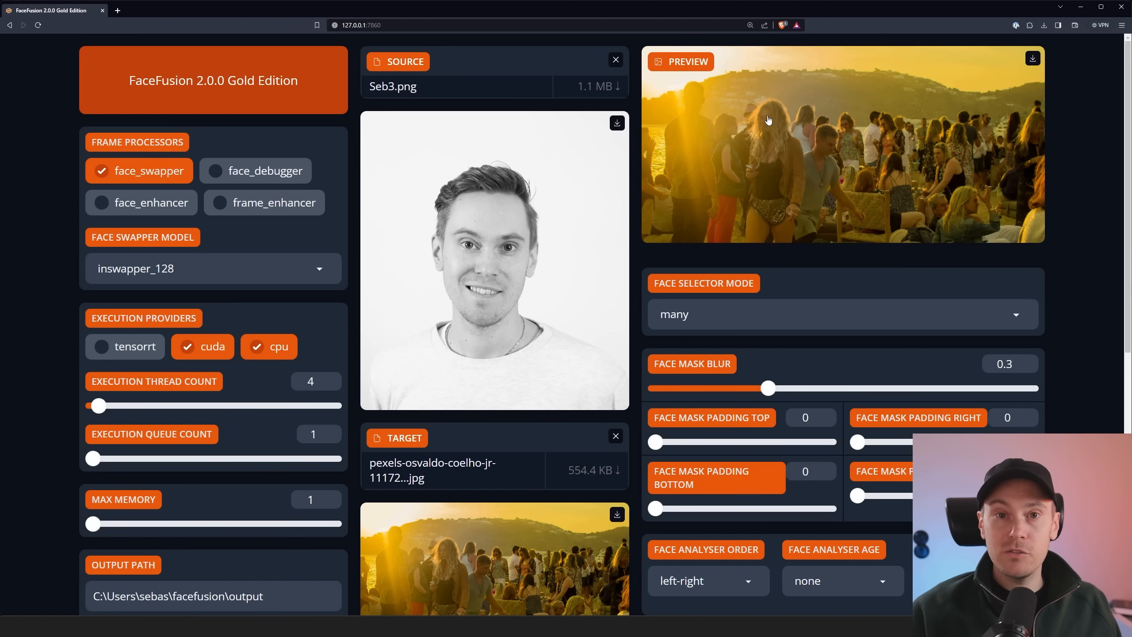
mouse_move(944, 213)
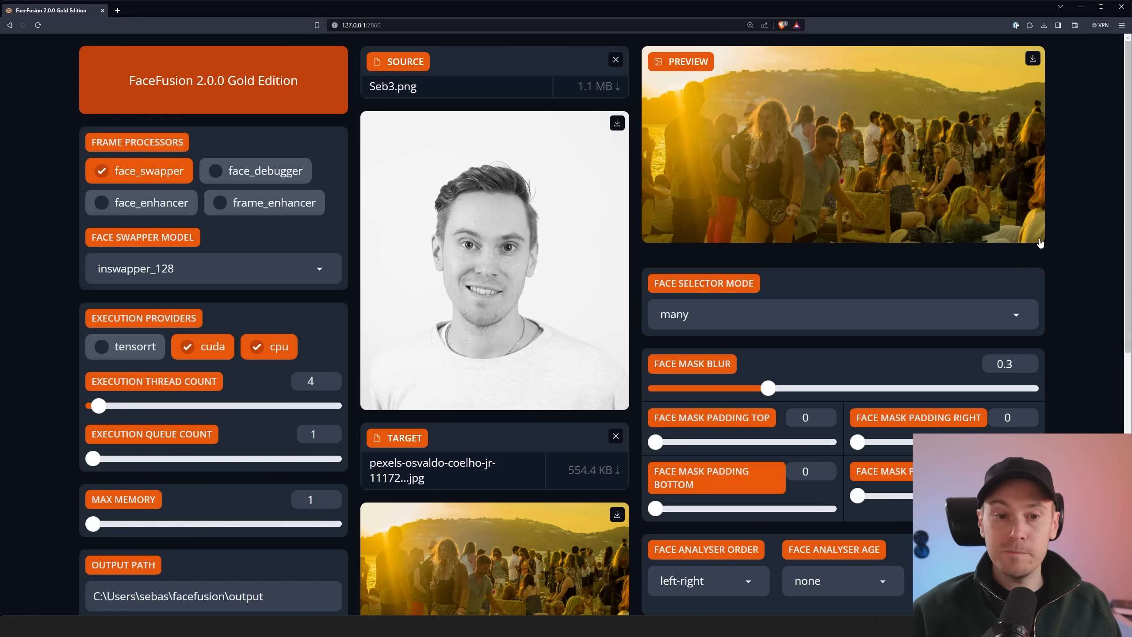
left_click(841, 313)
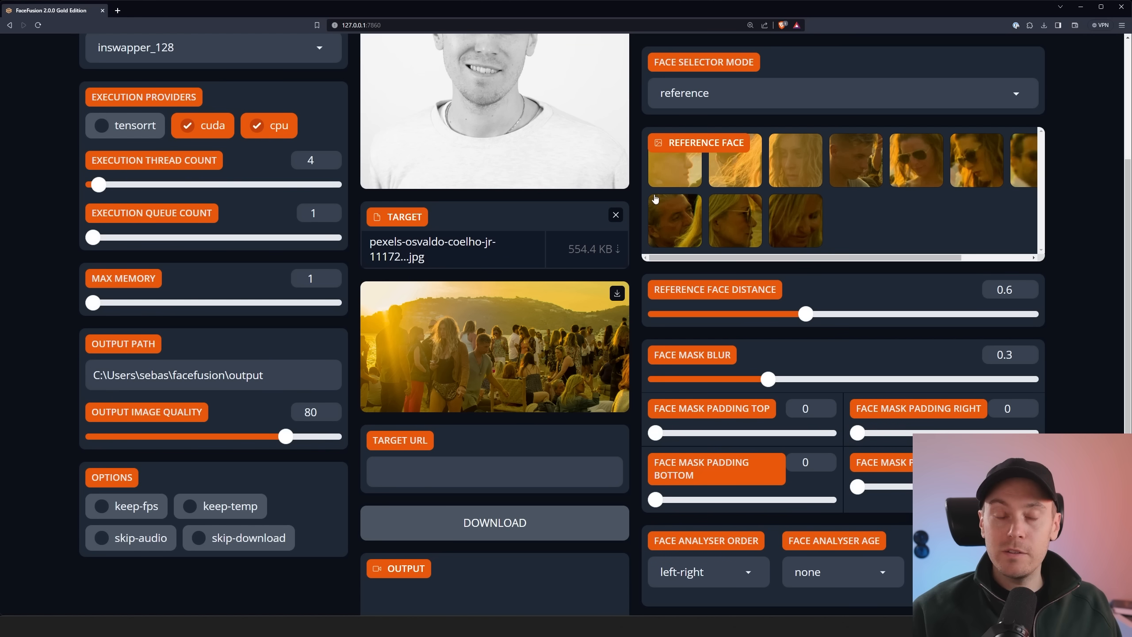
scroll("down", 3)
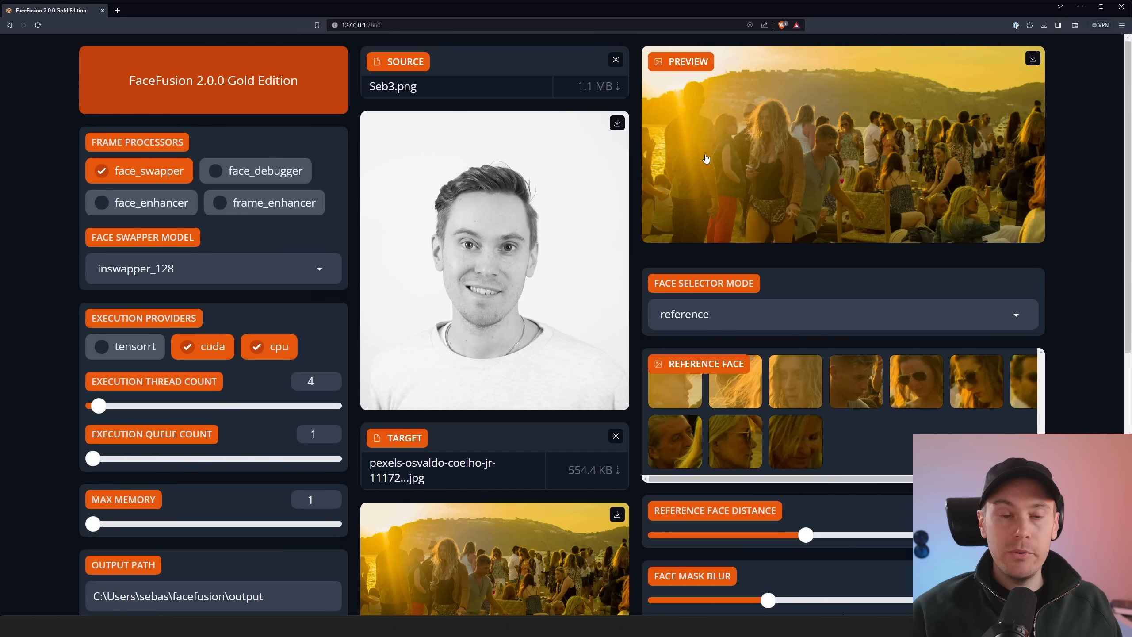
mouse_move(732, 148)
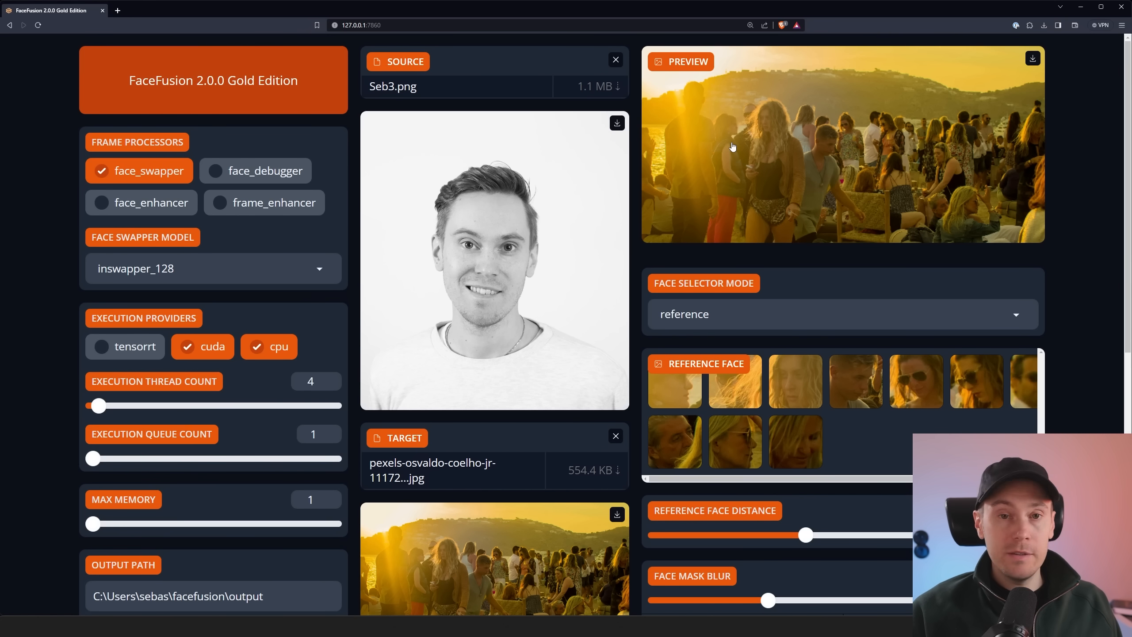
scroll("down", 3)
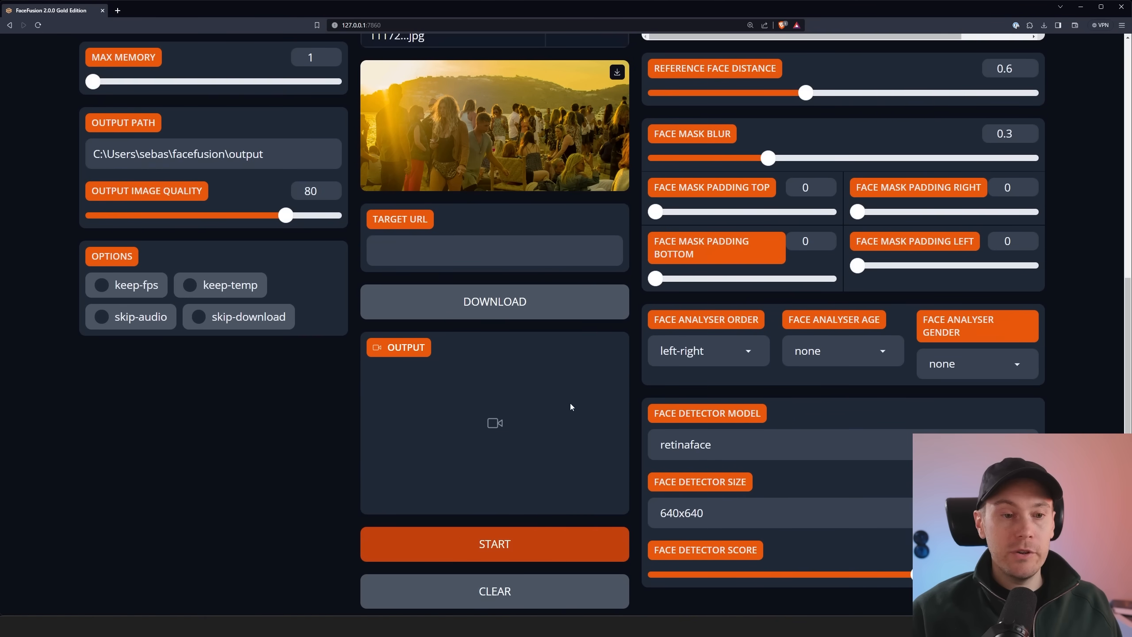
Start rendering and view the swapped beach crowd image in the Output panel
scroll("down", 3)
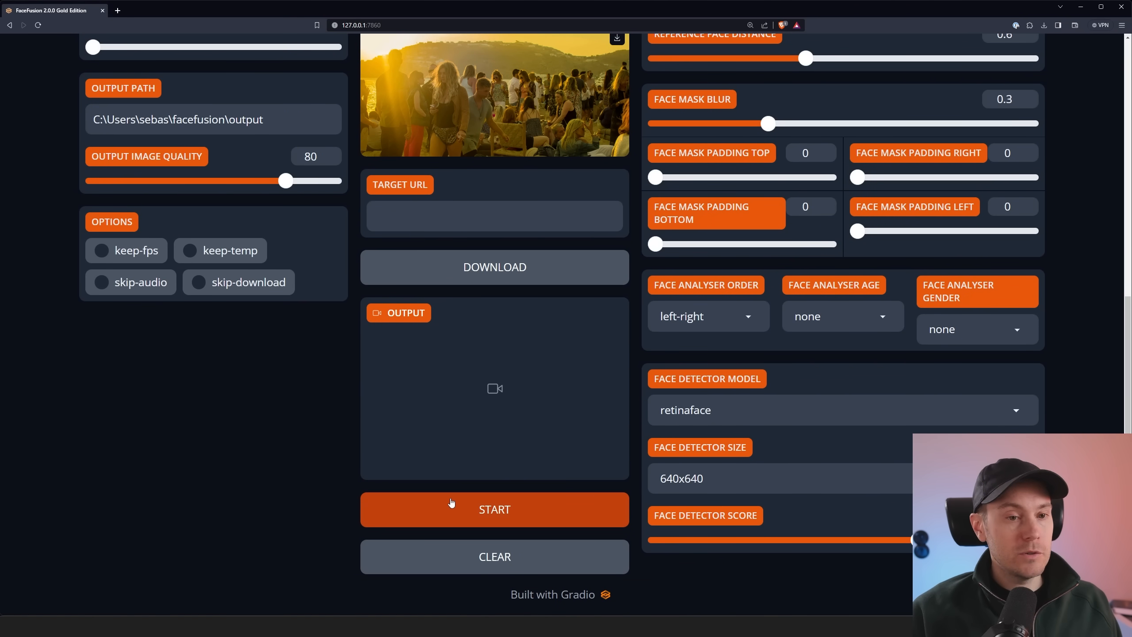
left_click(494, 509)
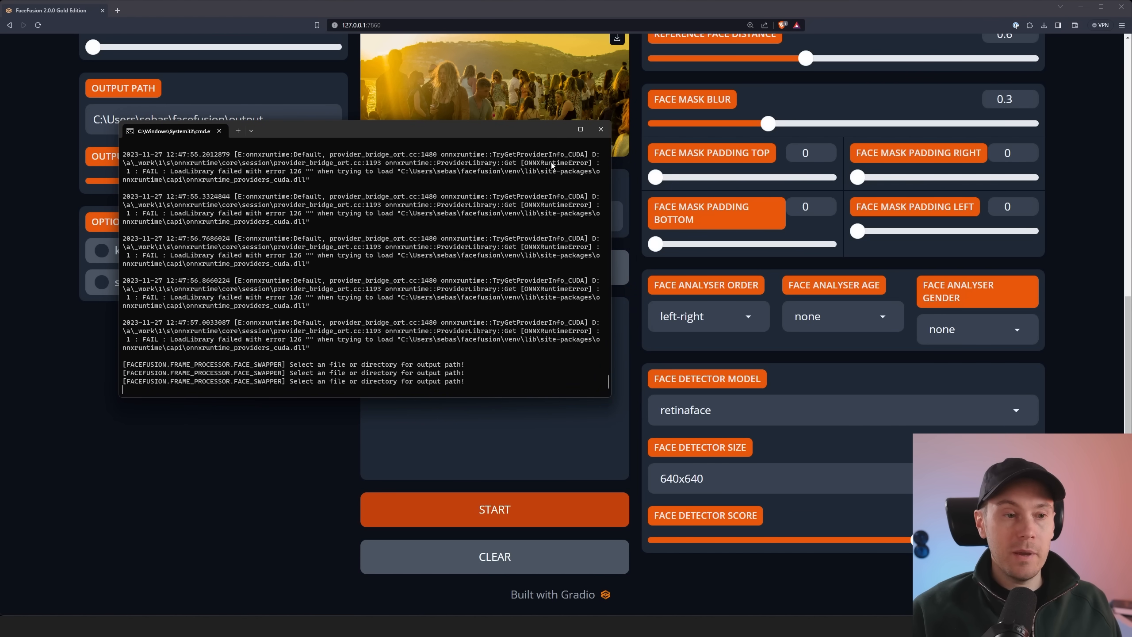
left_click(600, 129)
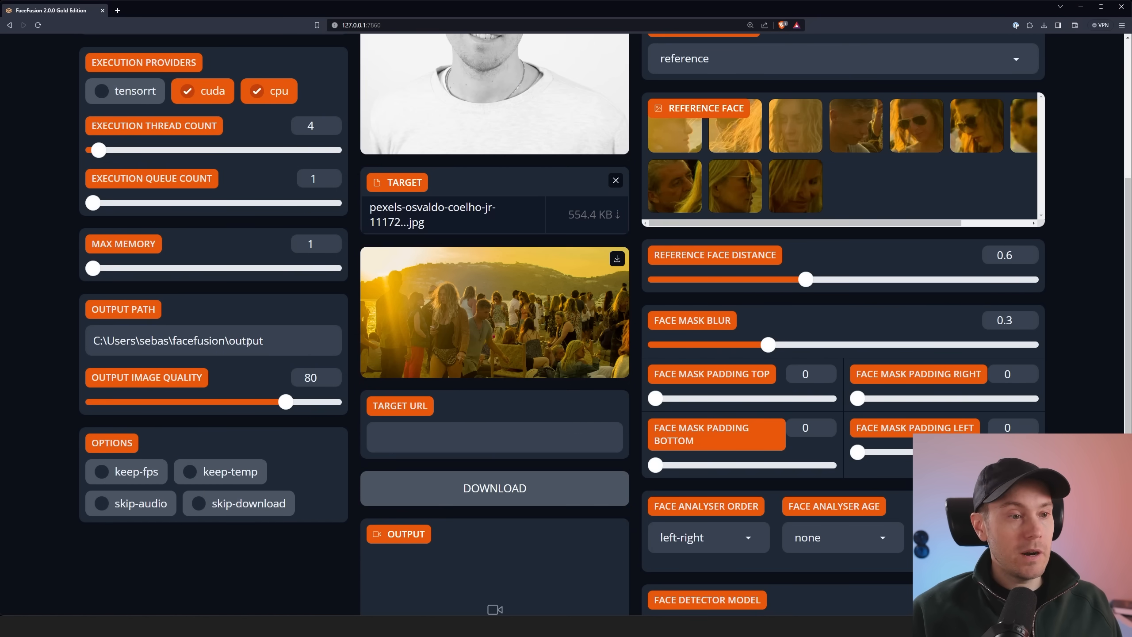
mouse_move(60, 325)
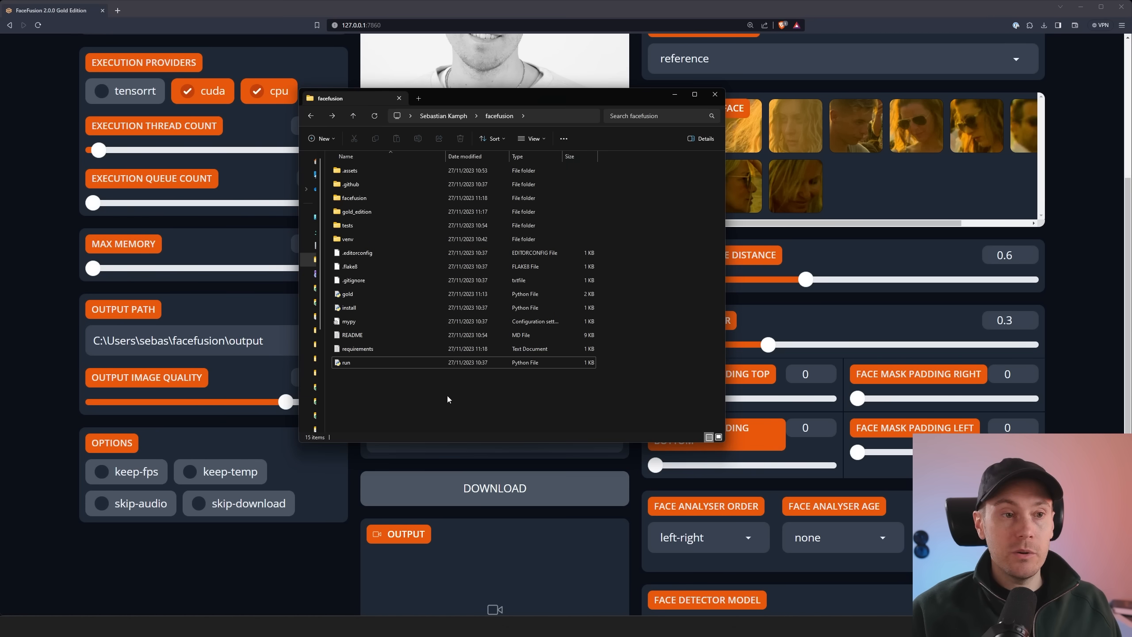
left_click(322, 138)
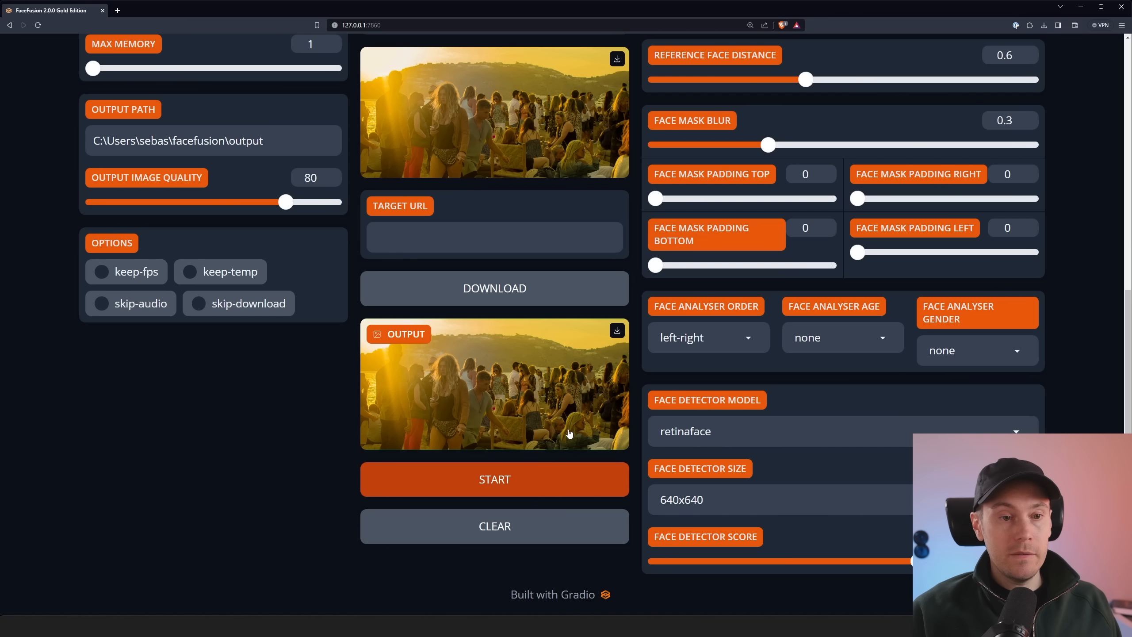
mouse_move(552, 416)
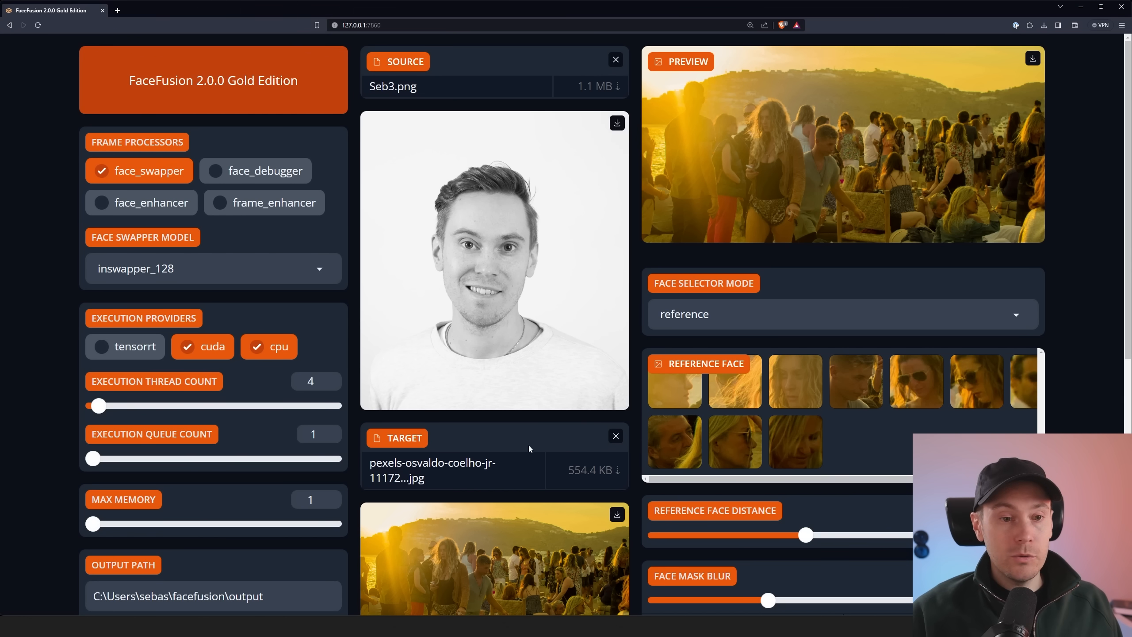
Drag the Trim Frame End slider on manwalking.mp4 until it reads 197
scroll("down", 3)
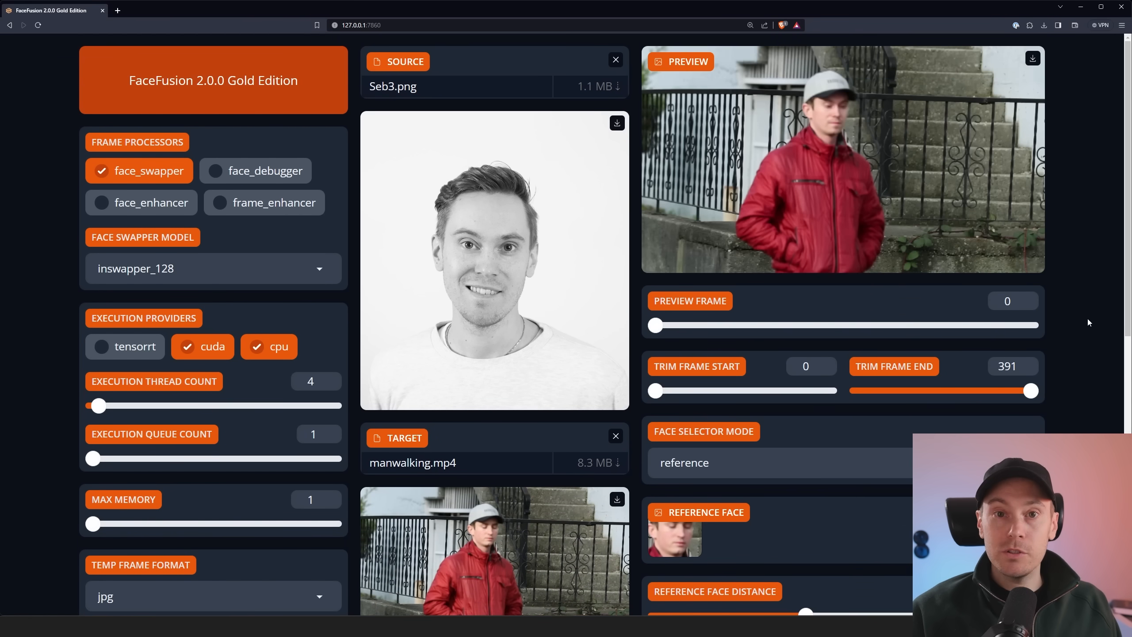
mouse_move(826, 107)
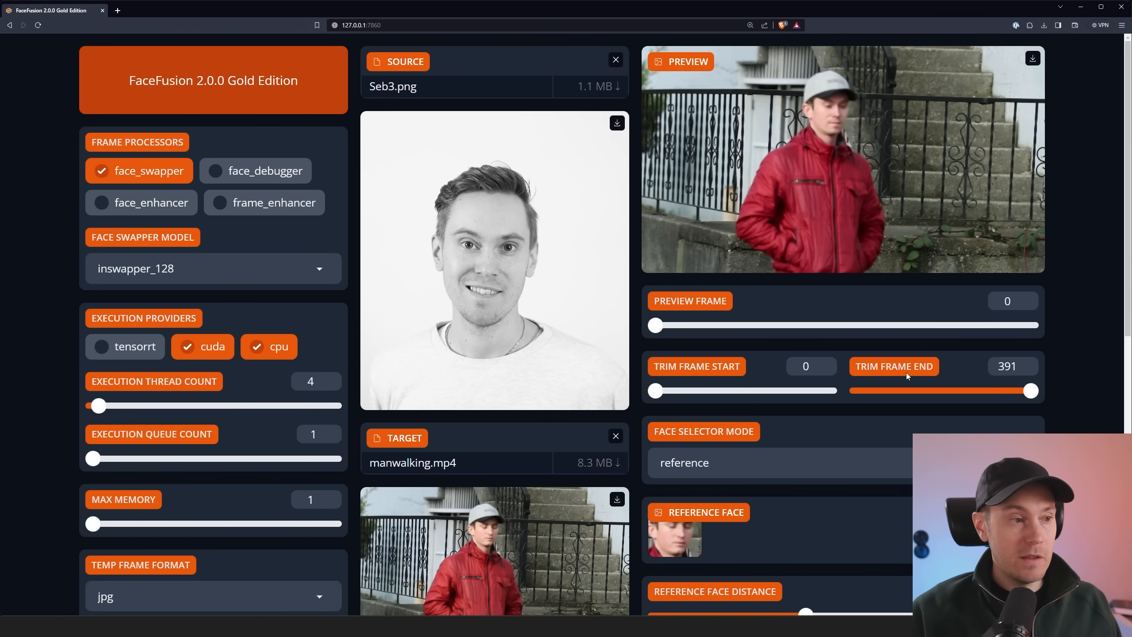
left_click_drag(1031, 391, 900, 390)
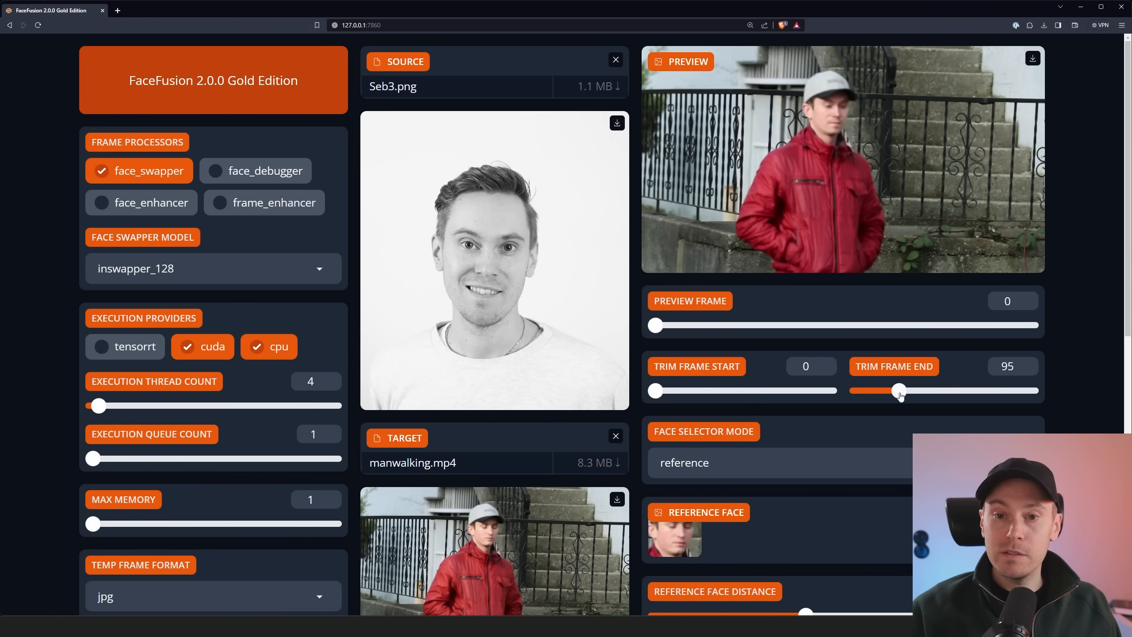
left_click_drag(900, 390, 906, 390)
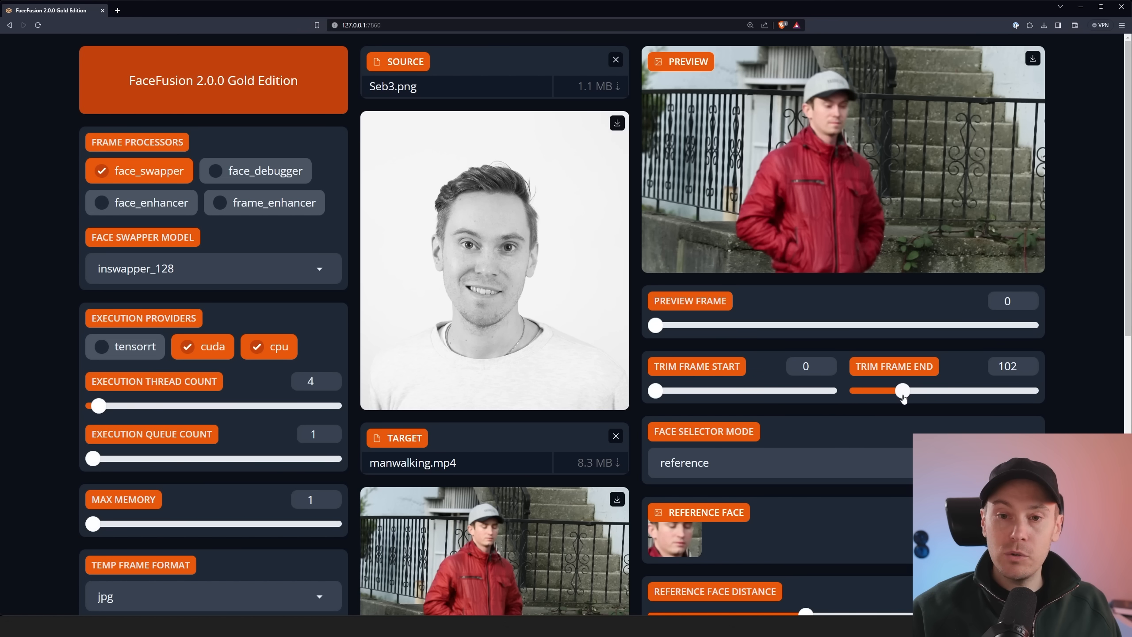
left_click_drag(902, 391, 945, 390)
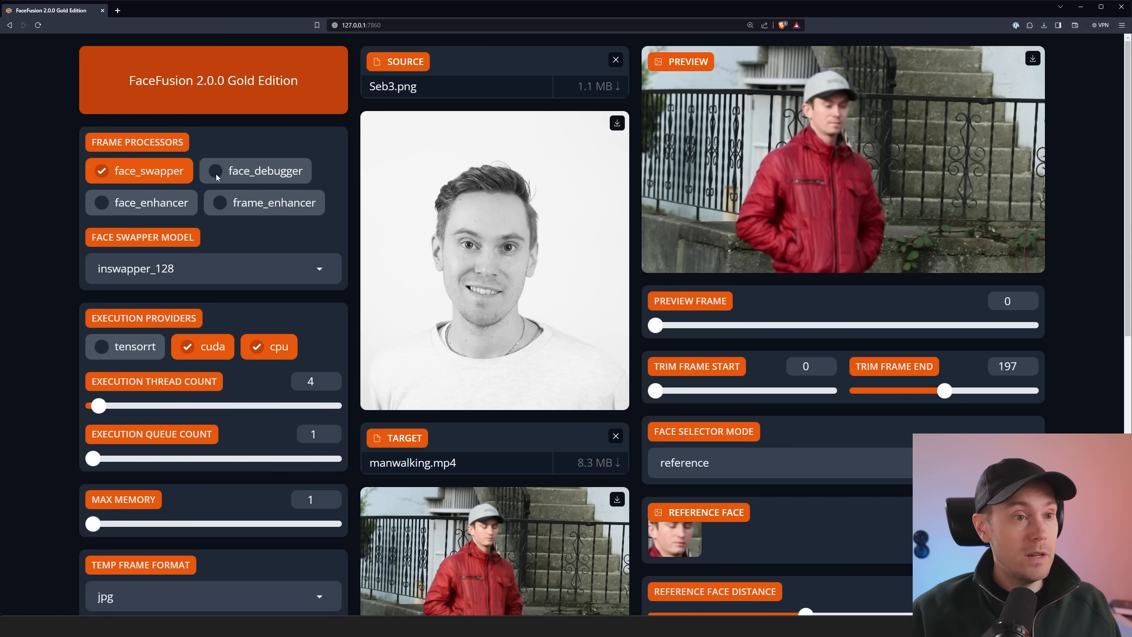
Enable face_debugger, set Face Selector Mode to 'one', and preview frame 90
left_click(263, 170)
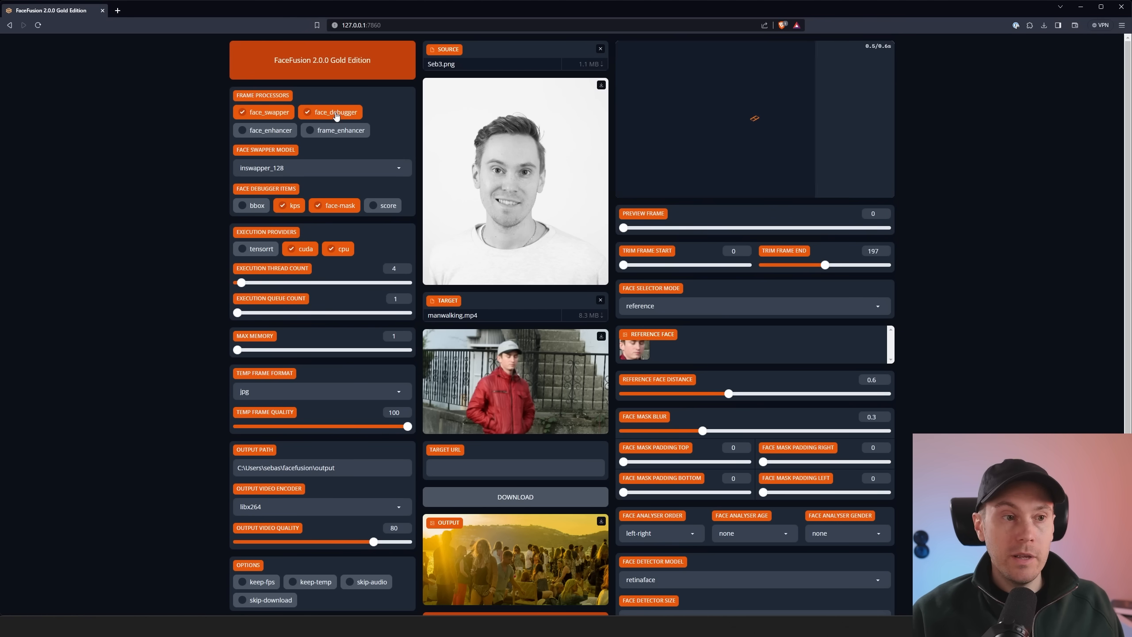
left_click(753, 306)
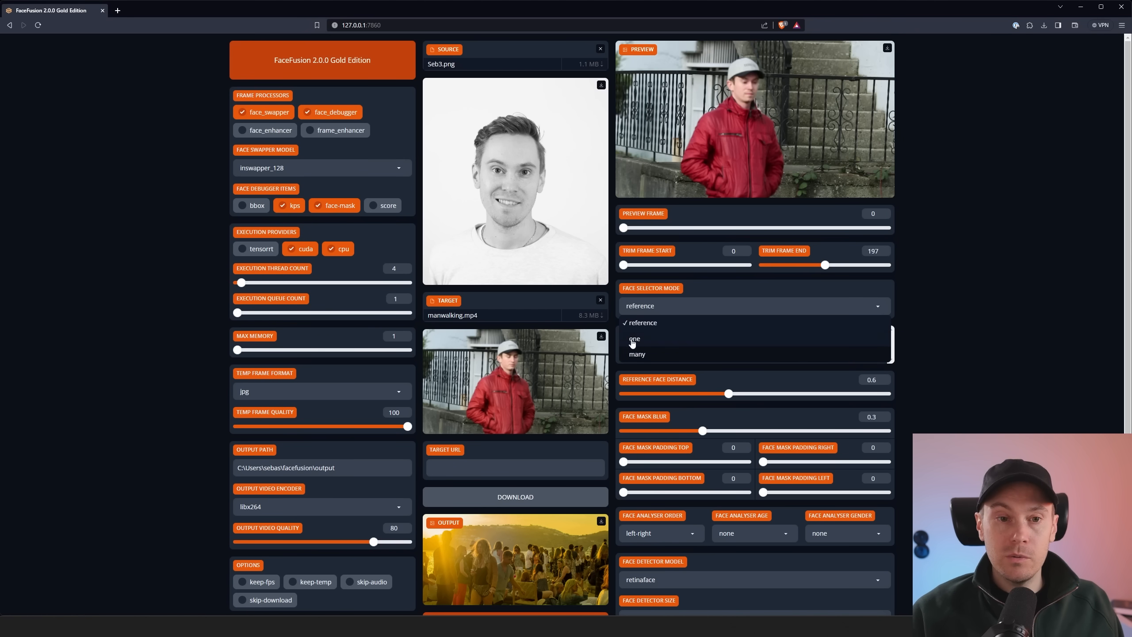
left_click(634, 339)
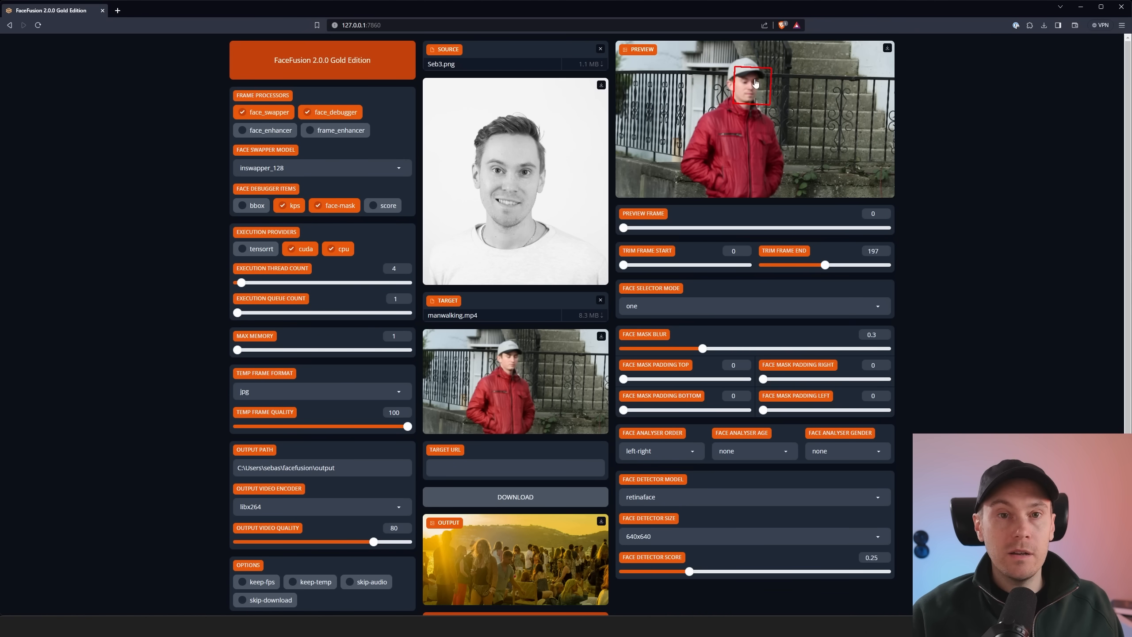
left_click_drag(623, 228, 683, 227)
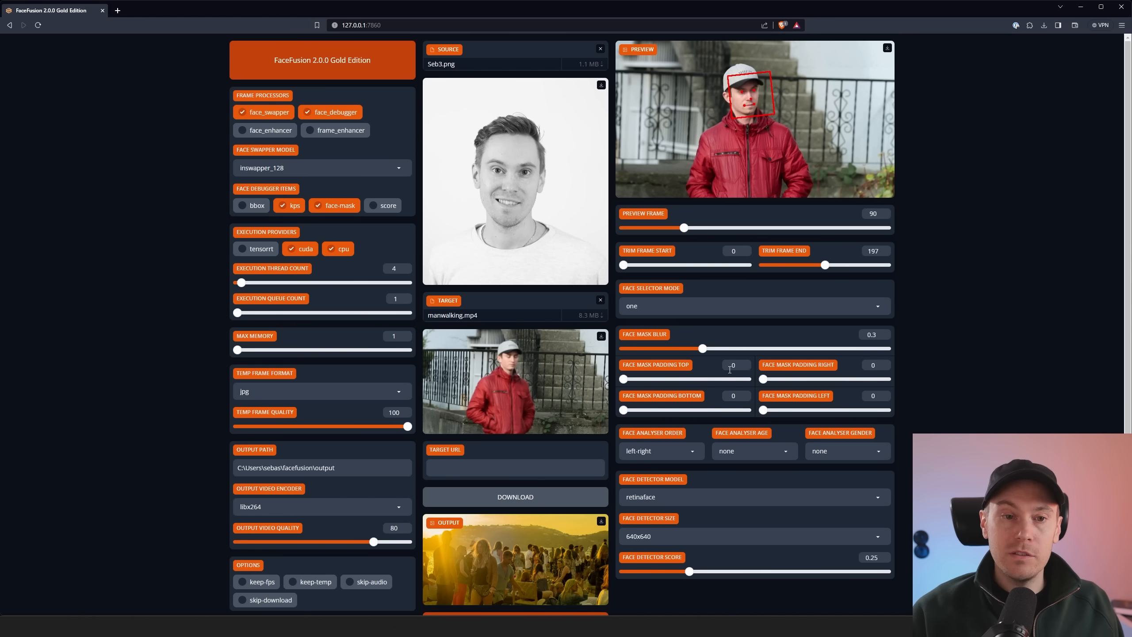
mouse_move(771, 102)
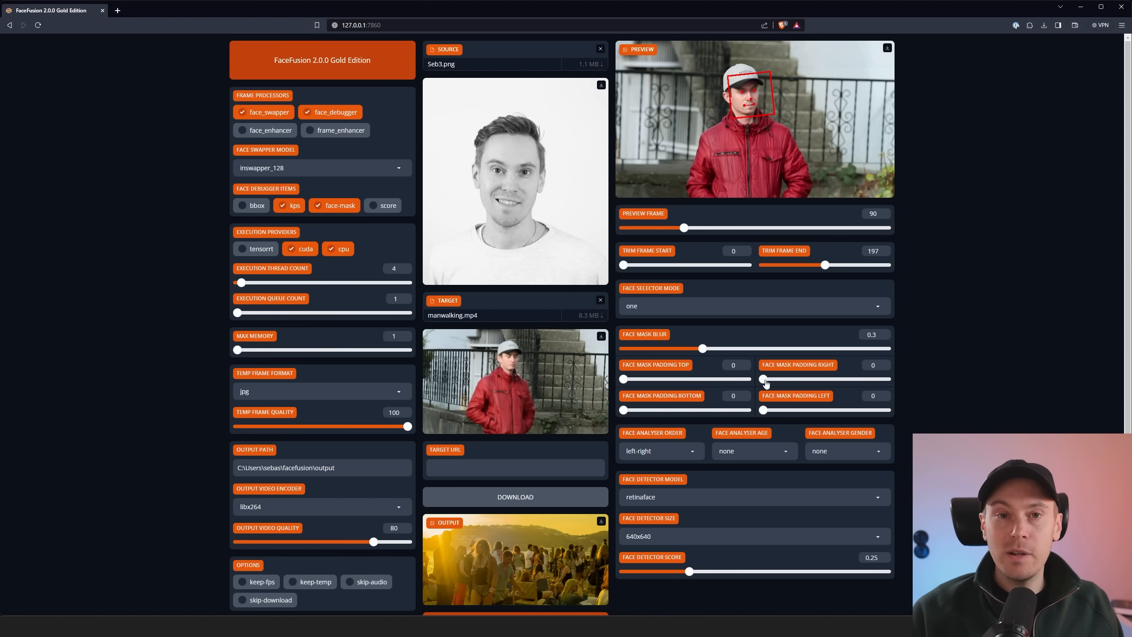
Set the face mask padding to top 11, right 28 and bottom 14
left_click_drag(764, 379, 794, 380)
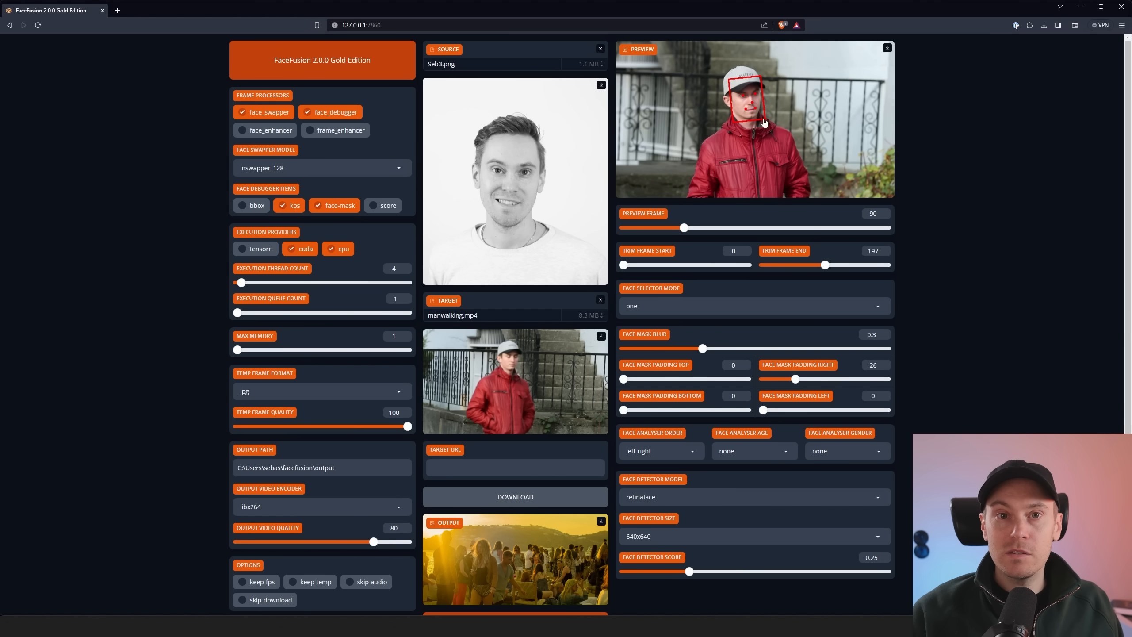
mouse_move(760, 112)
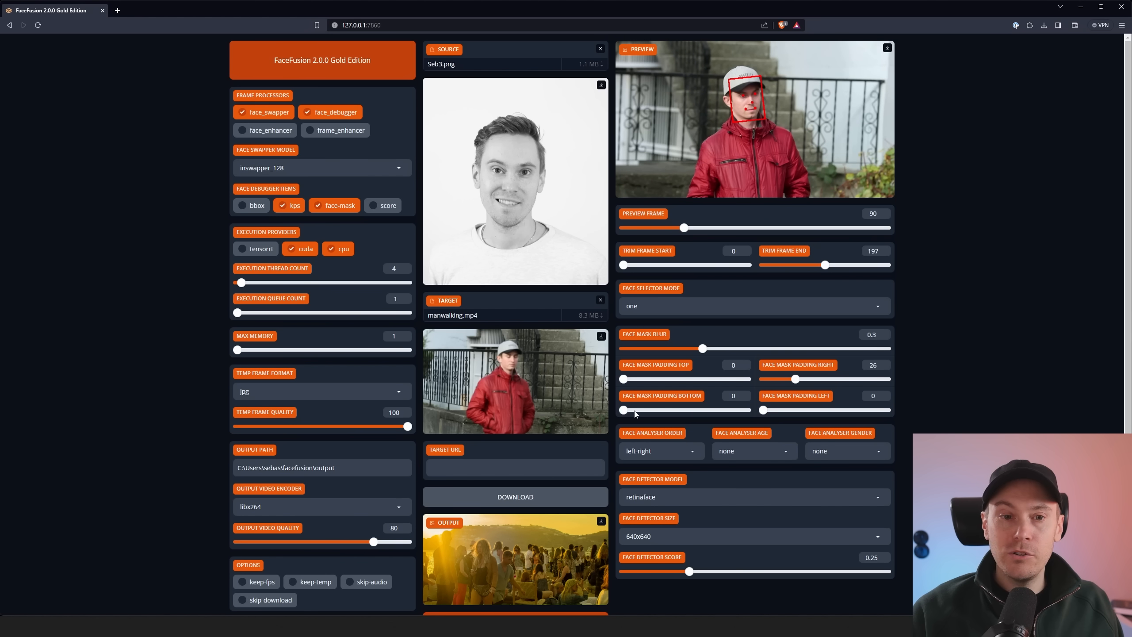
left_click_drag(625, 410, 642, 410)
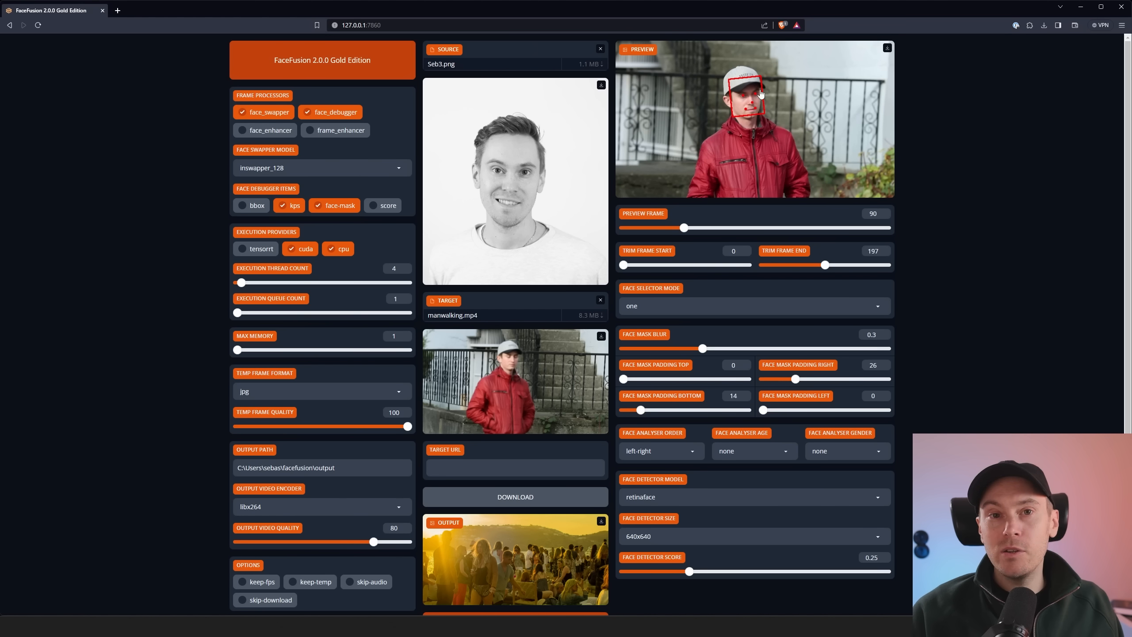
left_click_drag(621, 379, 637, 379)
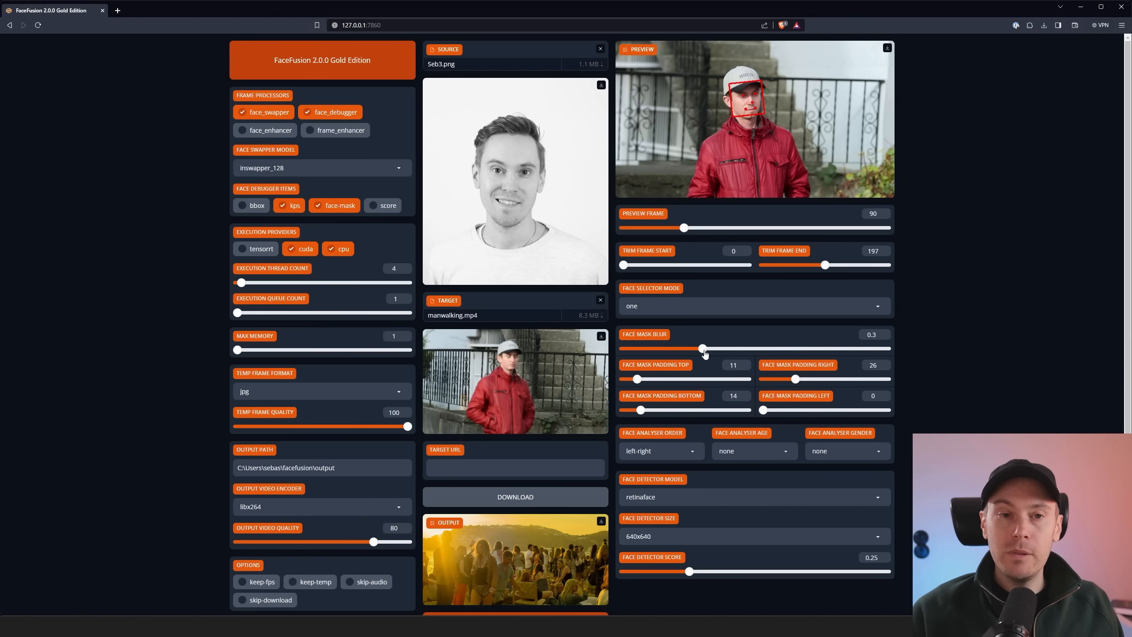
mouse_move(547, 159)
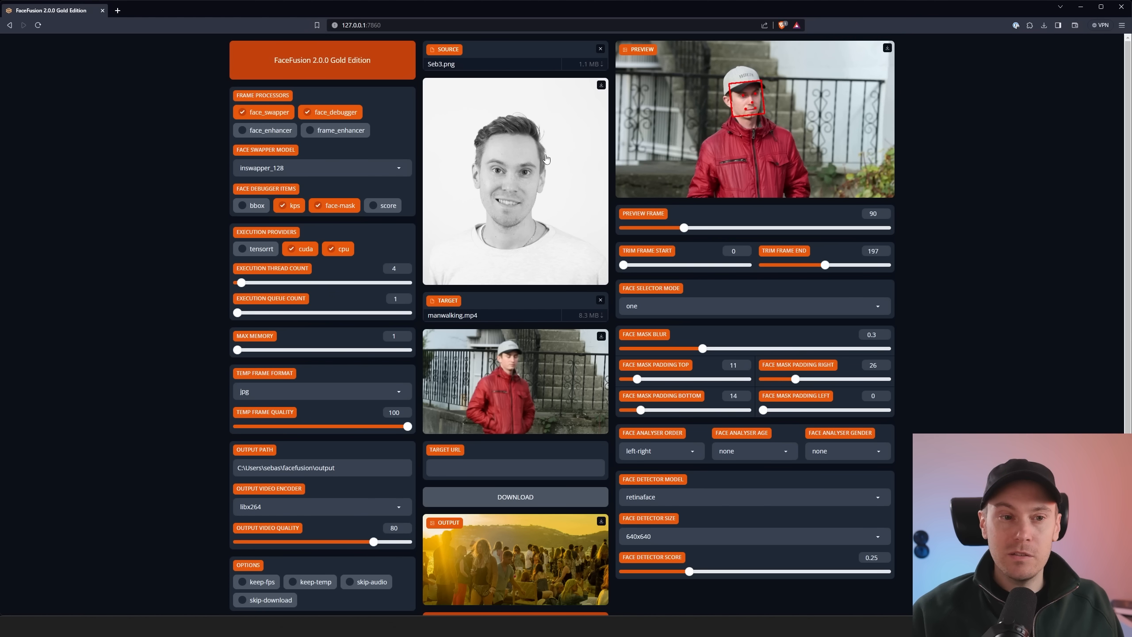
mouse_move(831, 56)
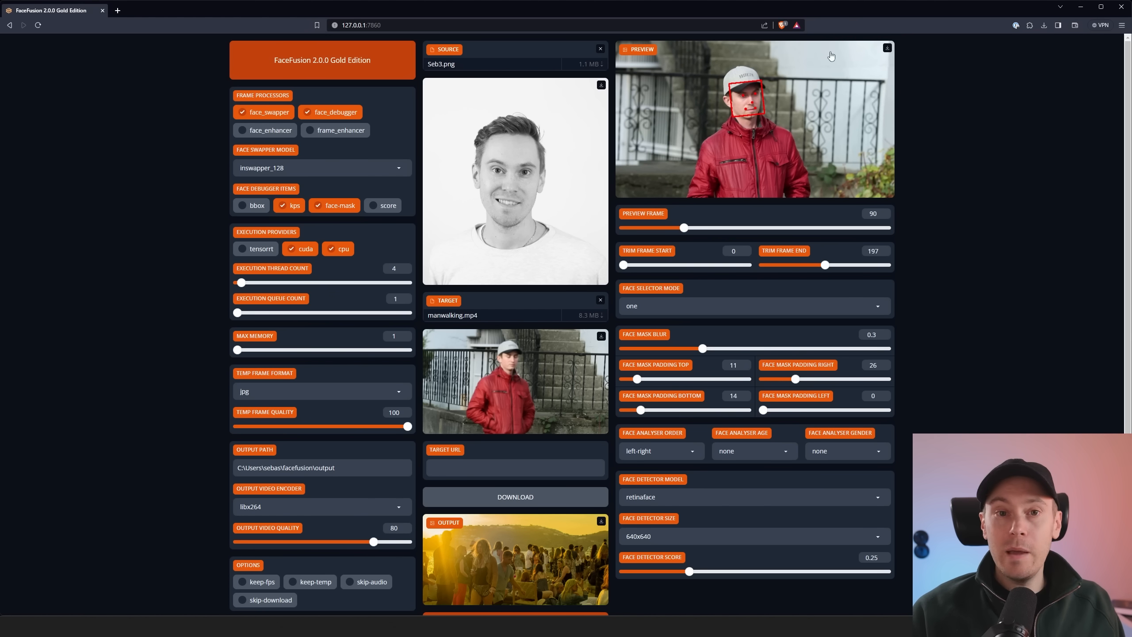
left_click_drag(797, 379, 774, 379)
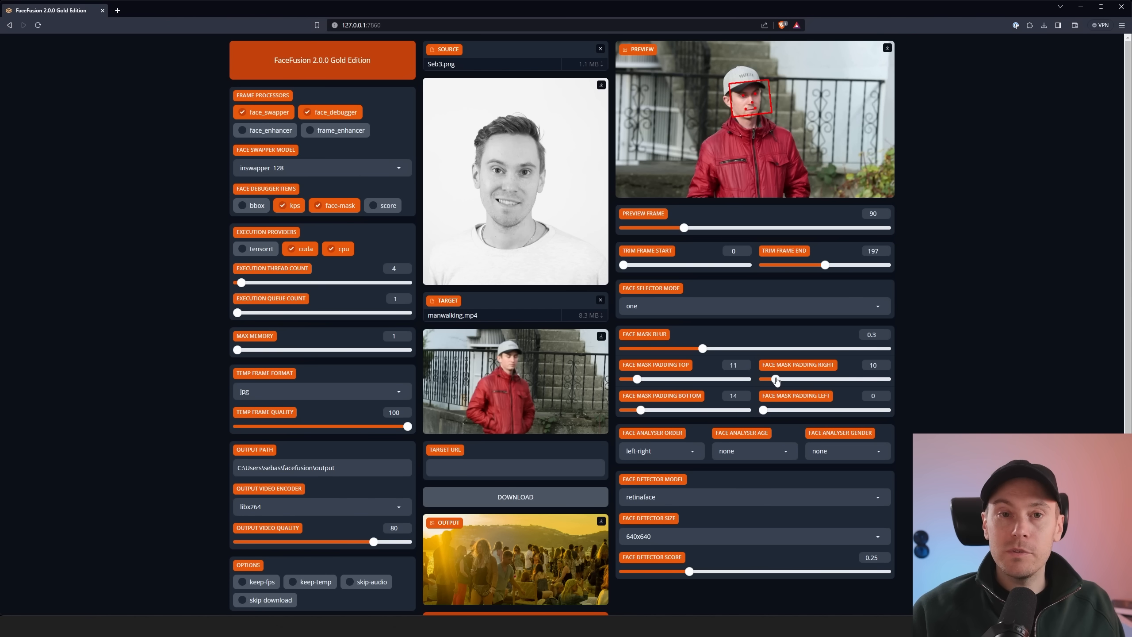
left_click_drag(776, 379, 830, 379)
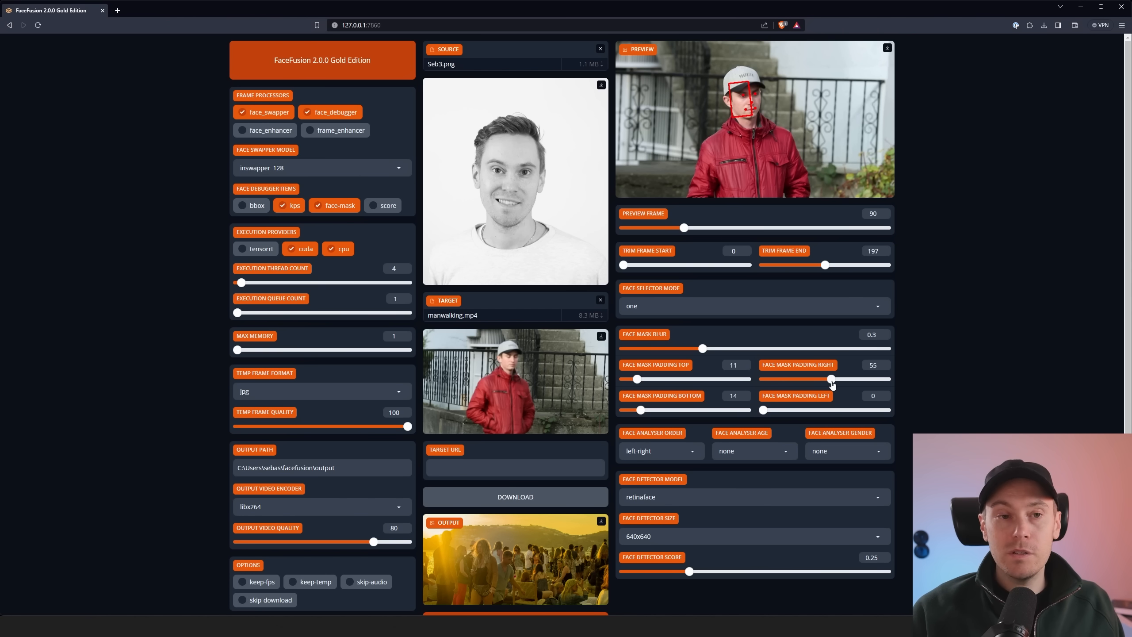
left_click_drag(831, 379, 798, 379)
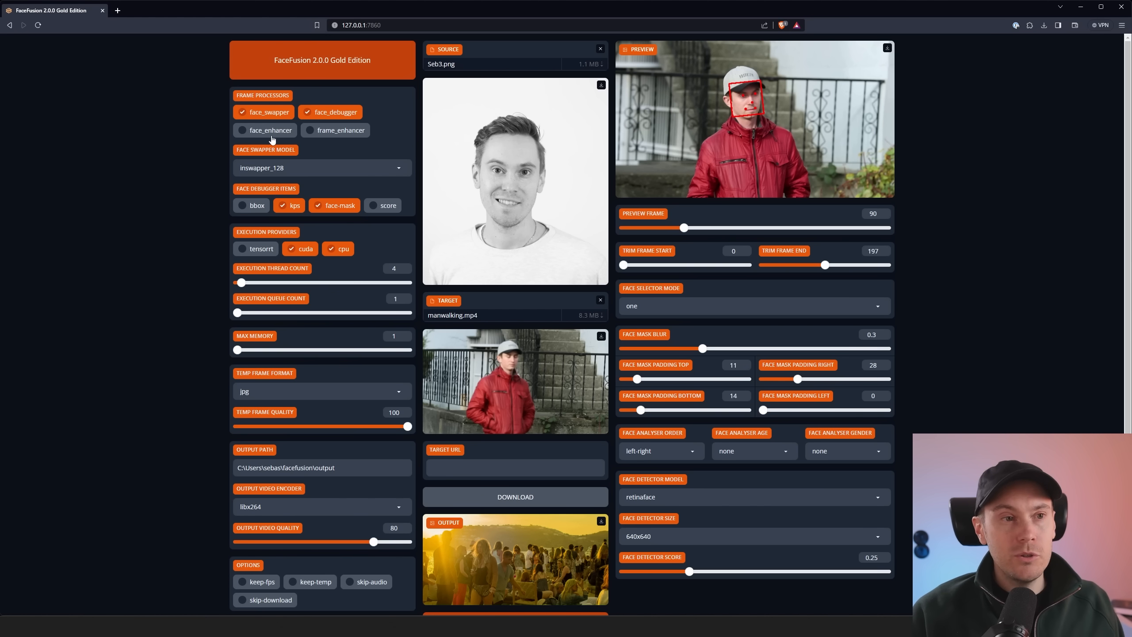
Enable face_enhancer with gfpgan_1.4 and try several blend values, ending at 0
left_click(270, 130)
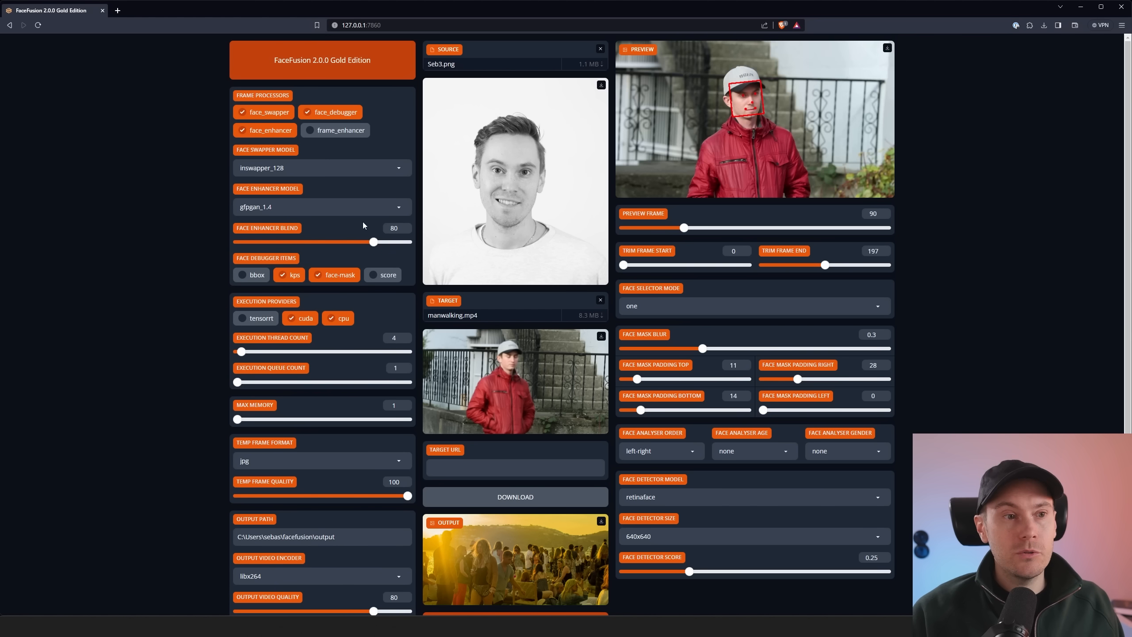
left_click(321, 207)
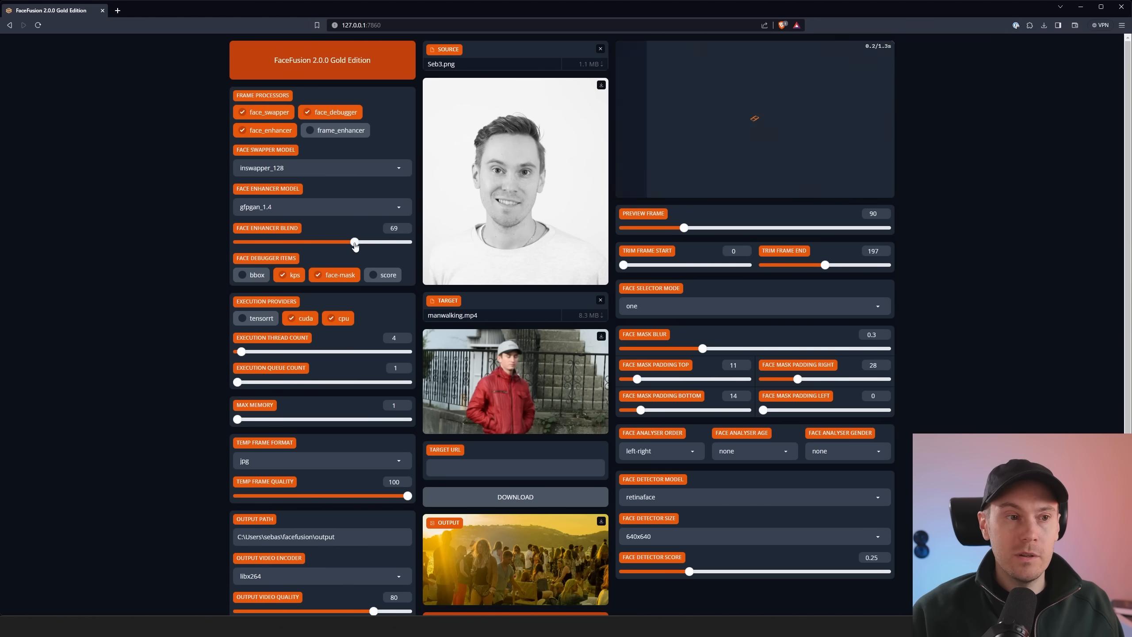
left_click_drag(354, 243, 341, 243)
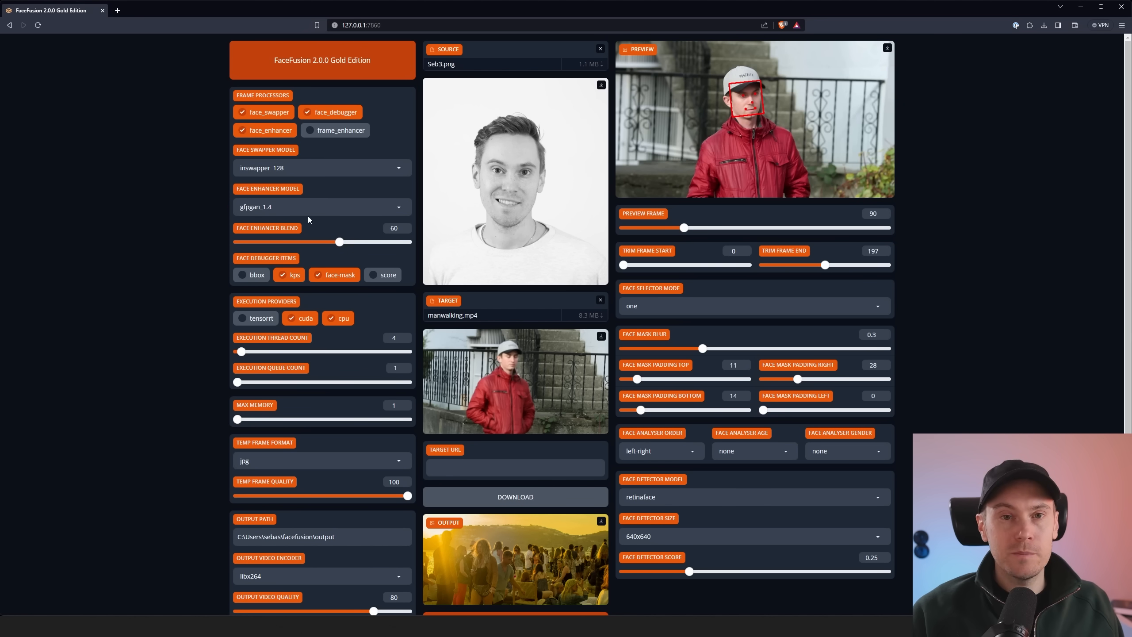
mouse_move(374, 244)
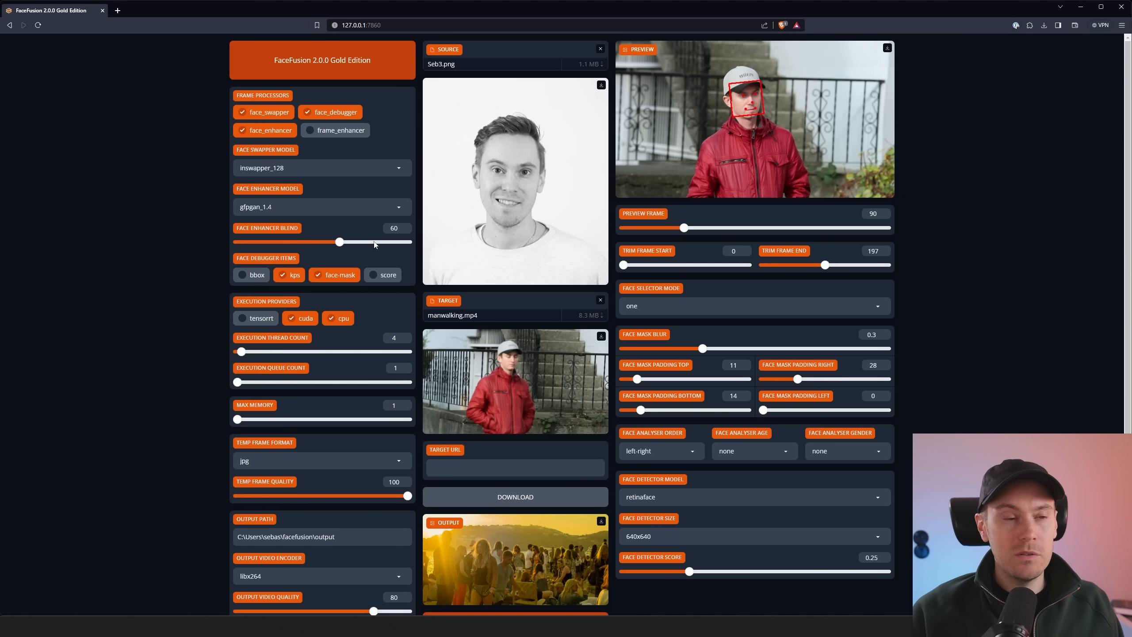
mouse_move(270, 247)
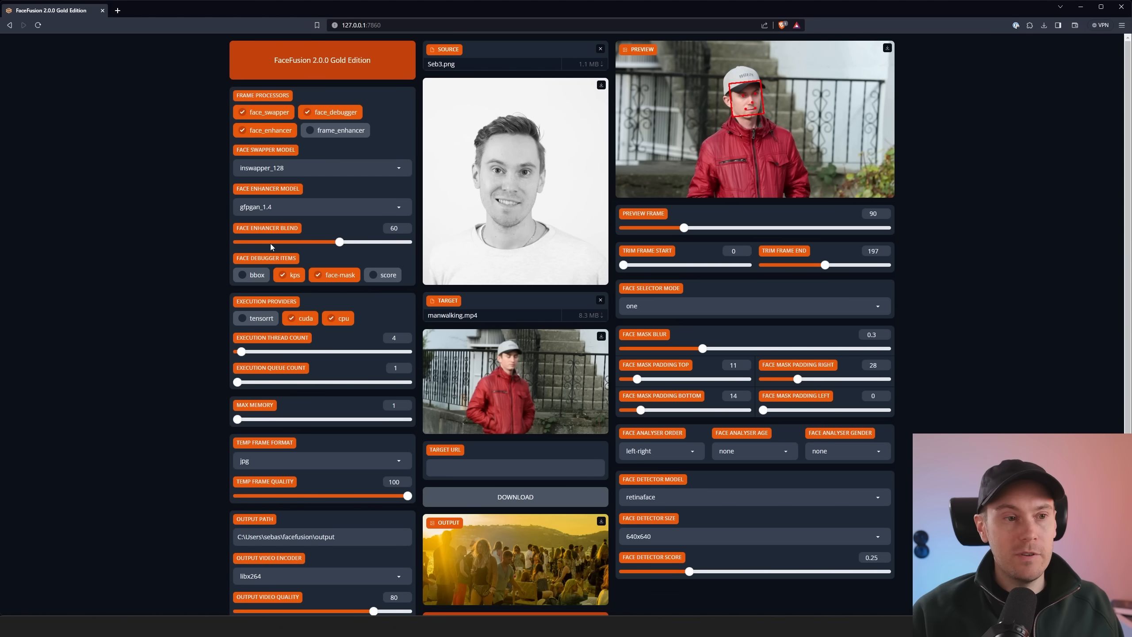
left_click_drag(339, 242, 388, 242)
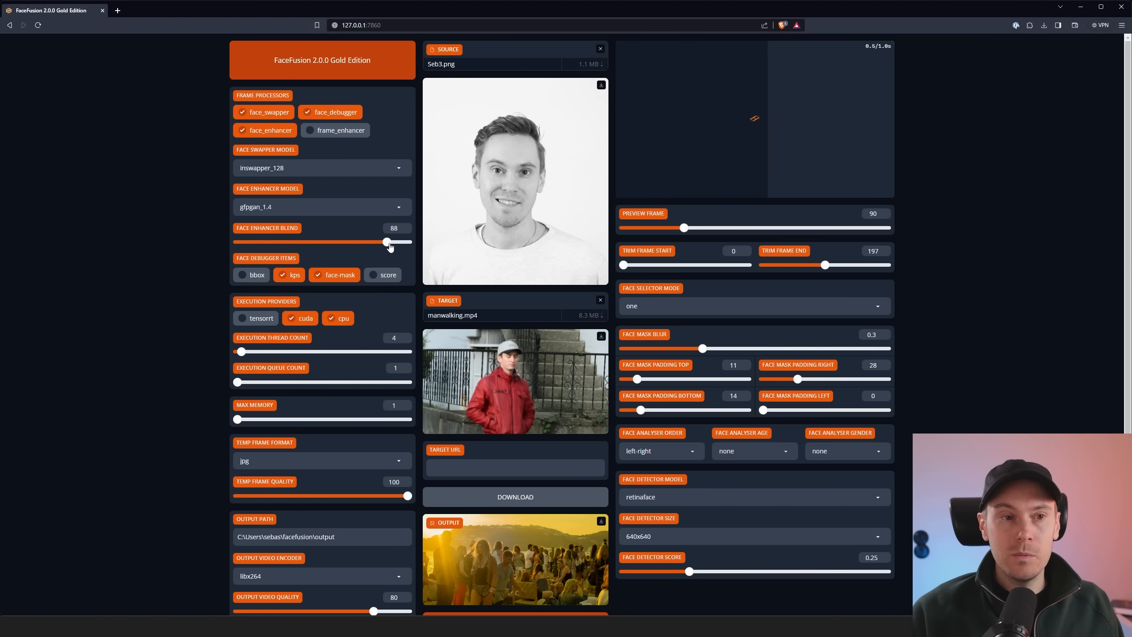
left_click_drag(388, 242, 408, 242)
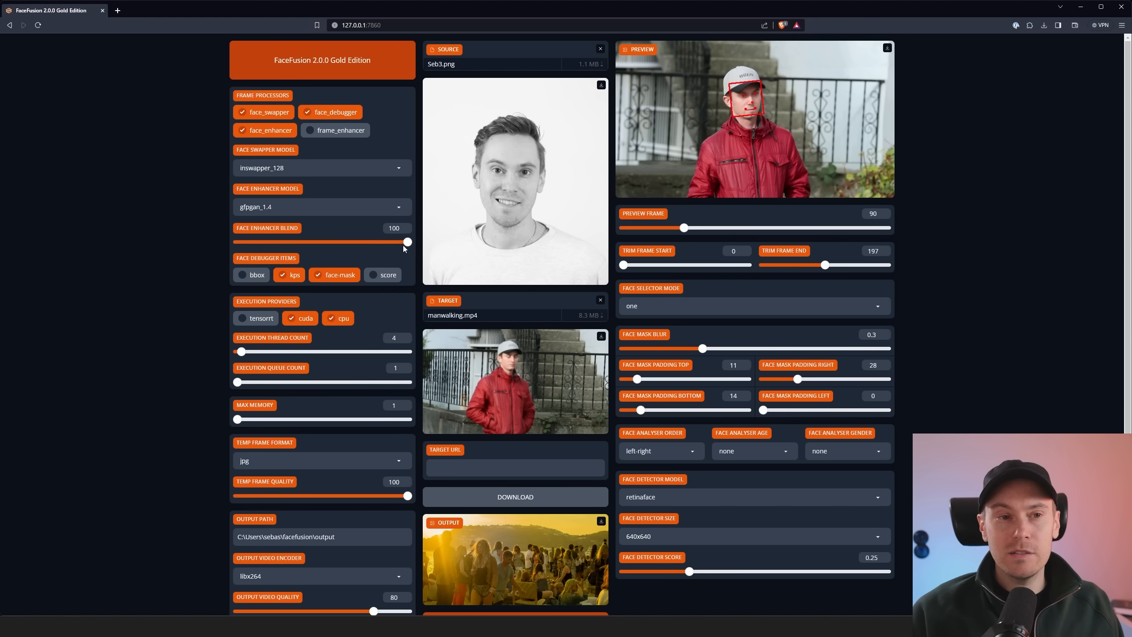
left_click_drag(407, 242, 307, 242)
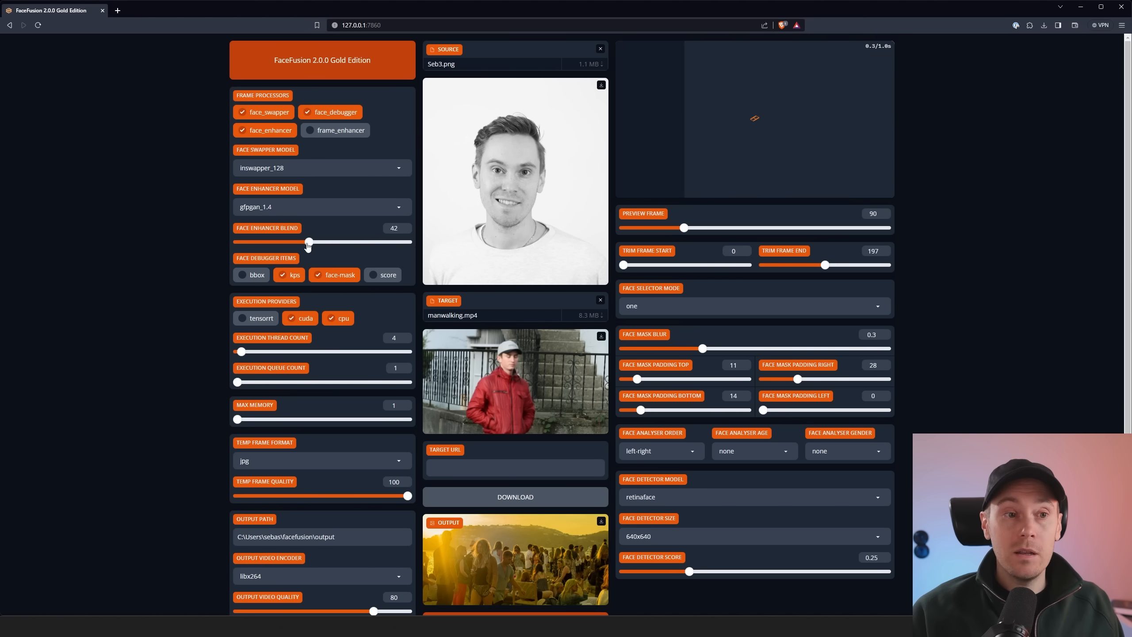
left_click_drag(308, 241, 237, 242)
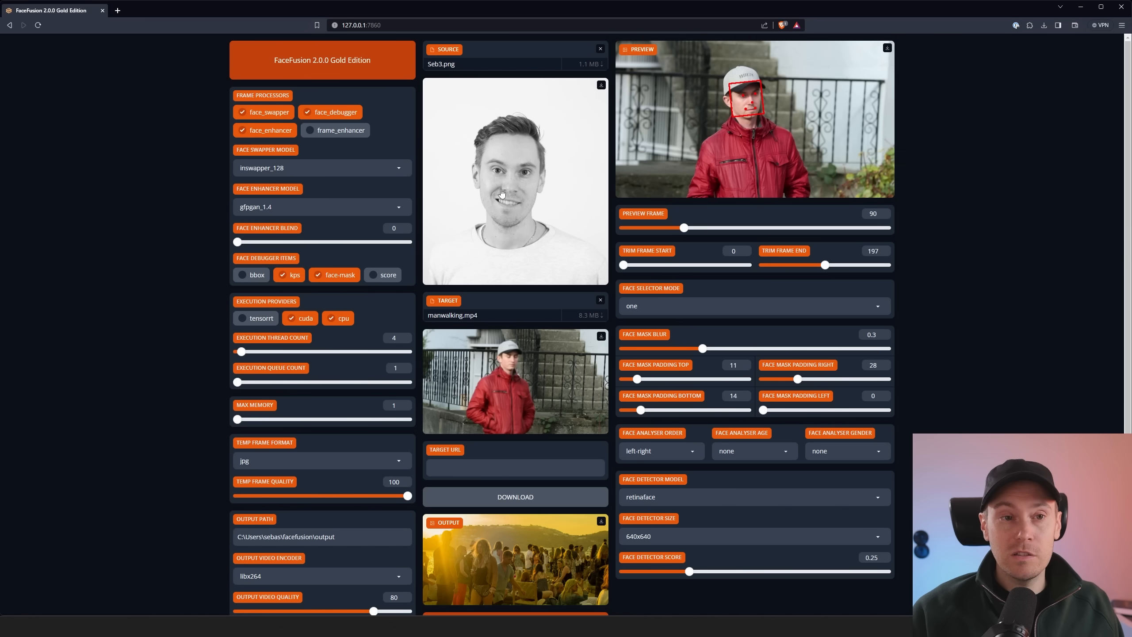
mouse_move(573, 181)
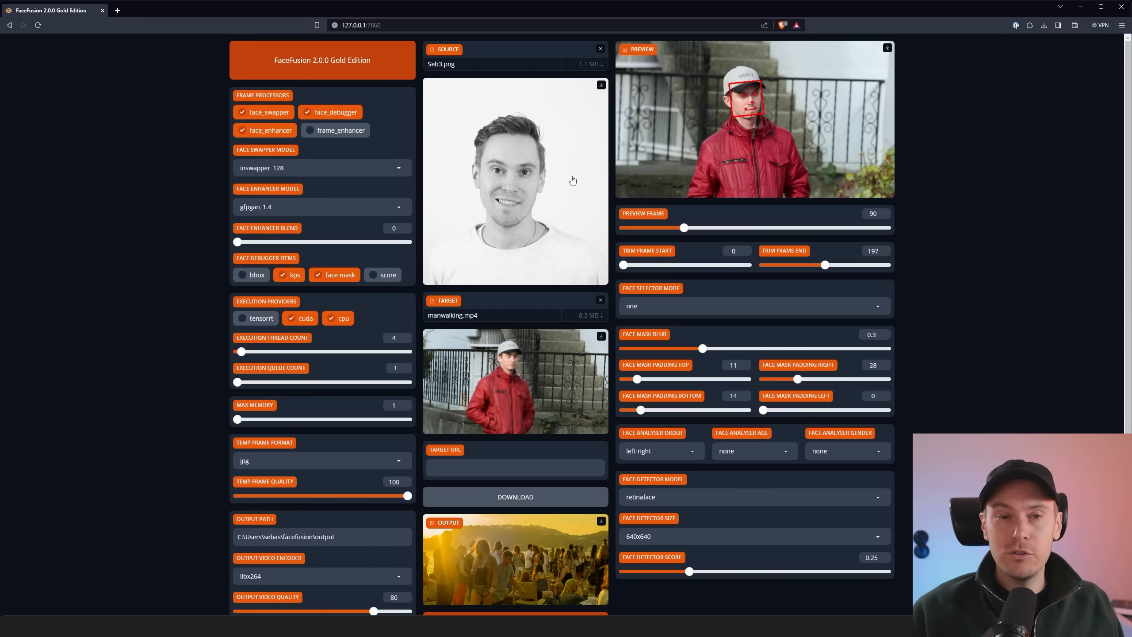
left_click(322, 207)
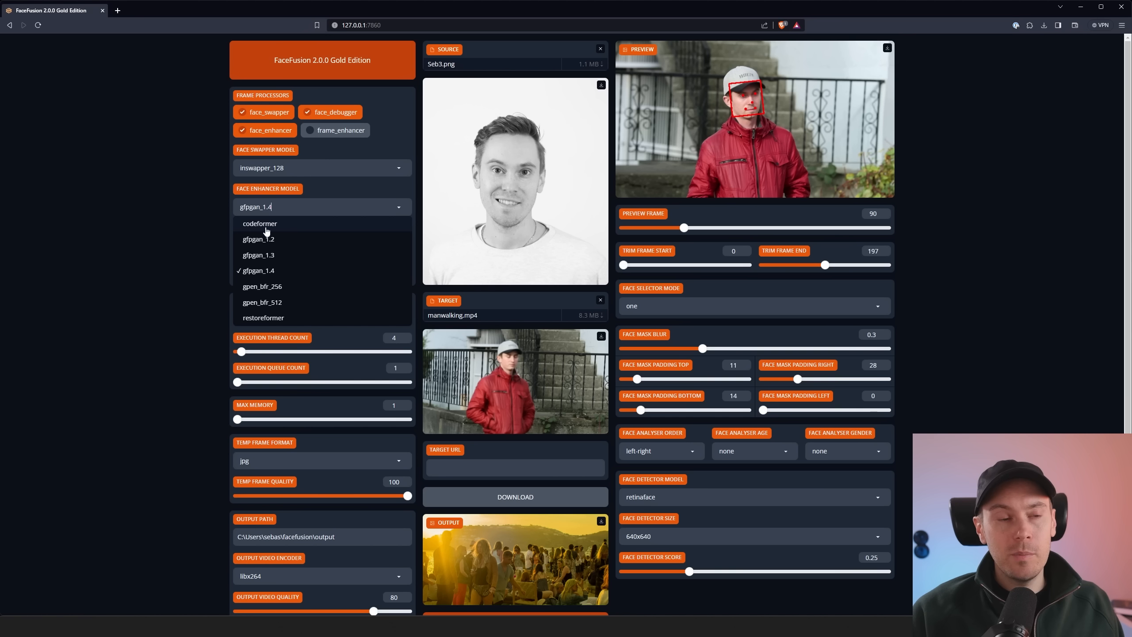
mouse_move(279, 231)
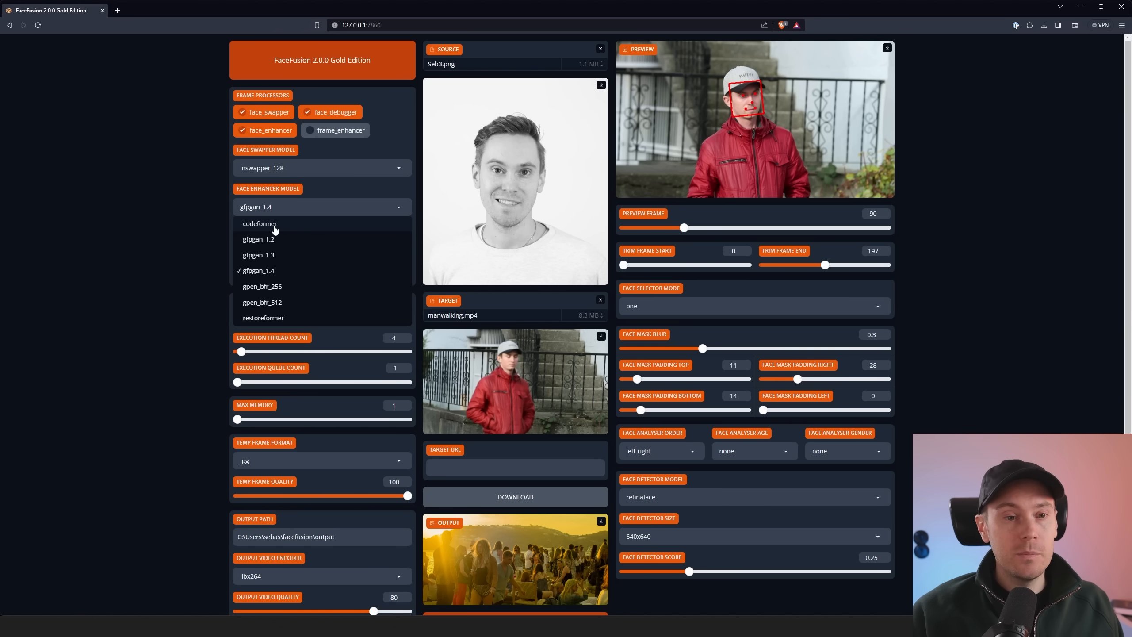
left_click(258, 270)
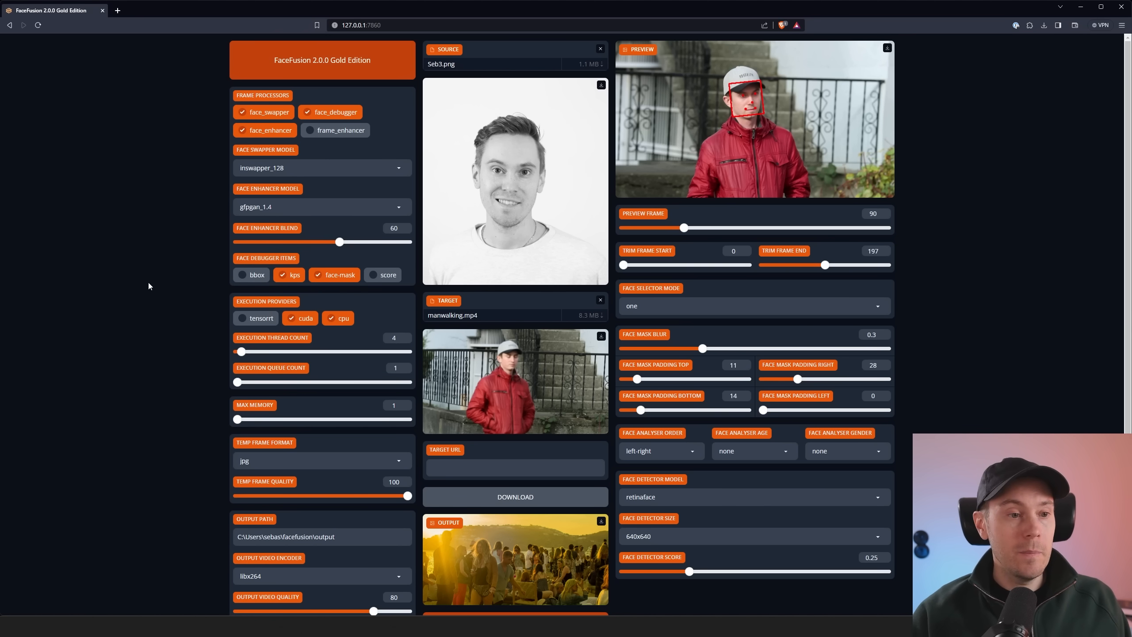
Adjust the Max Memory slider from 1 to 43
scroll("down", 3)
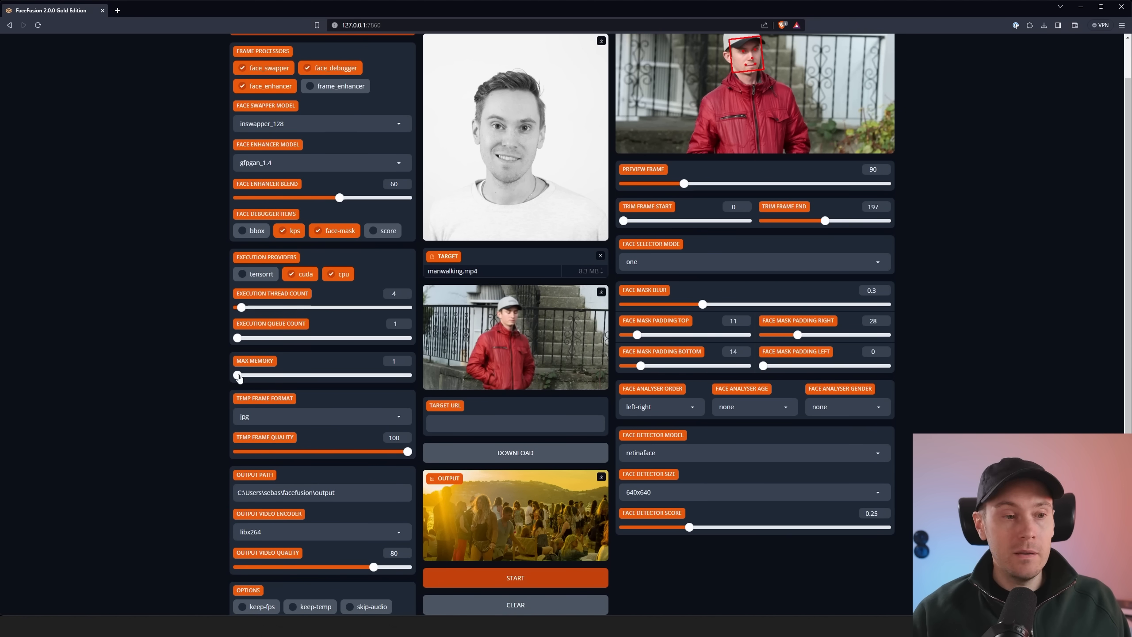
left_click_drag(238, 376, 304, 375)
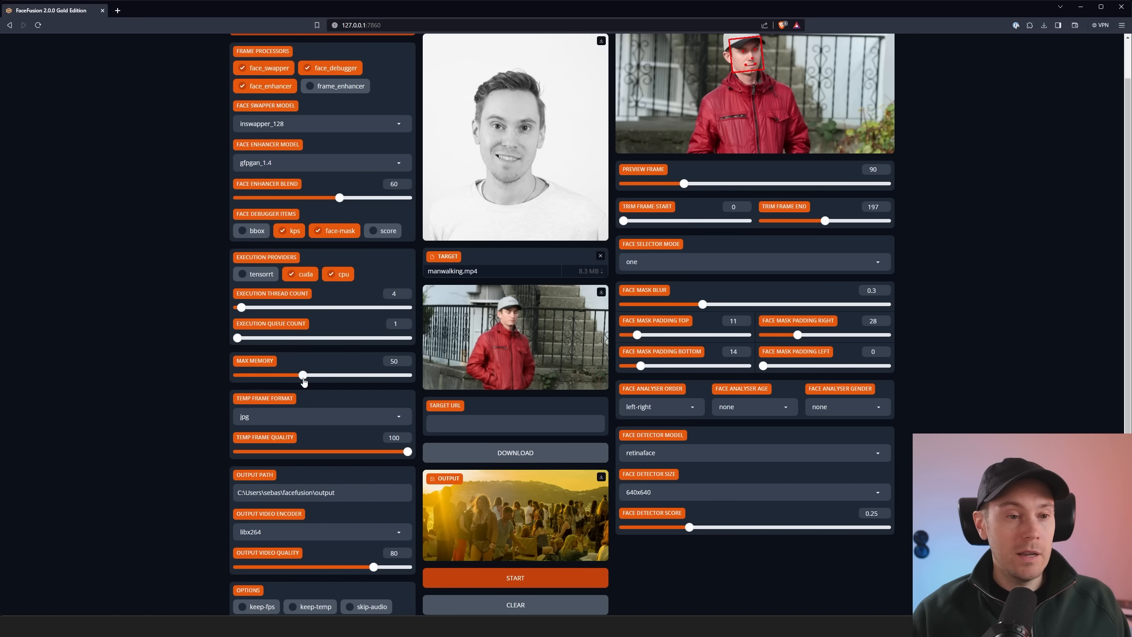
left_click_drag(303, 377, 323, 376)
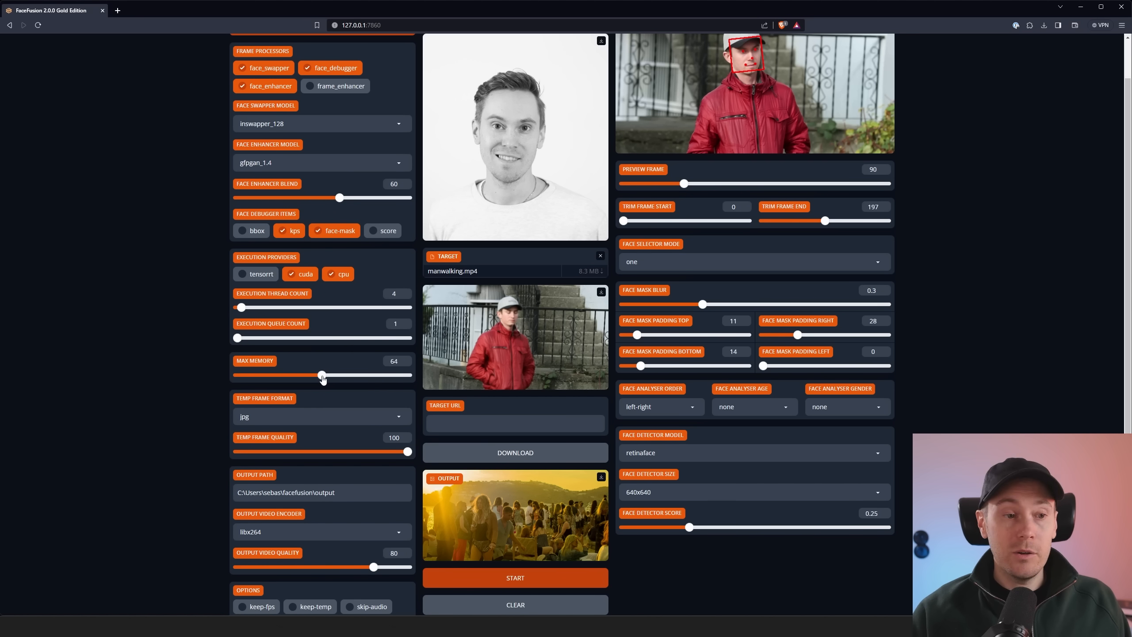
left_click_drag(322, 377, 294, 377)
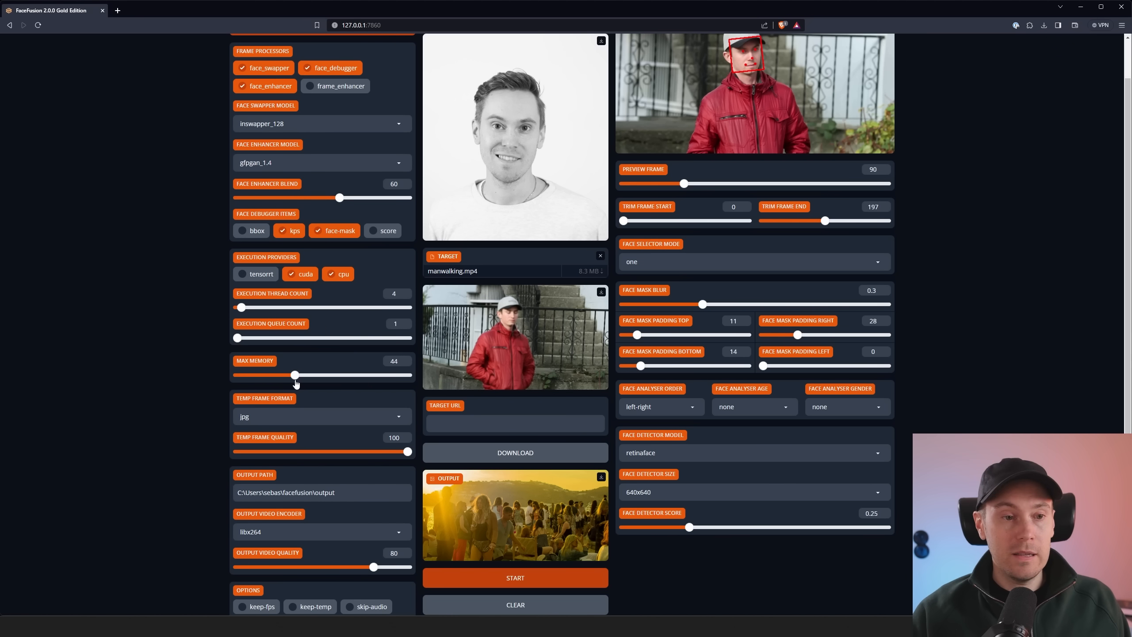
left_click_drag(296, 374, 293, 374)
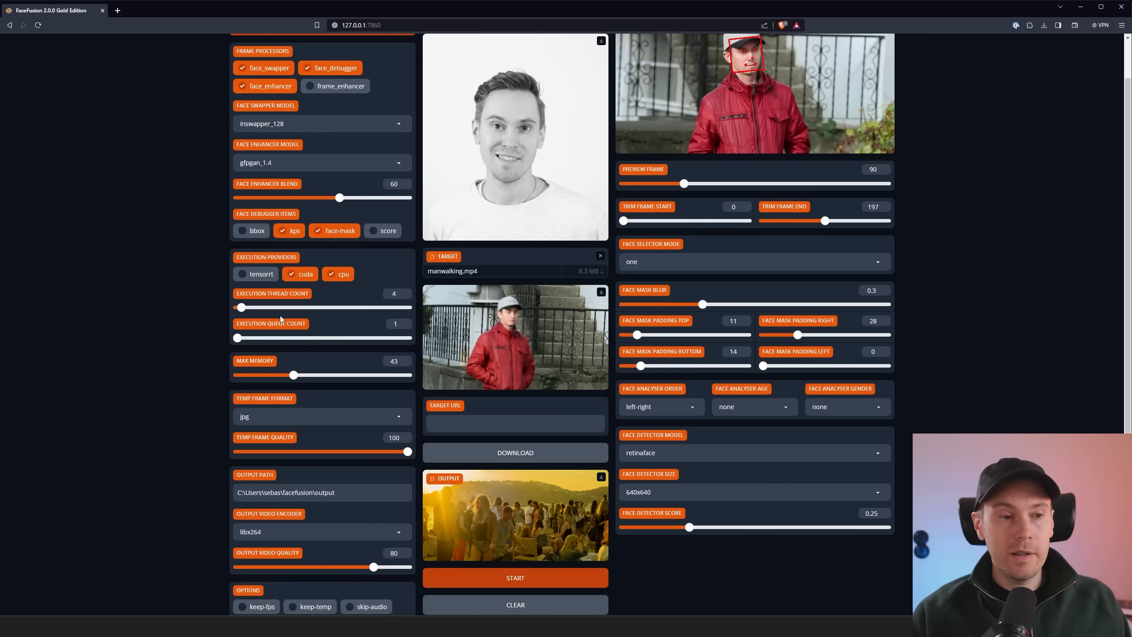
mouse_move(299, 302)
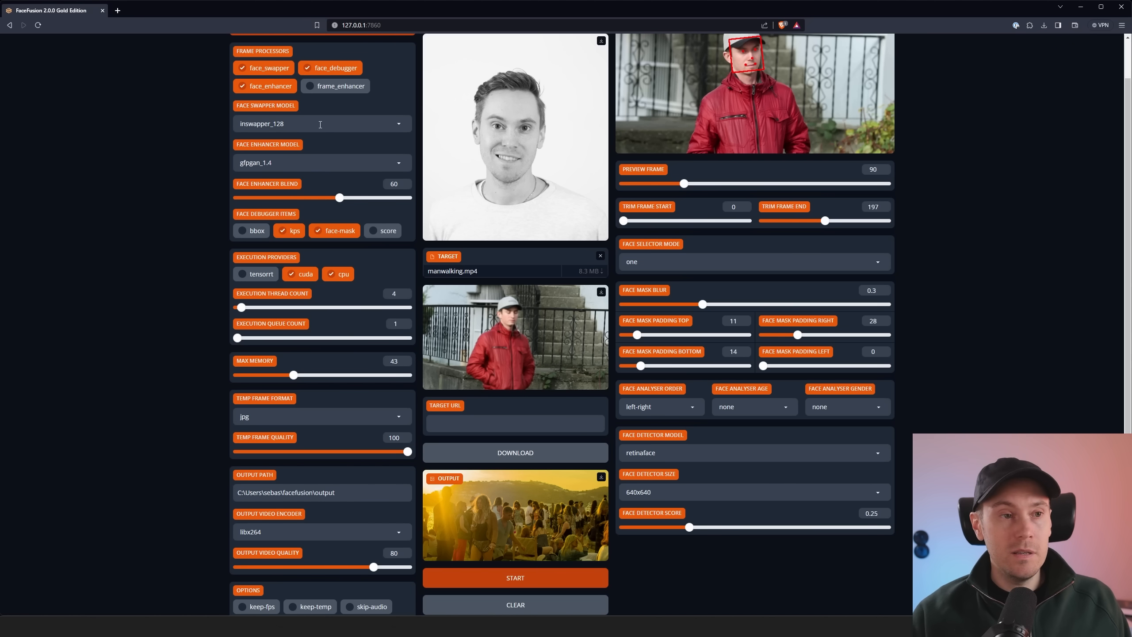
left_click(322, 123)
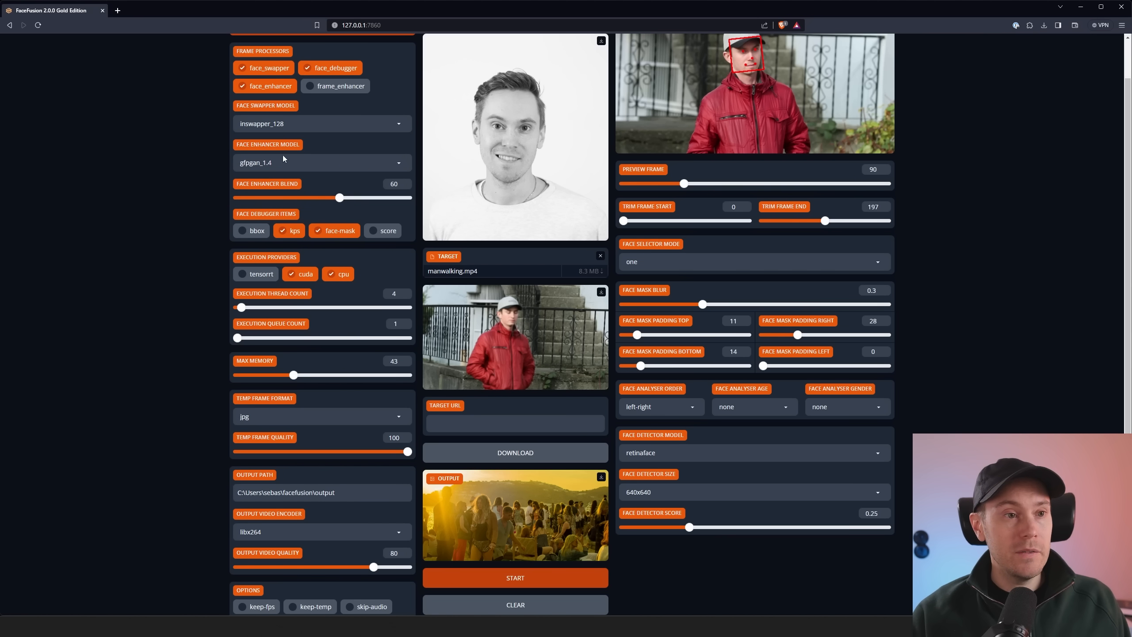
mouse_move(307, 156)
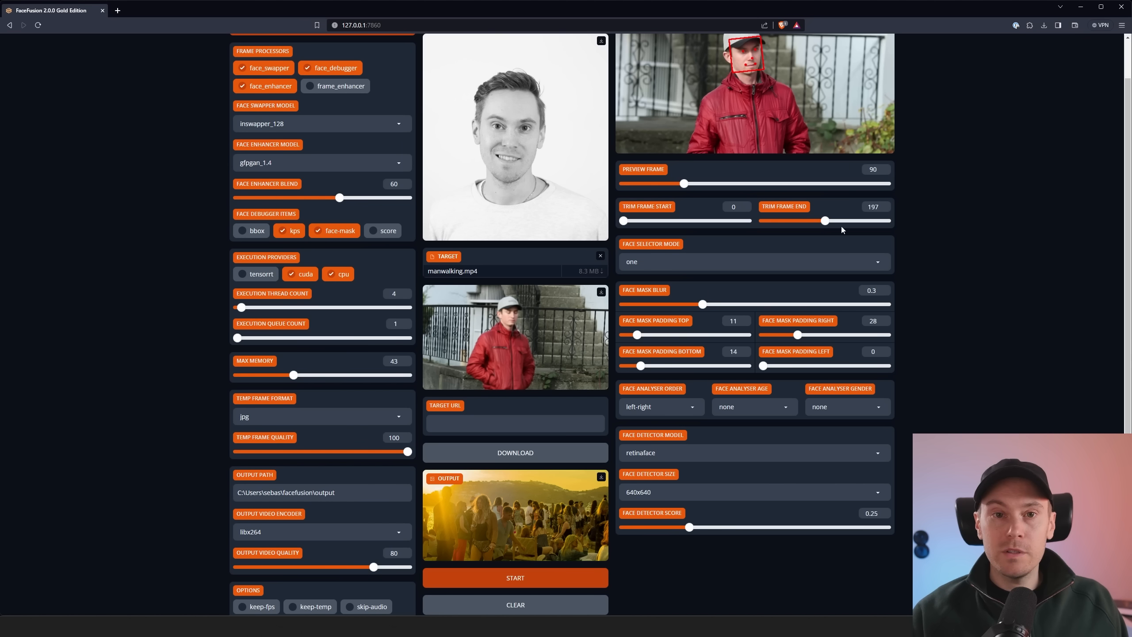
Start processing the face-swapped, enhanced manwalking.mp4 video
left_click(515, 577)
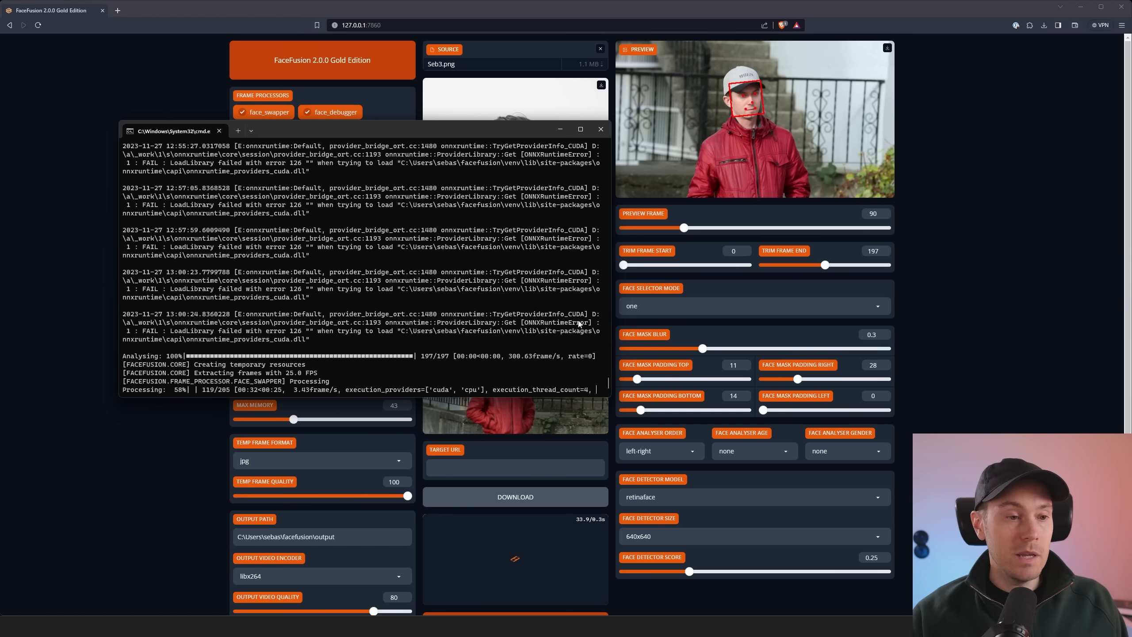
mouse_move(561, 130)
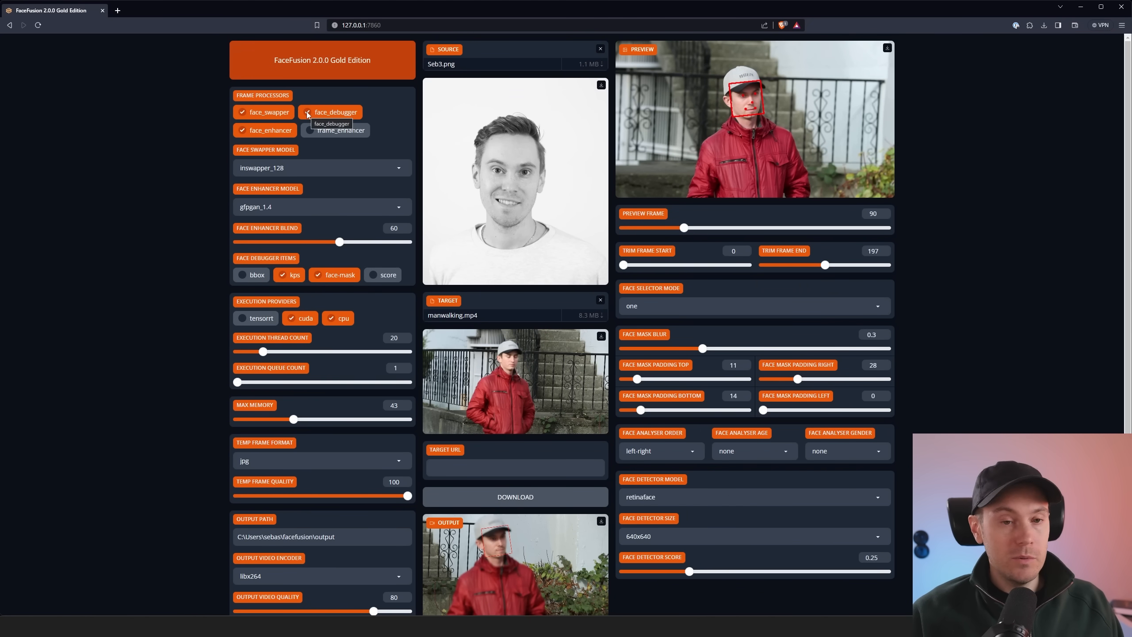
Uncheck face_debugger under Frame Processors
left_click(337, 112)
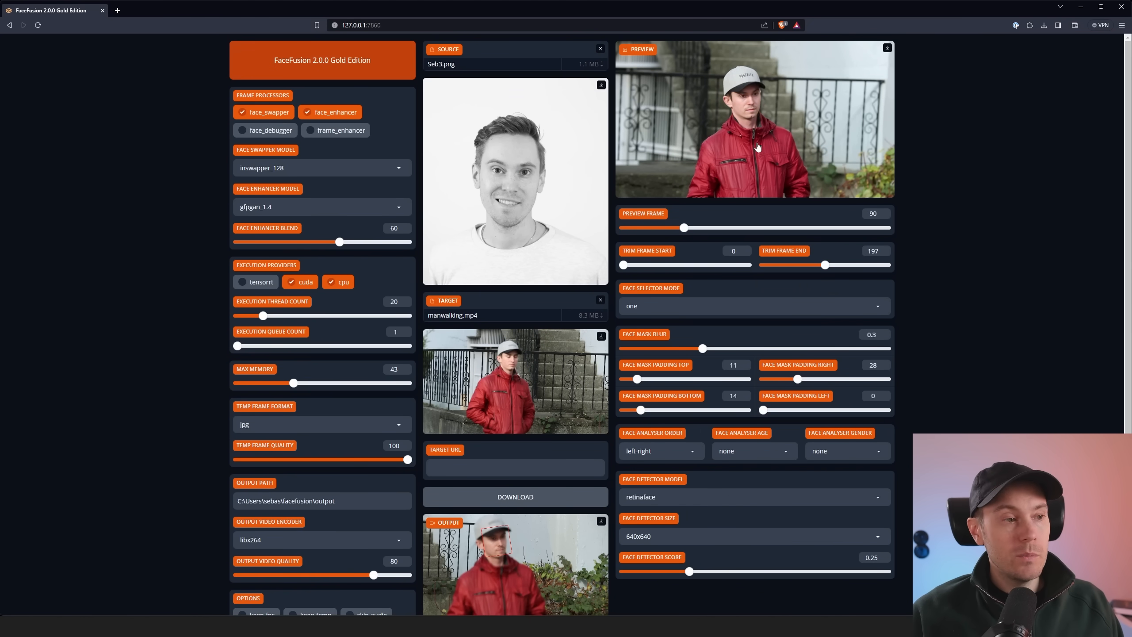
mouse_move(762, 132)
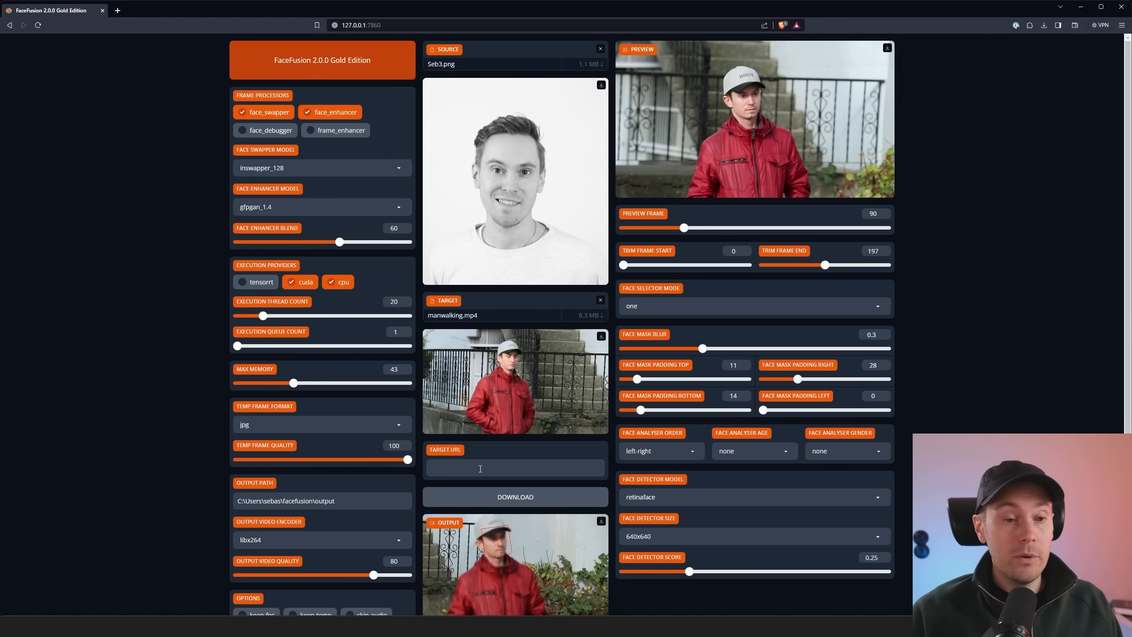
left_click(515, 468)
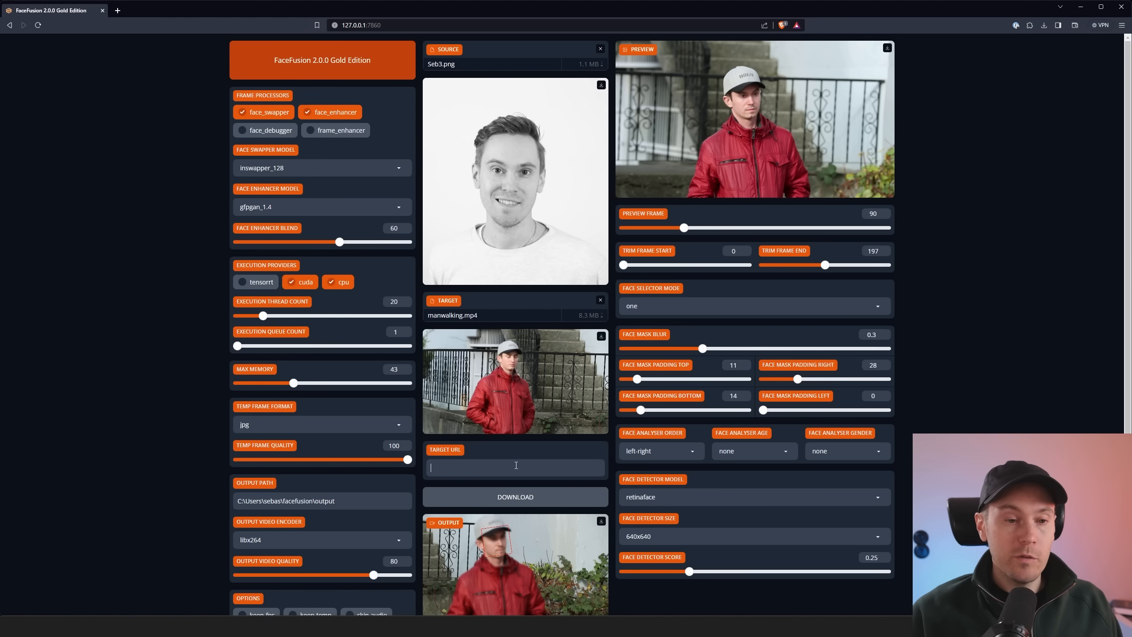
type("https://youtu.be/kVrd_VDAtUM")
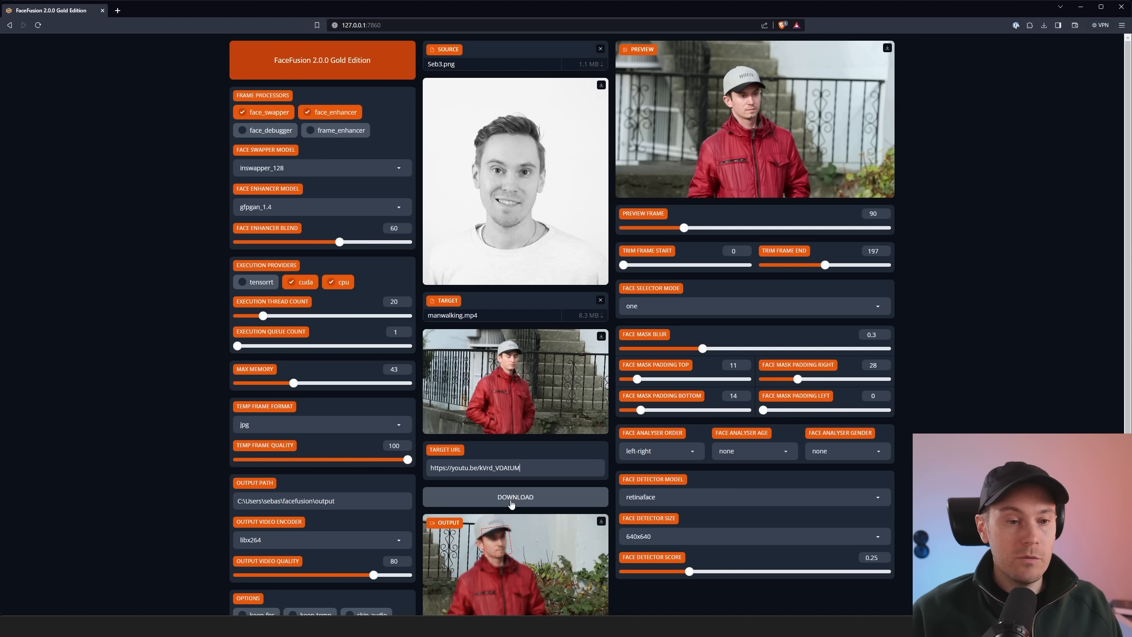
left_click(515, 496)
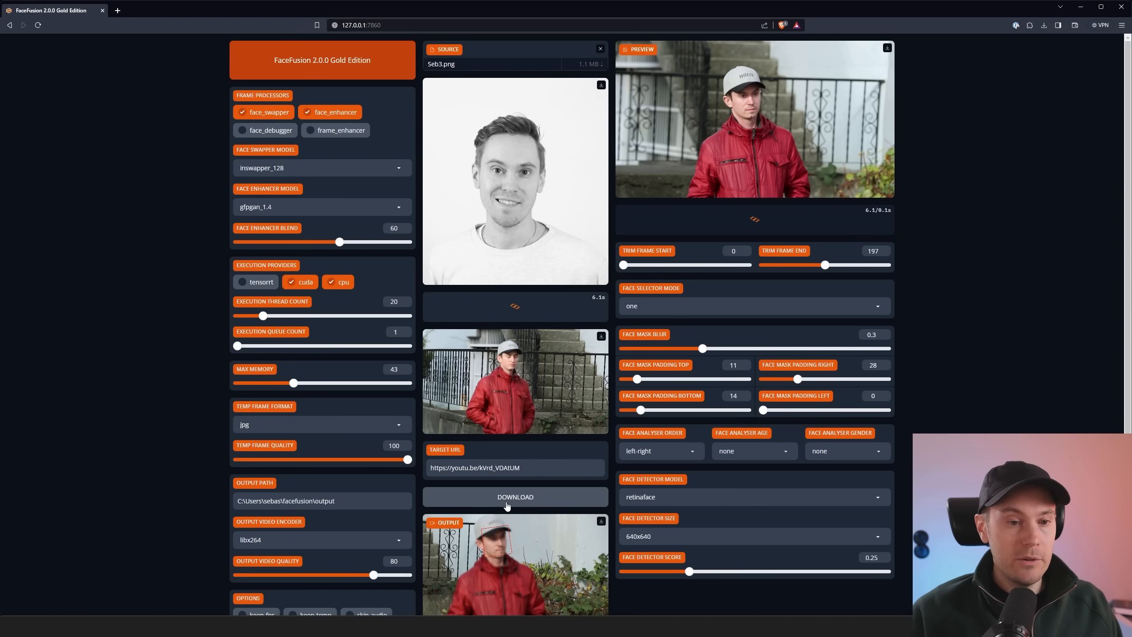
left_click(515, 497)
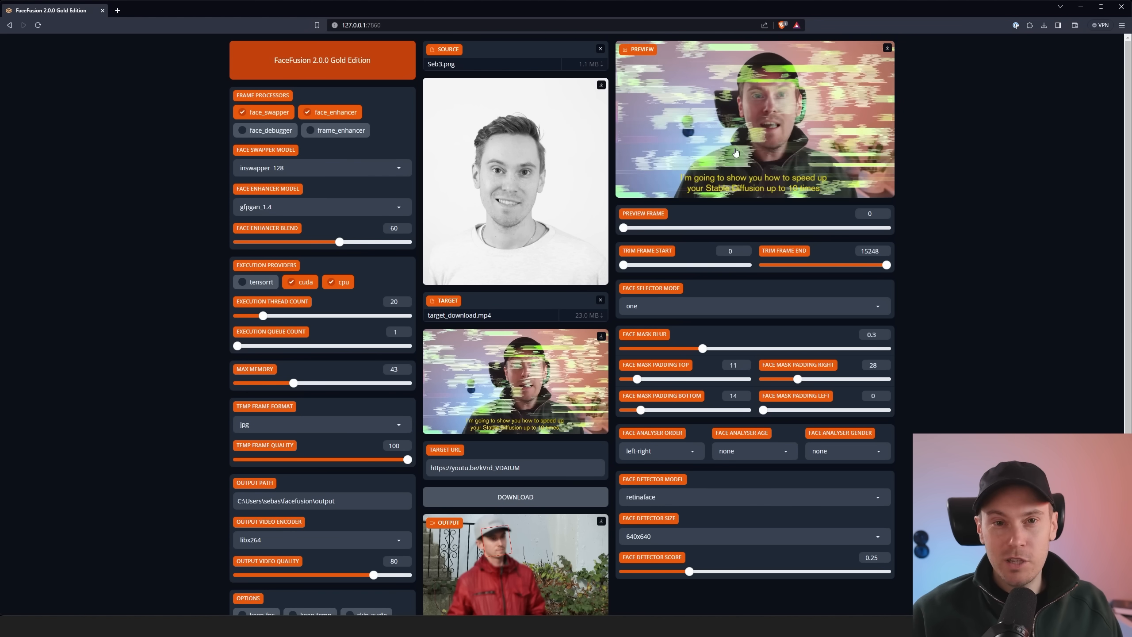
mouse_move(557, 189)
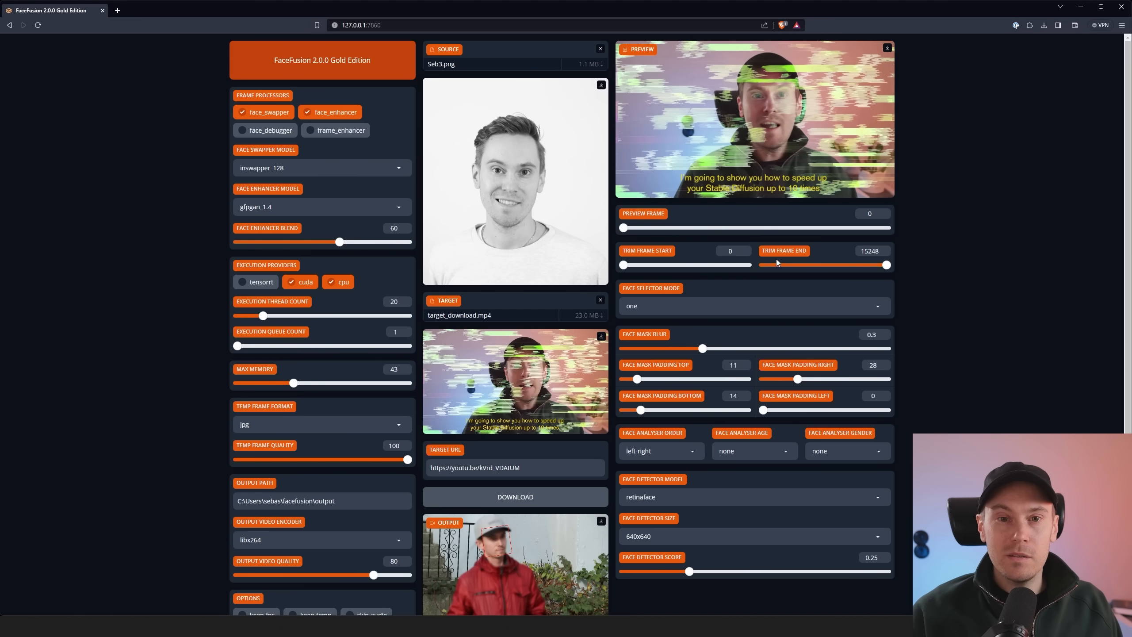
Trim the video end to frame 240, preview an early frame, and remove the source image
left_click_drag(623, 228, 630, 227)
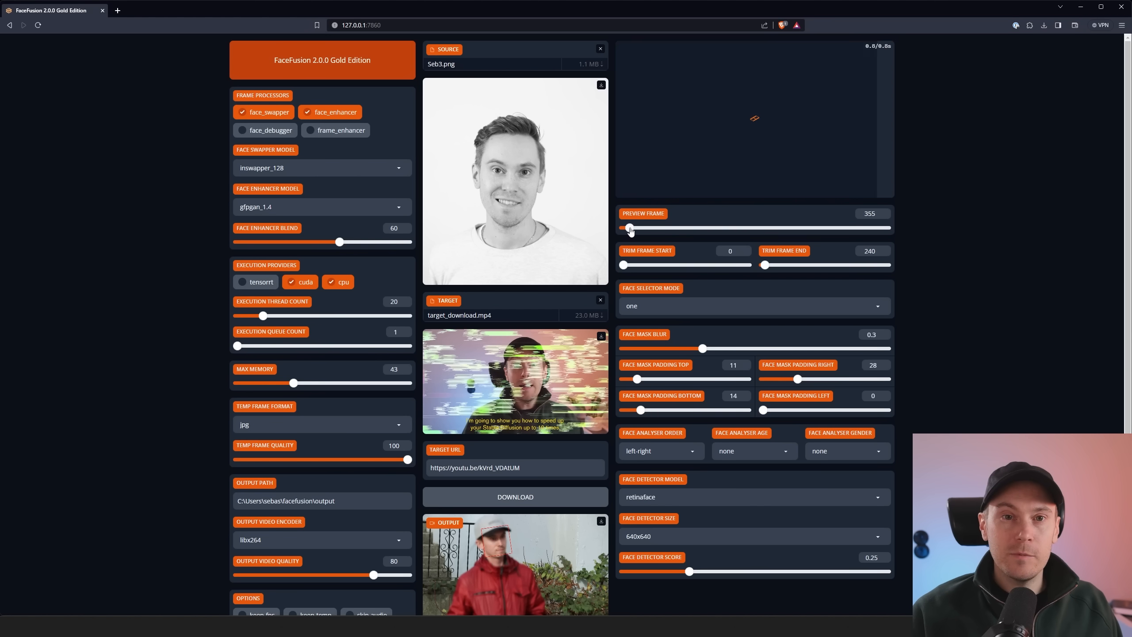
left_click_drag(630, 228, 625, 228)
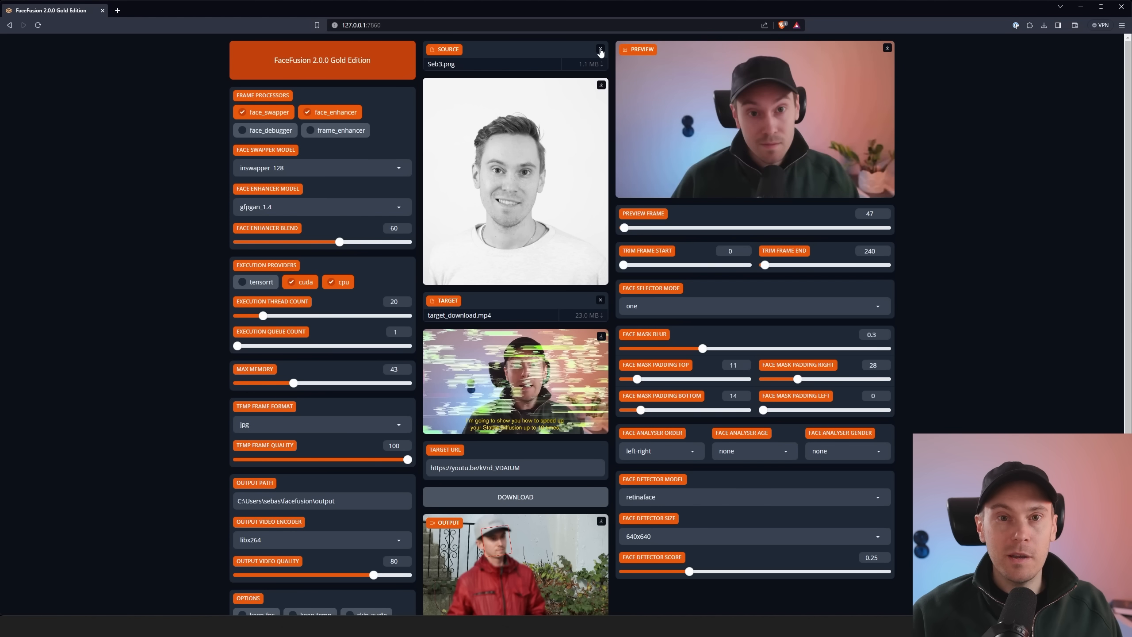
left_click(600, 49)
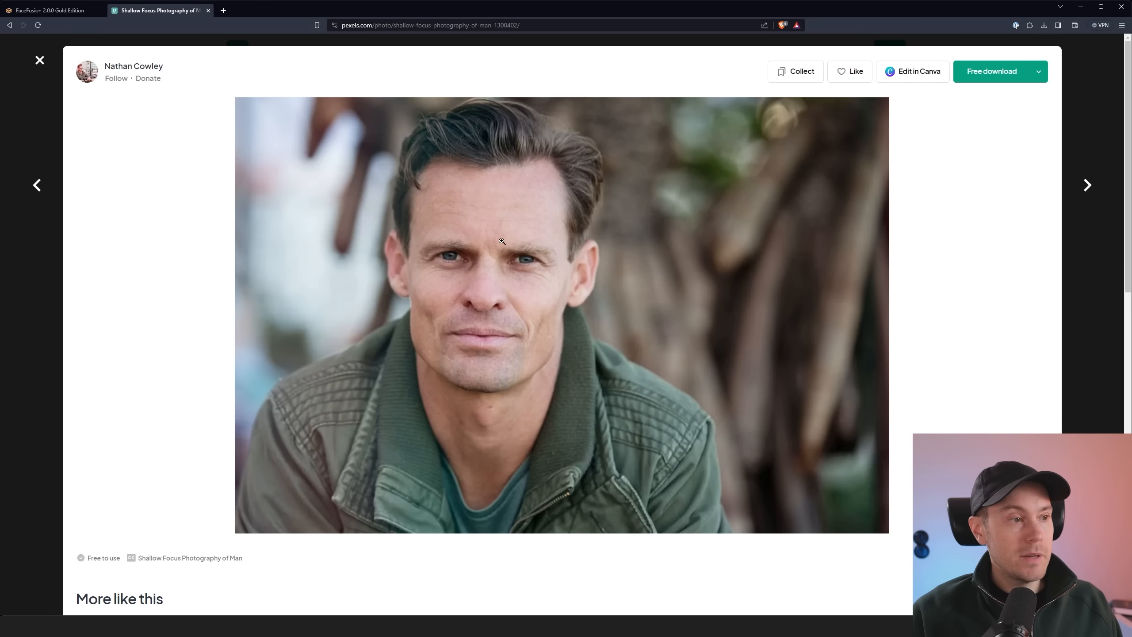
left_click(49, 10)
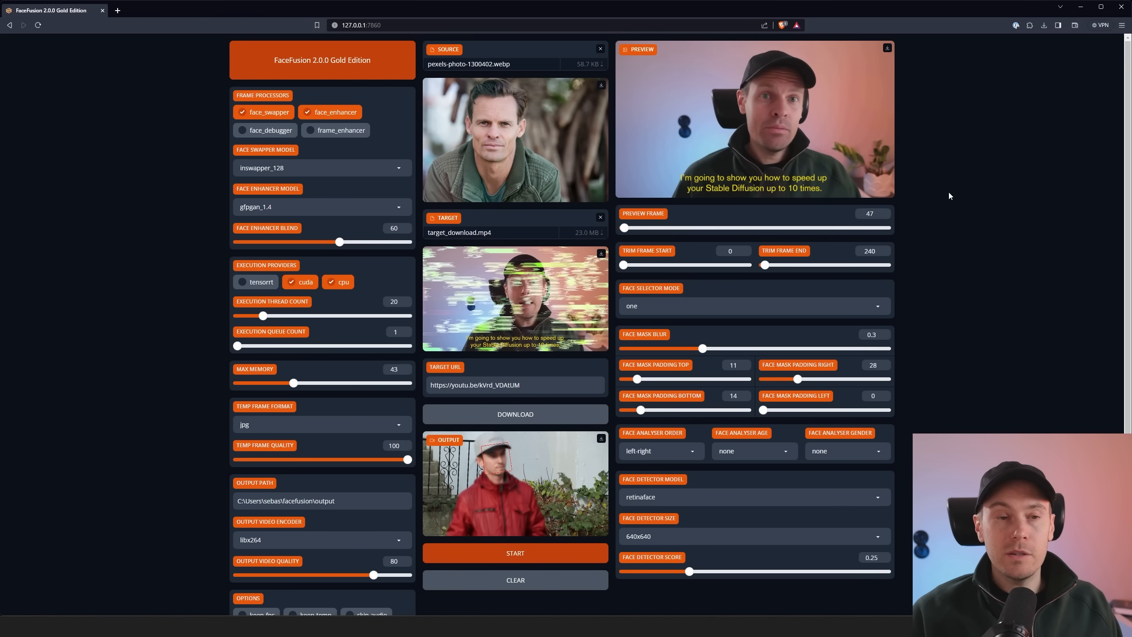
mouse_move(548, 170)
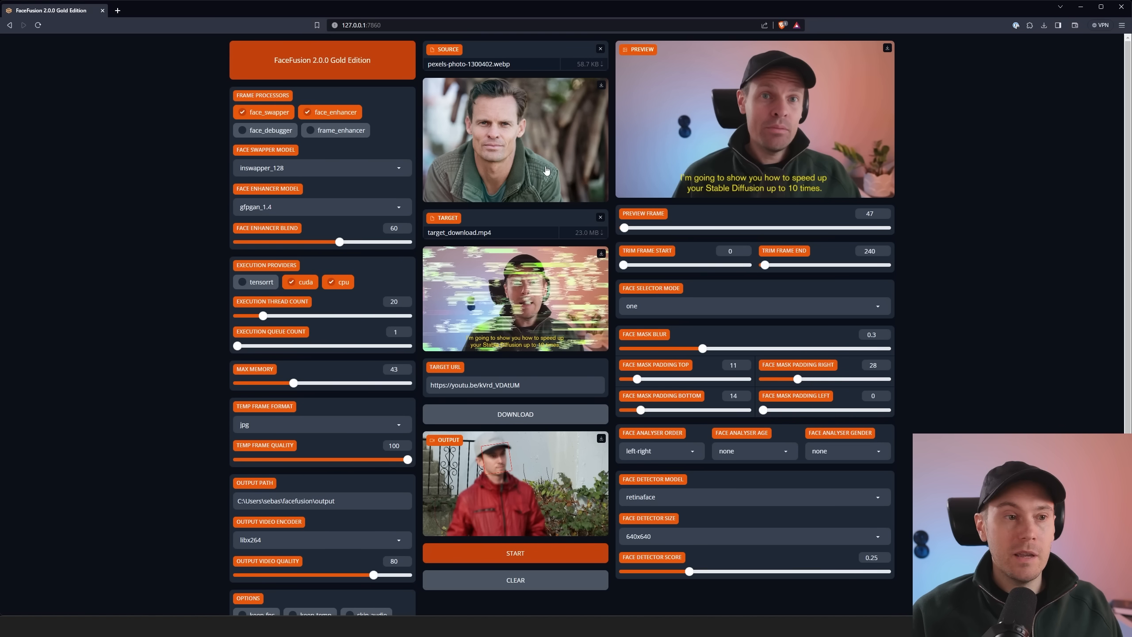
mouse_move(651, 138)
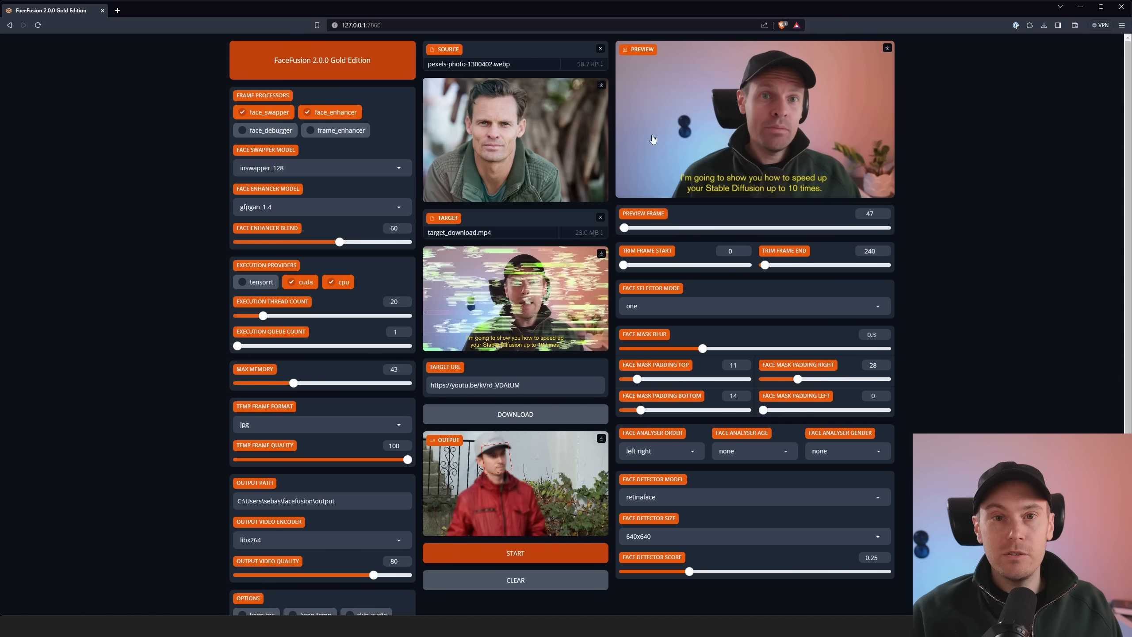
Lower the face enhancer blend and switch face enhancement off
left_click_drag(340, 242, 276, 242)
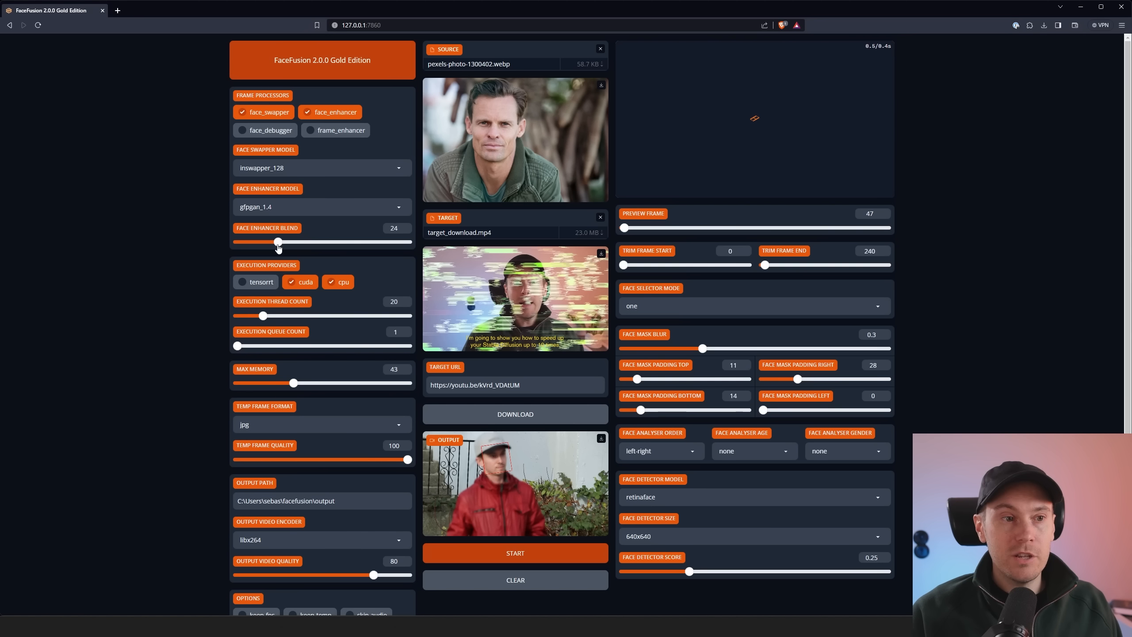
left_click_drag(279, 242, 245, 242)
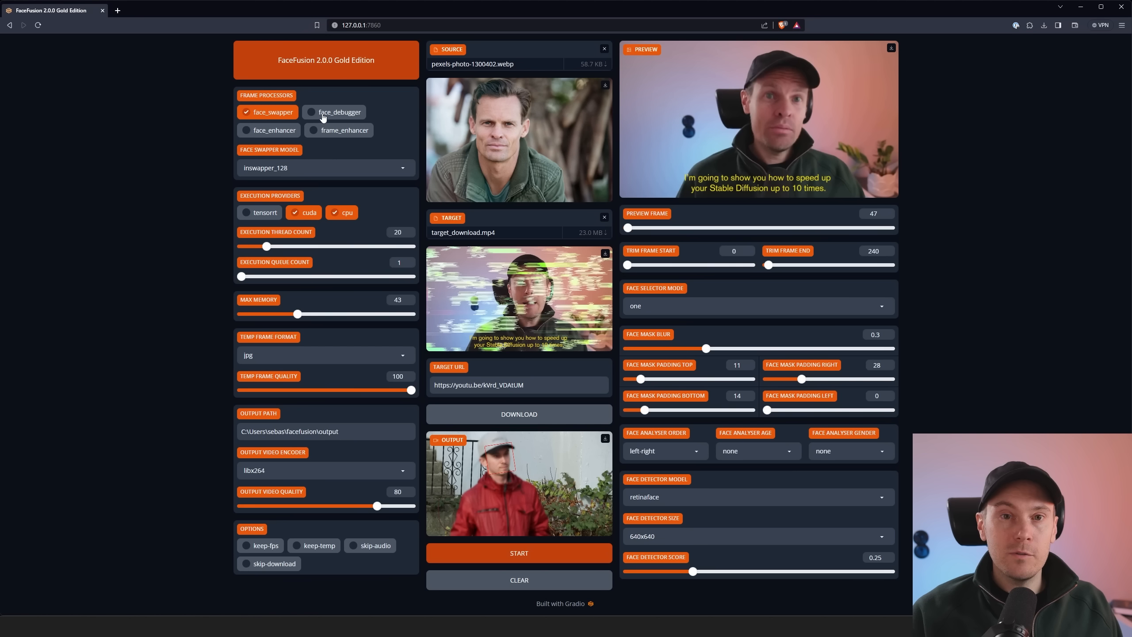
mouse_move(547, 170)
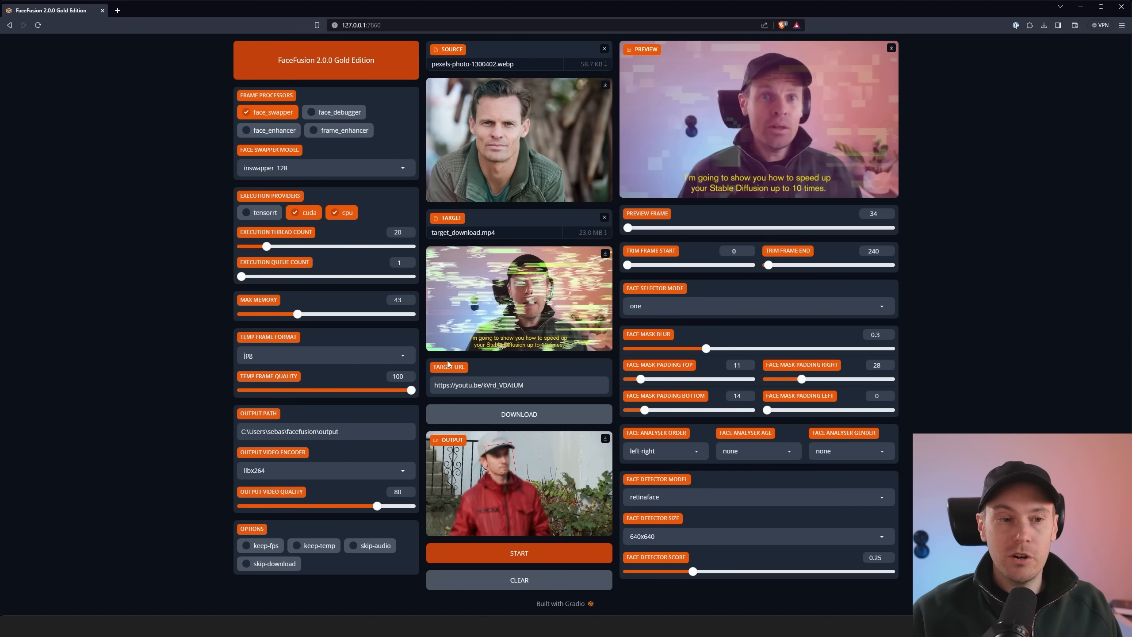
mouse_move(537, 371)
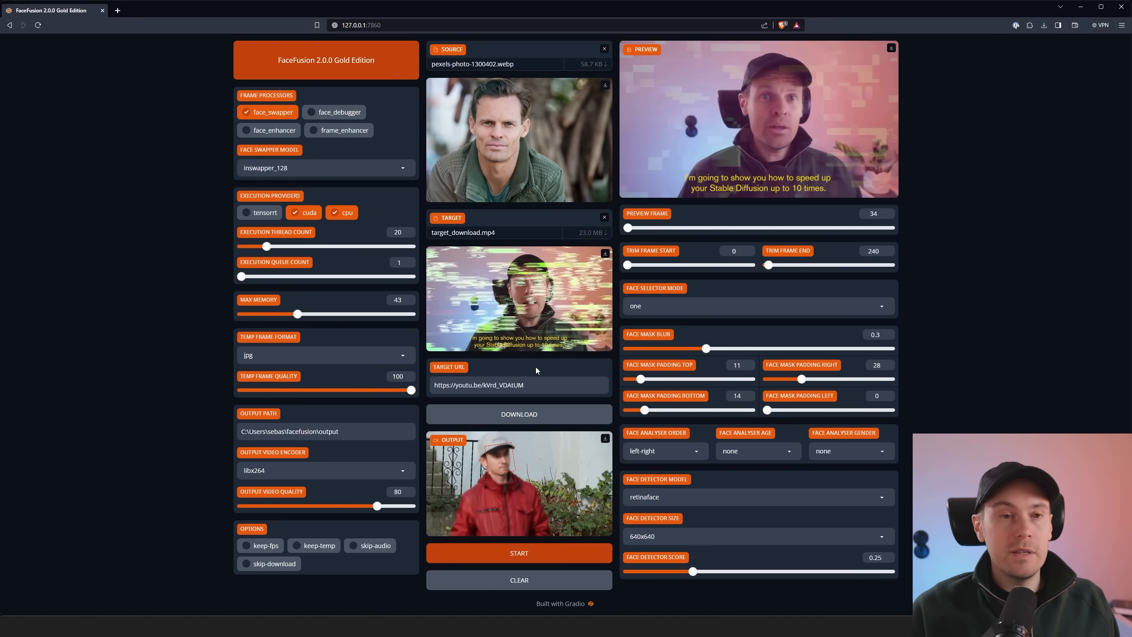